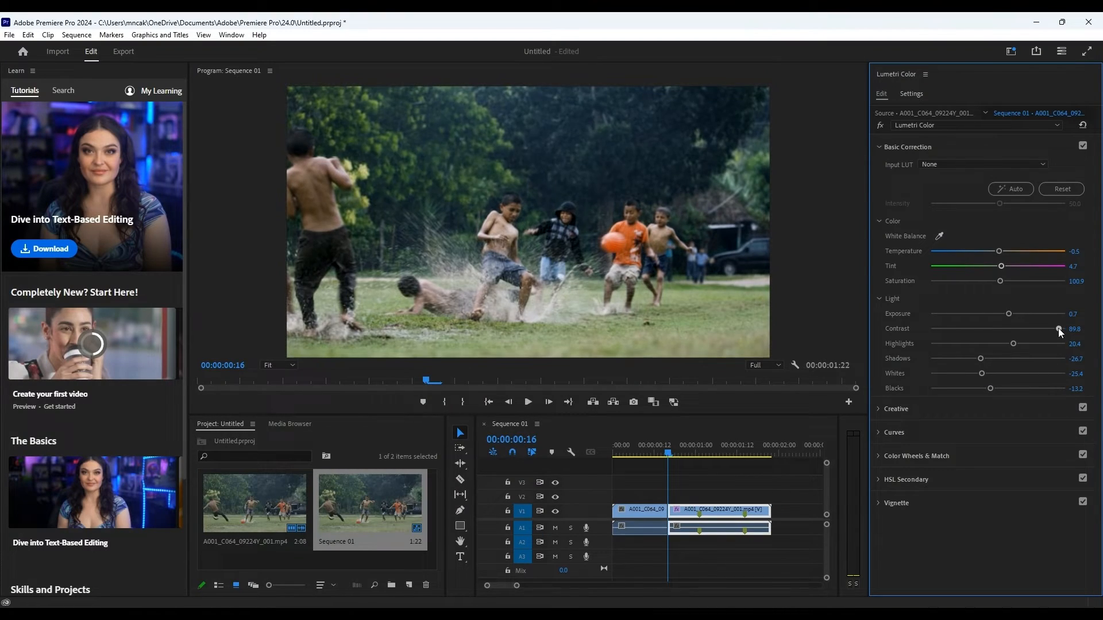
Step: Lower the clip's contrast slightly and brighten its highlights in Lumetri Color
left_click_drag(1056, 329, 1056, 329)
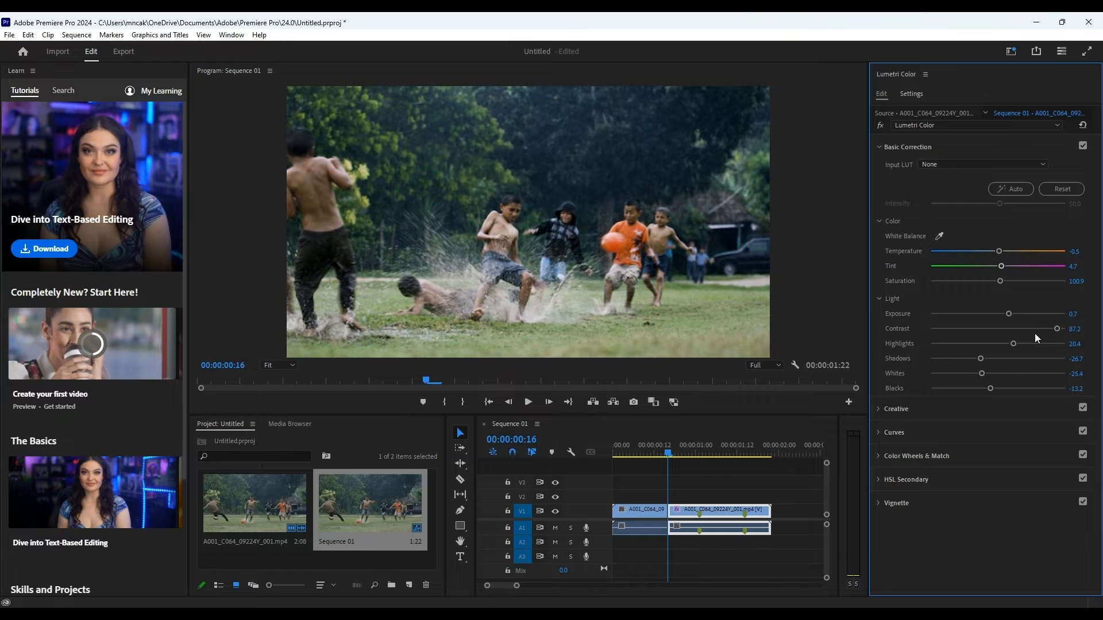
left_click_drag(1013, 343, 1055, 343)
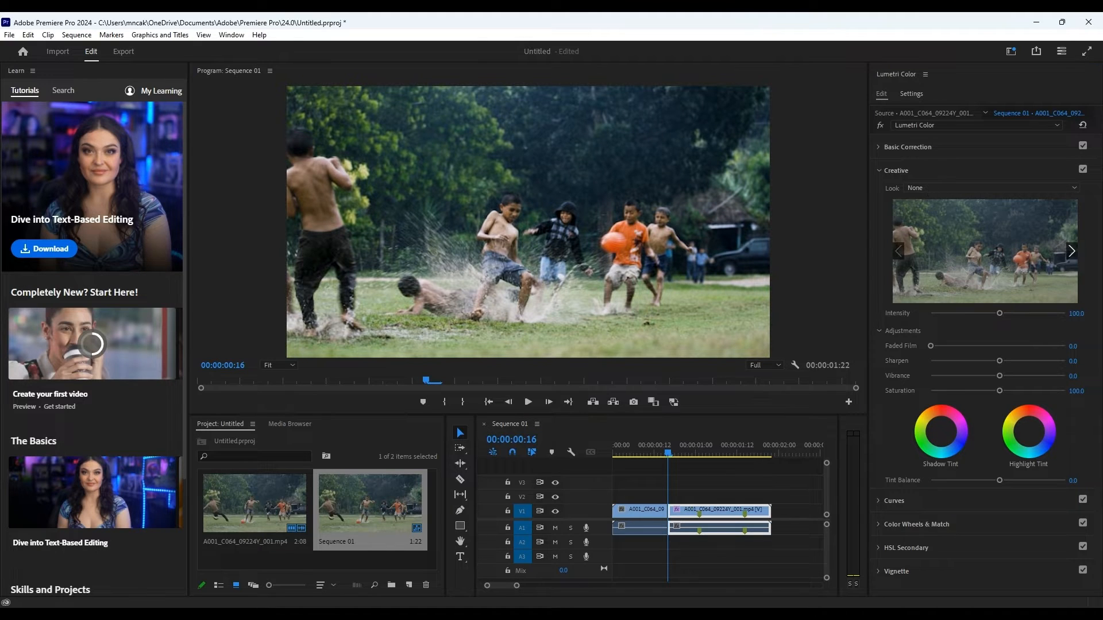
Step: Cycle through the SL creative looks and land on the SL CLEAN FUJI look
left_click(1069, 252)
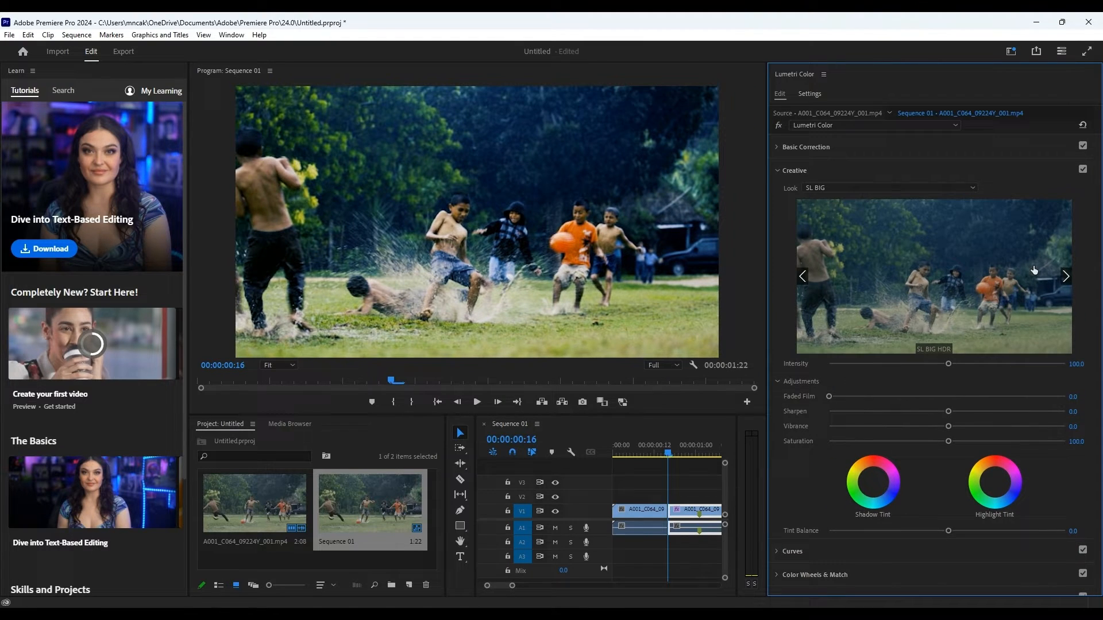
left_click(1064, 276)
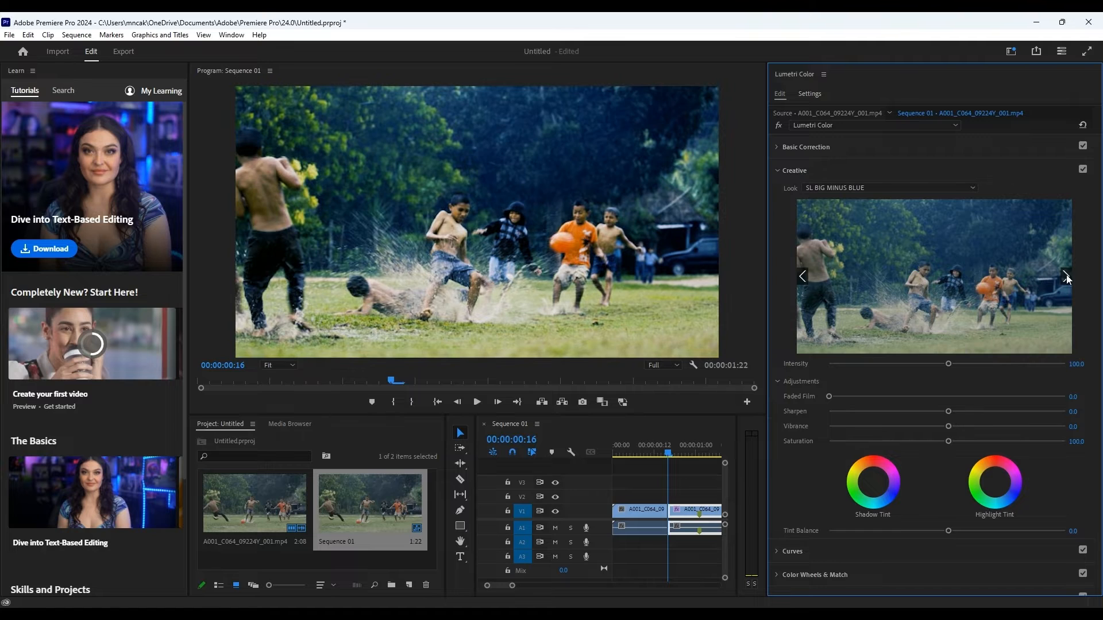
left_click(1063, 276)
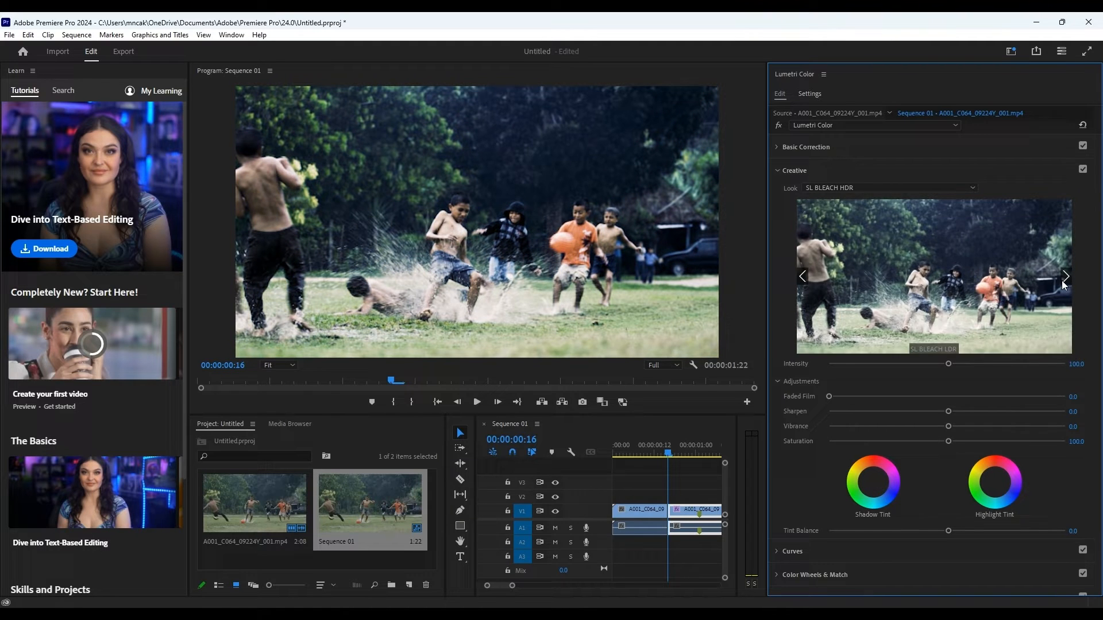
left_click(1064, 275)
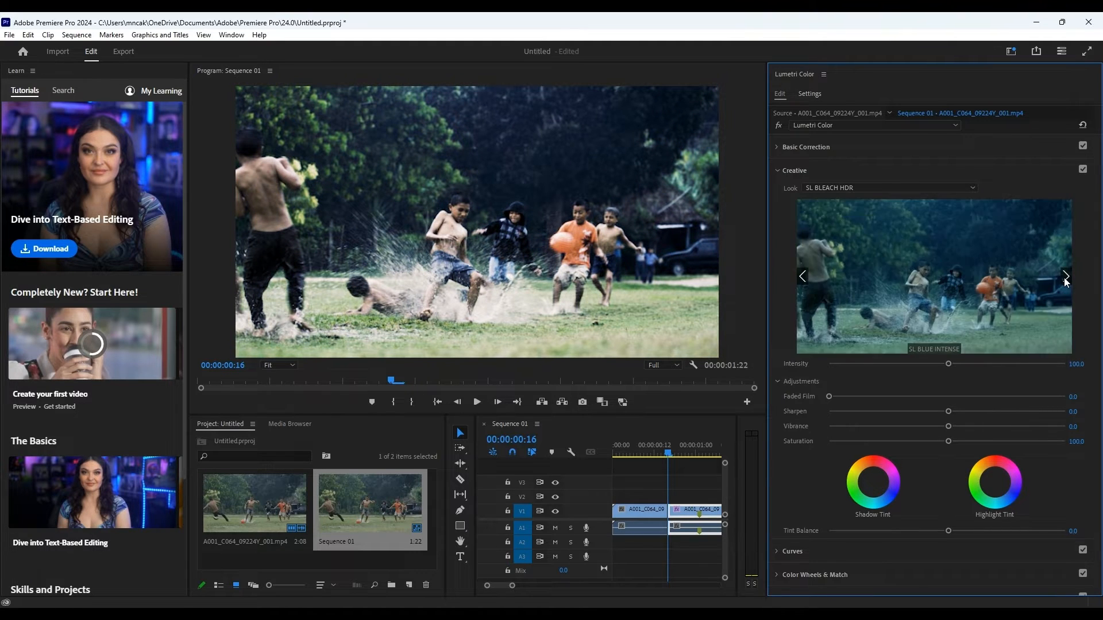
left_click(1065, 275)
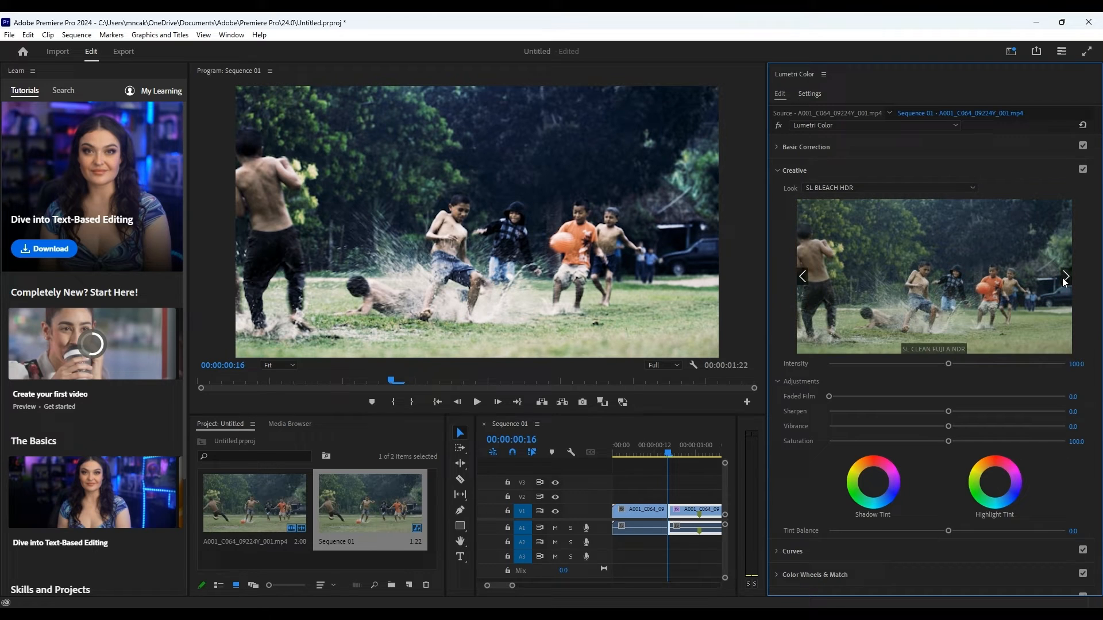
left_click(1064, 276)
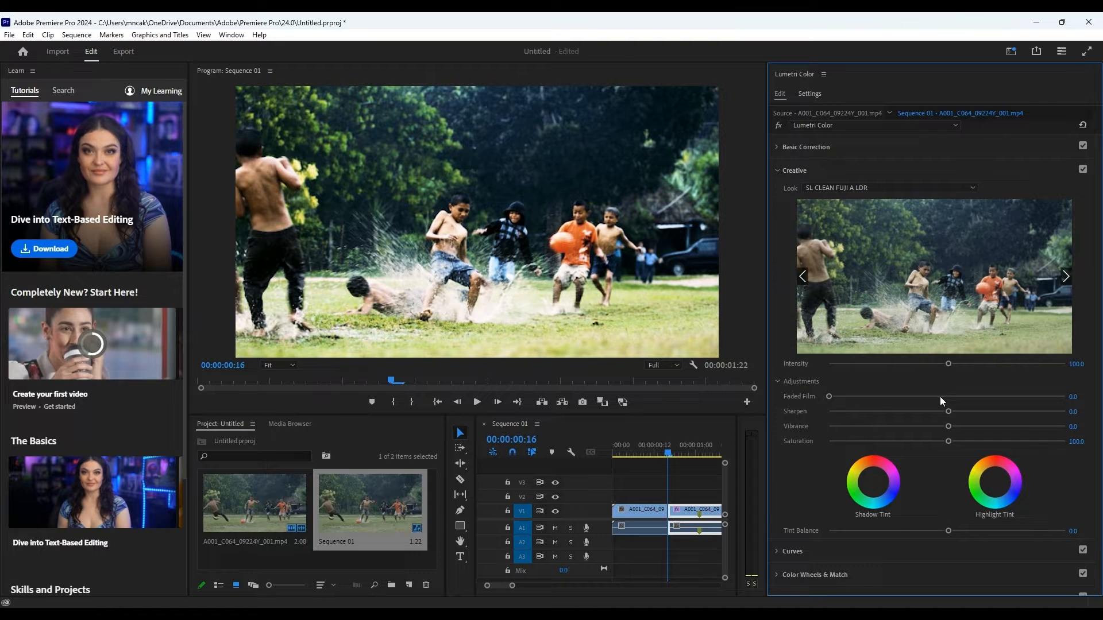
Step: Set the look intensity to about 89 and settle on SL CLEAN FUJI B SOFT
left_click_drag(948, 364, 888, 364)
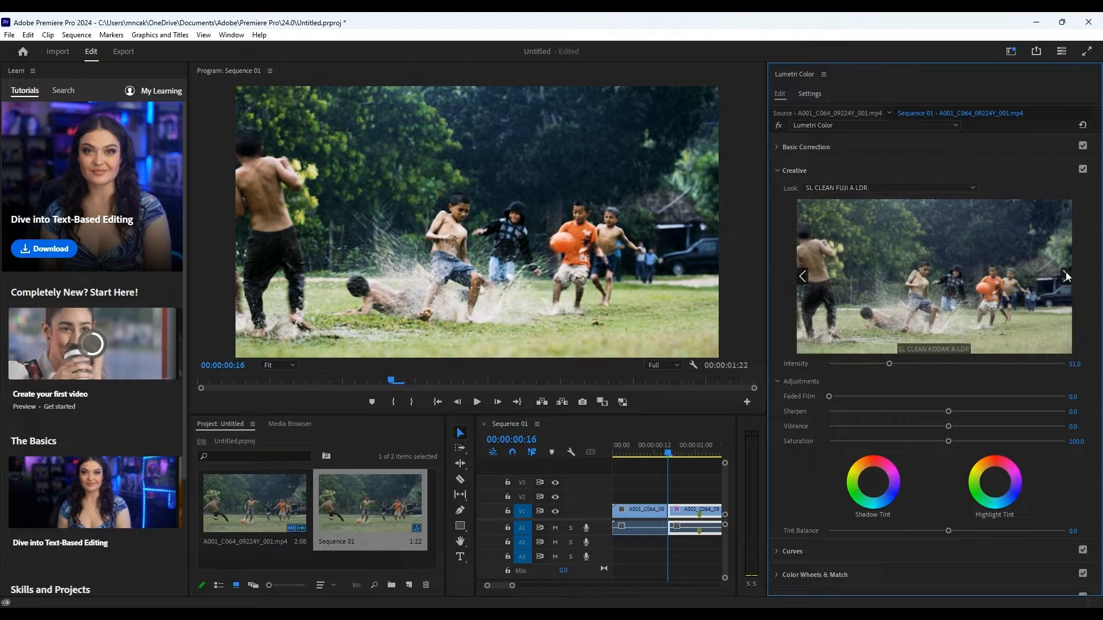
left_click_drag(888, 364, 958, 364)
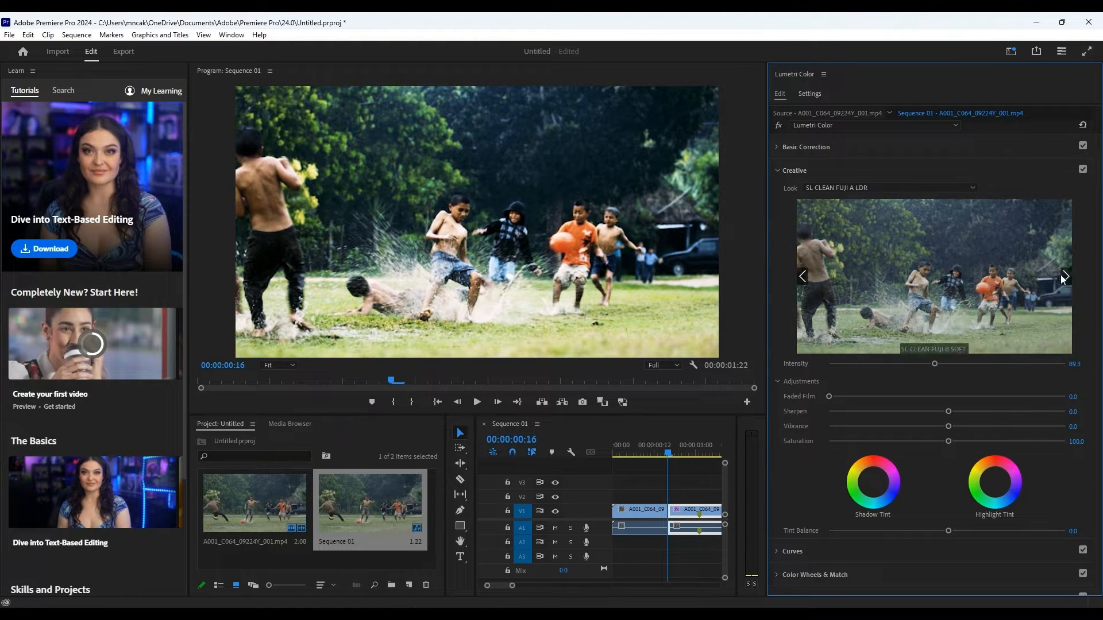
left_click(1063, 276)
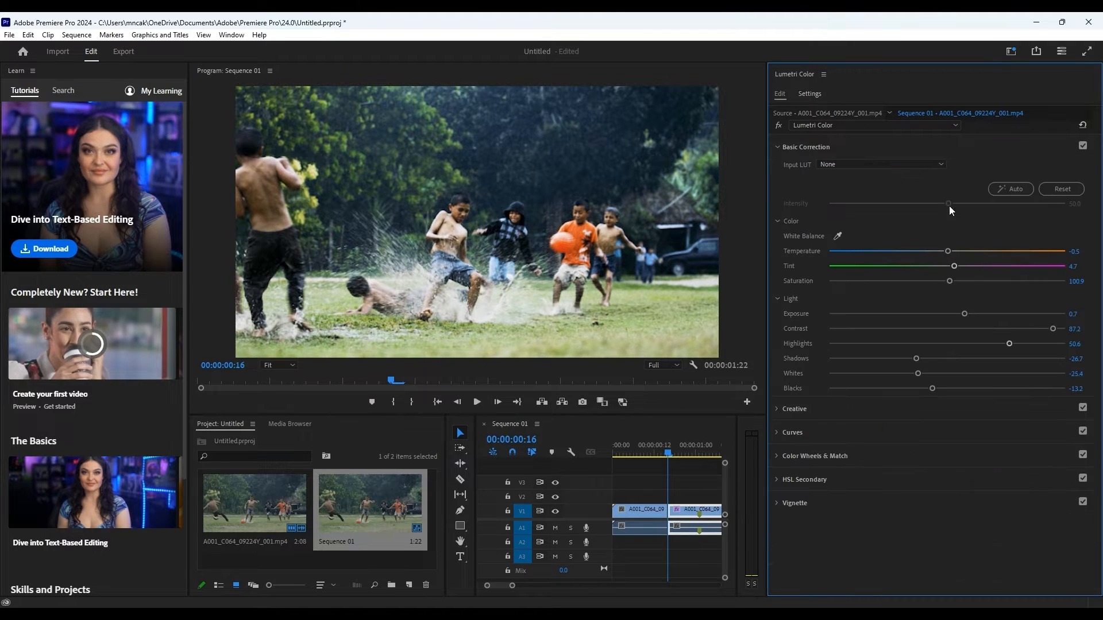
left_click(1060, 188)
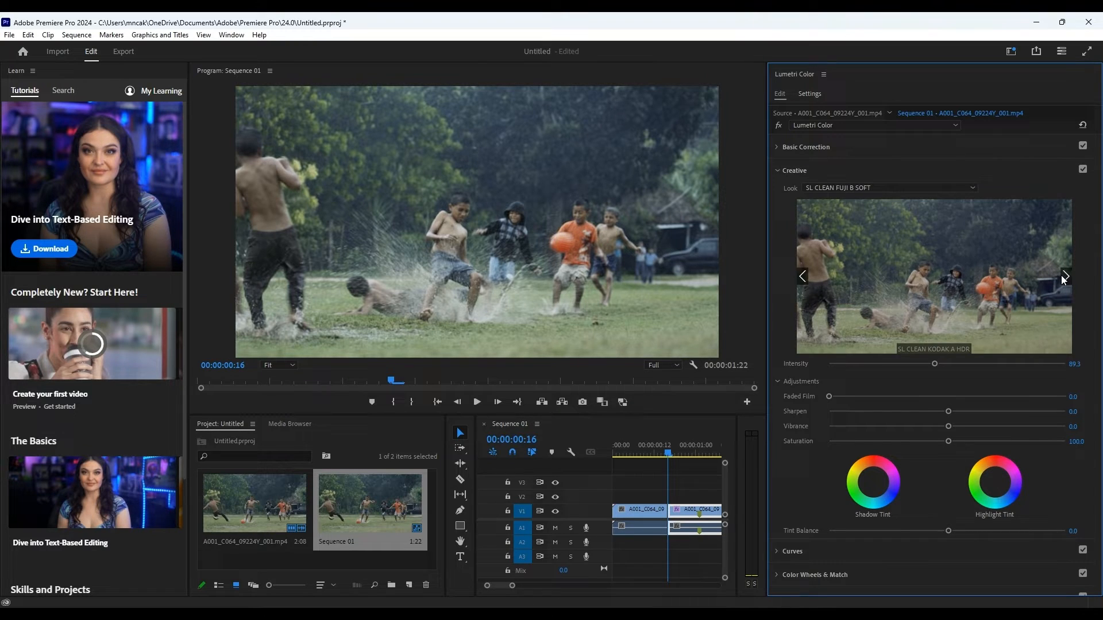
left_click(1064, 276)
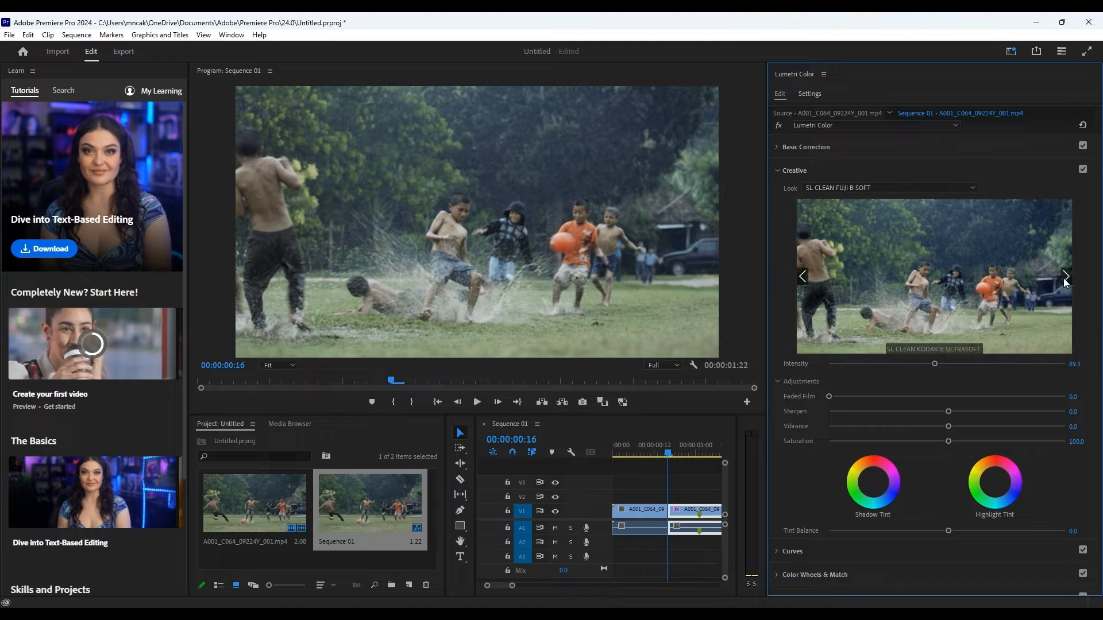
left_click(1066, 276)
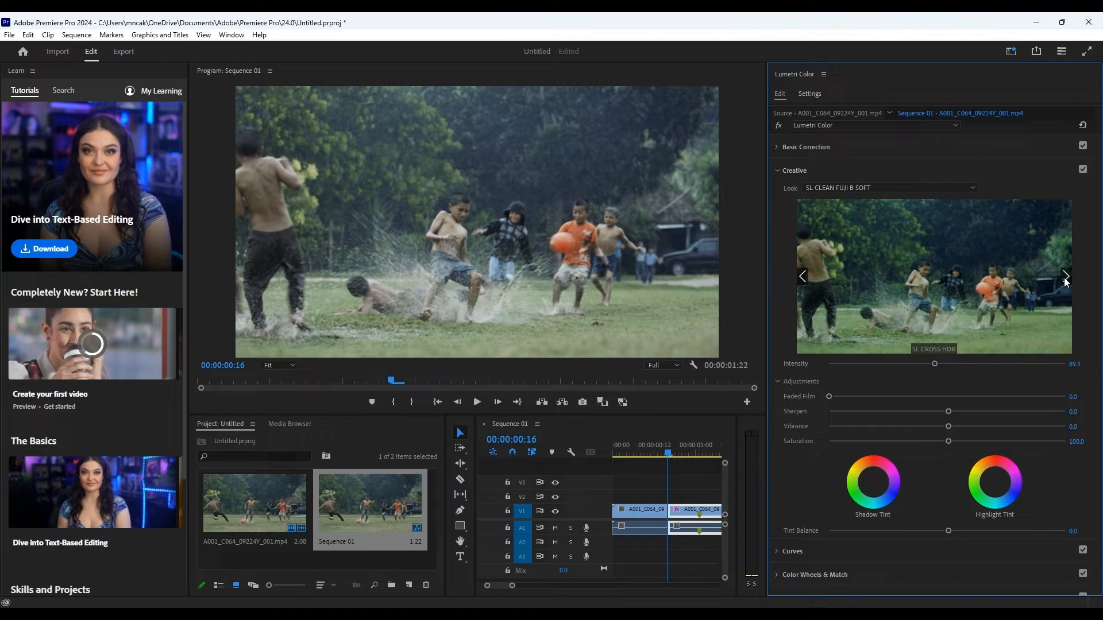
Step: Expand Color Wheels & Match to adjust shadows, midtones and highlights
left_click(1063, 275)
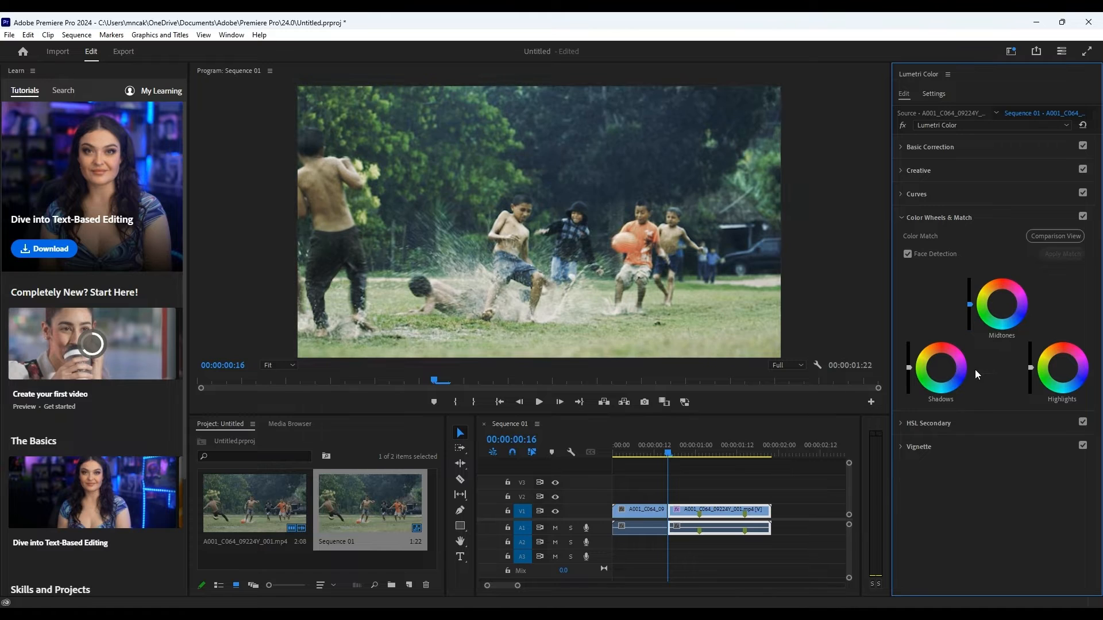
mouse_move(915, 378)
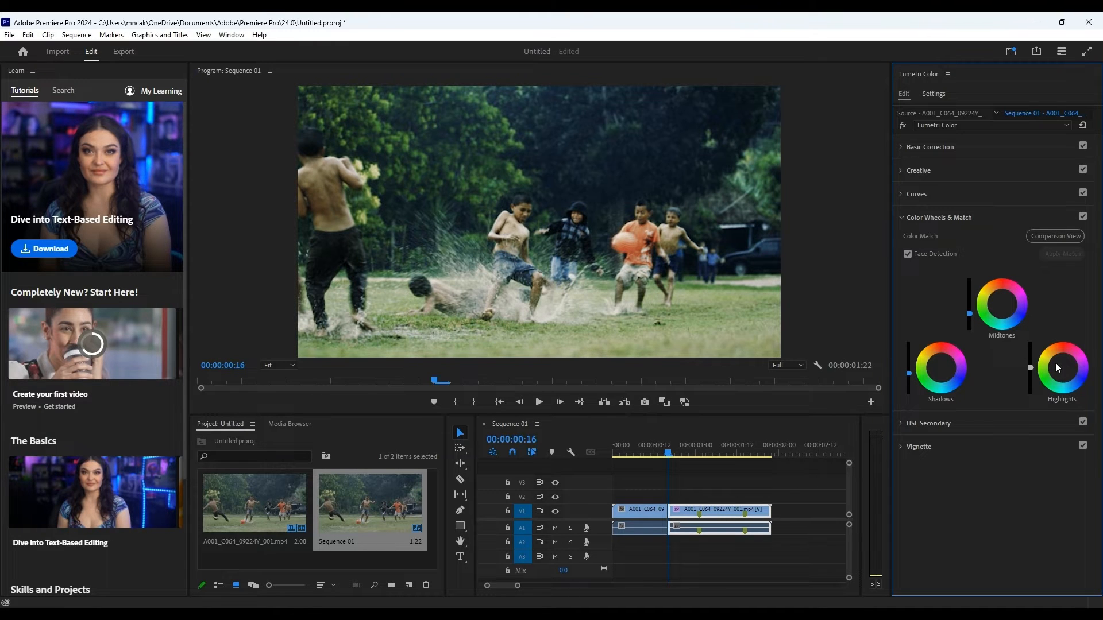
mouse_move(935, 541)
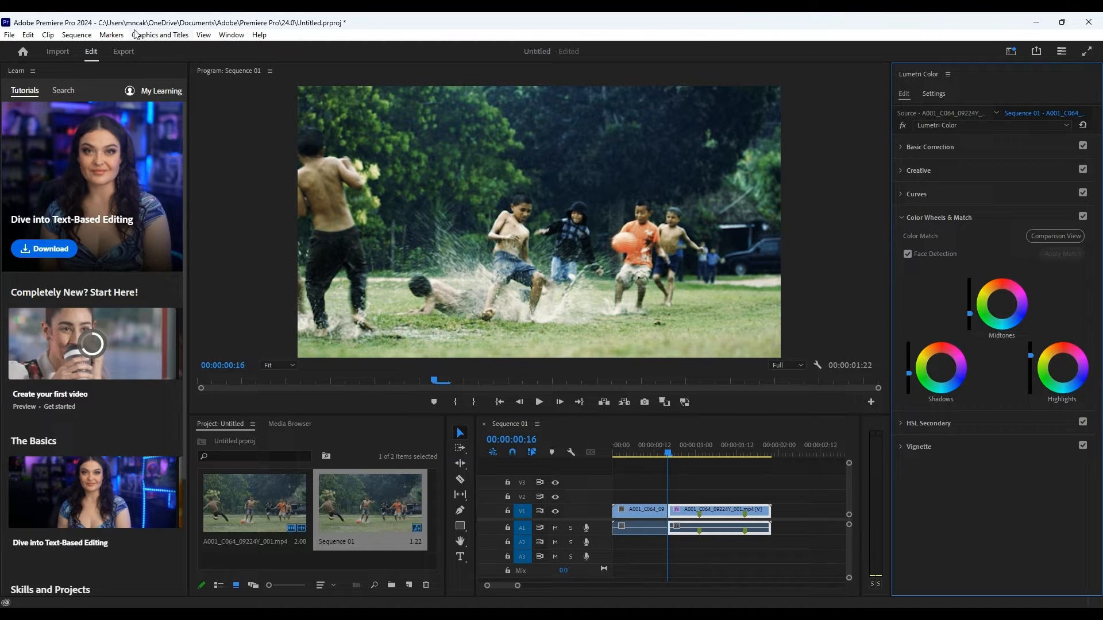
Step: Switch to the Editing workspace via Window > Workspaces
left_click(76, 35)
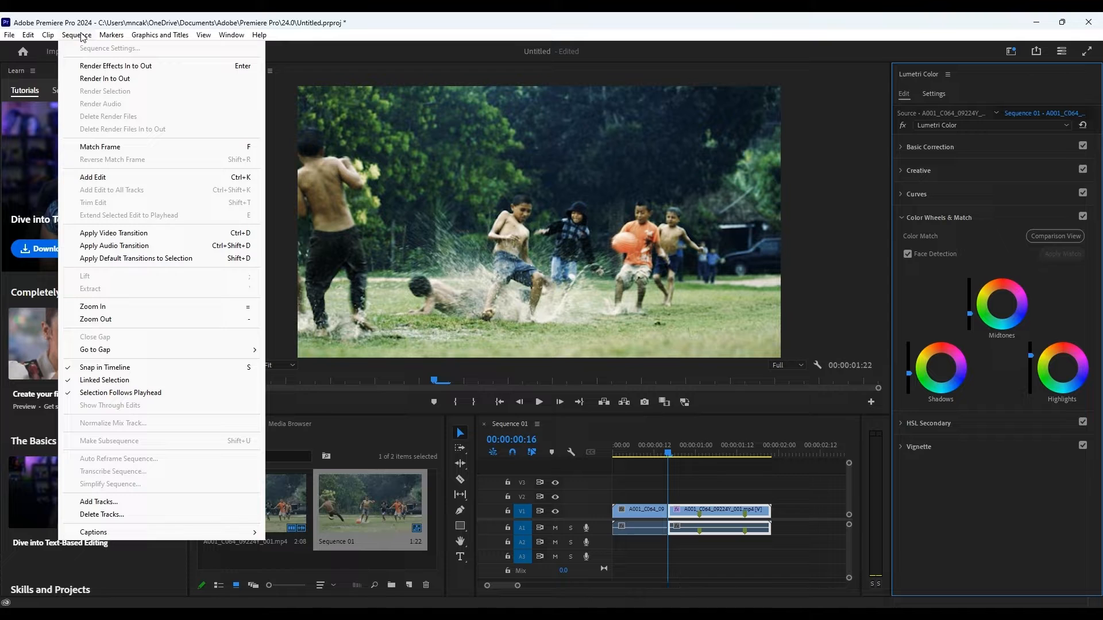
left_click(231, 34)
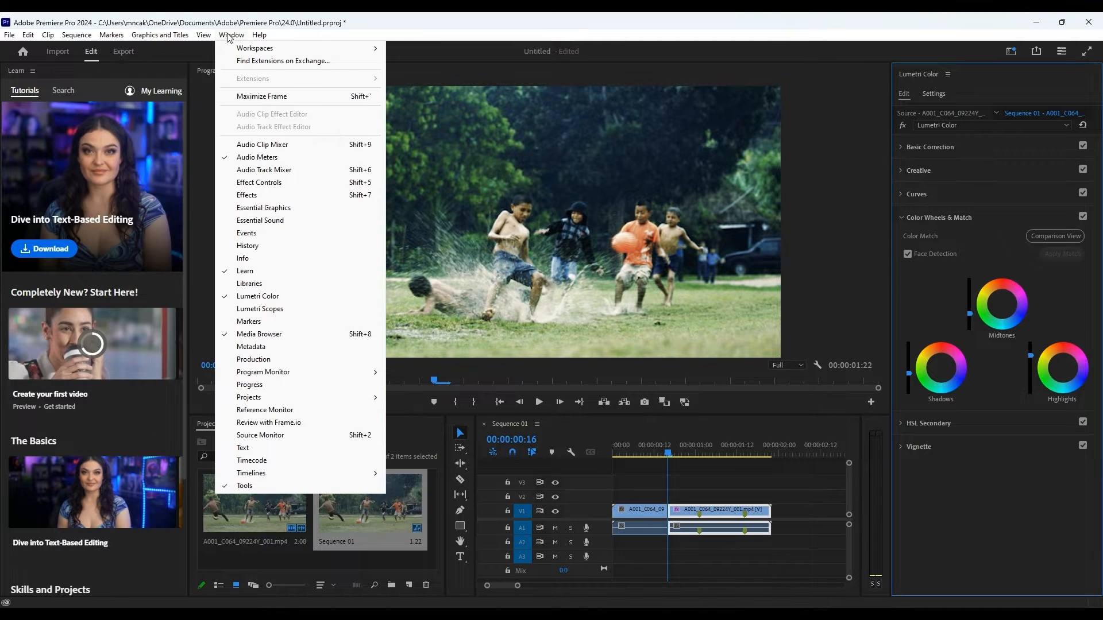
left_click(255, 48)
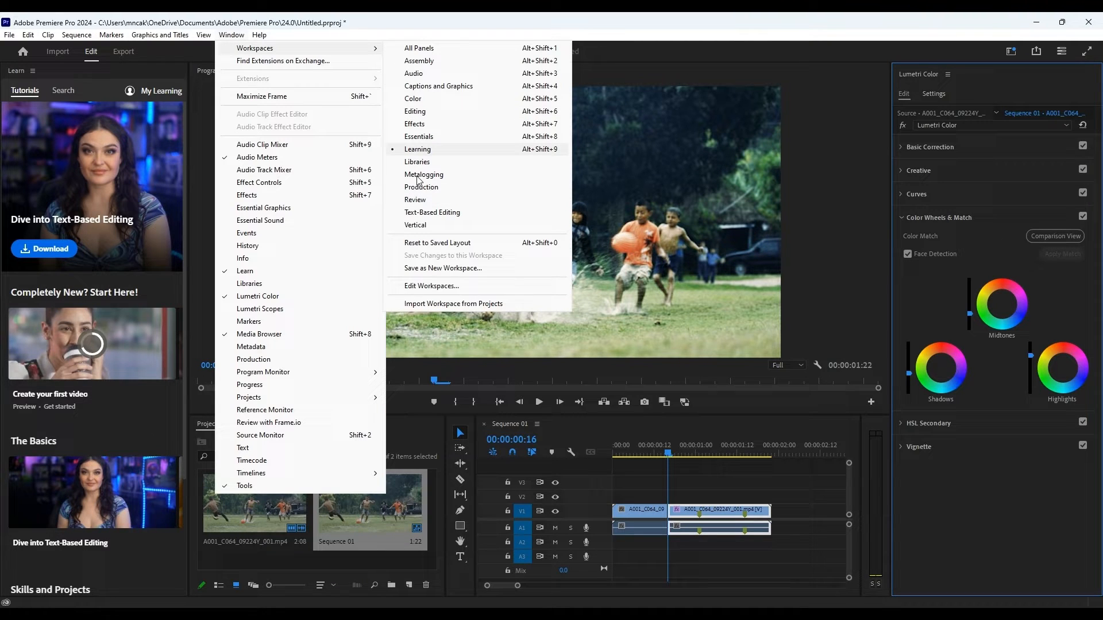
mouse_move(414, 74)
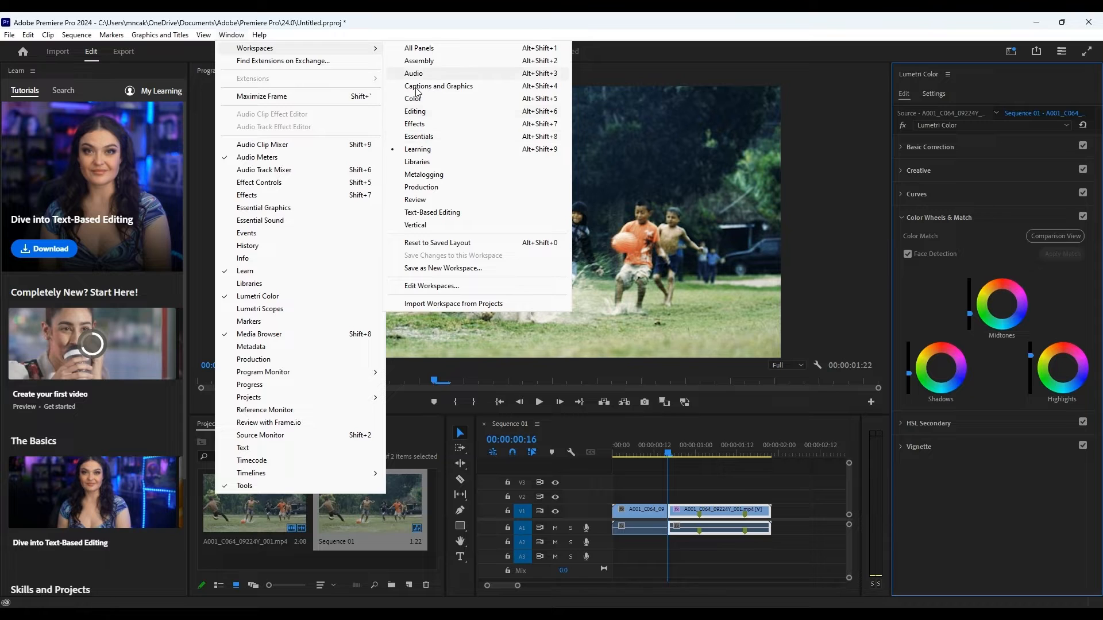
mouse_move(433, 103)
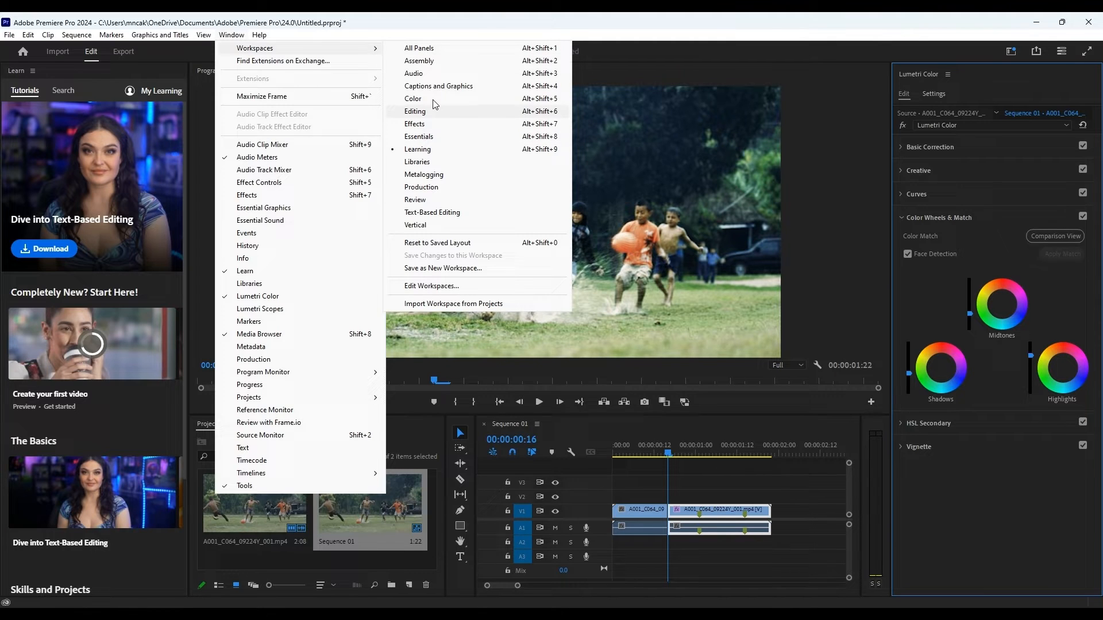
left_click(414, 112)
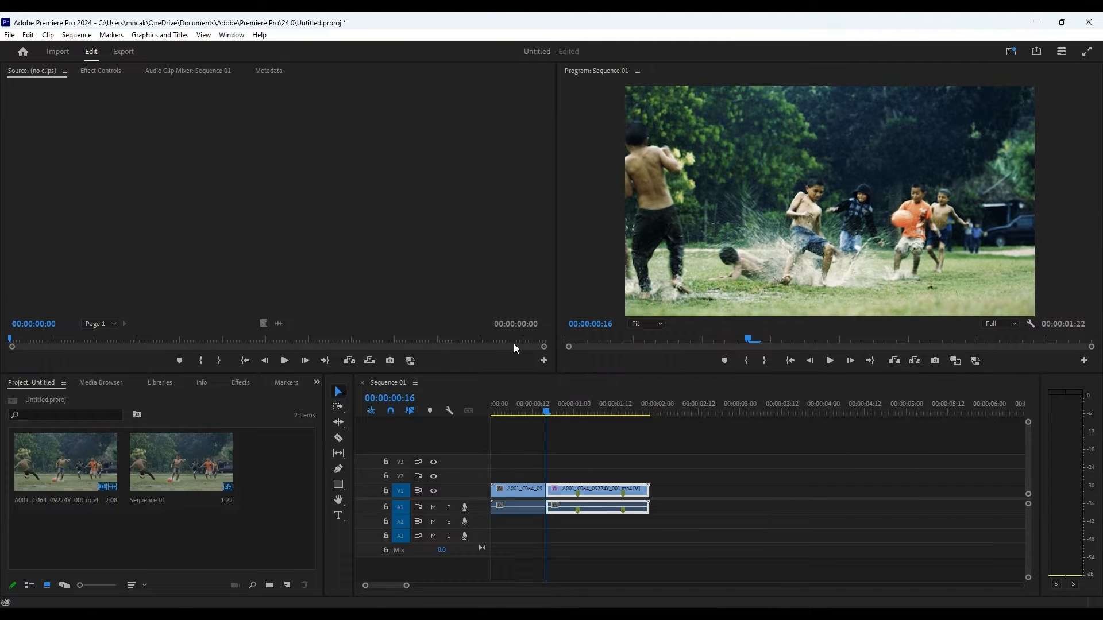
Step: Toggle the clip's Motion effect in Effect Controls
left_click(101, 70)
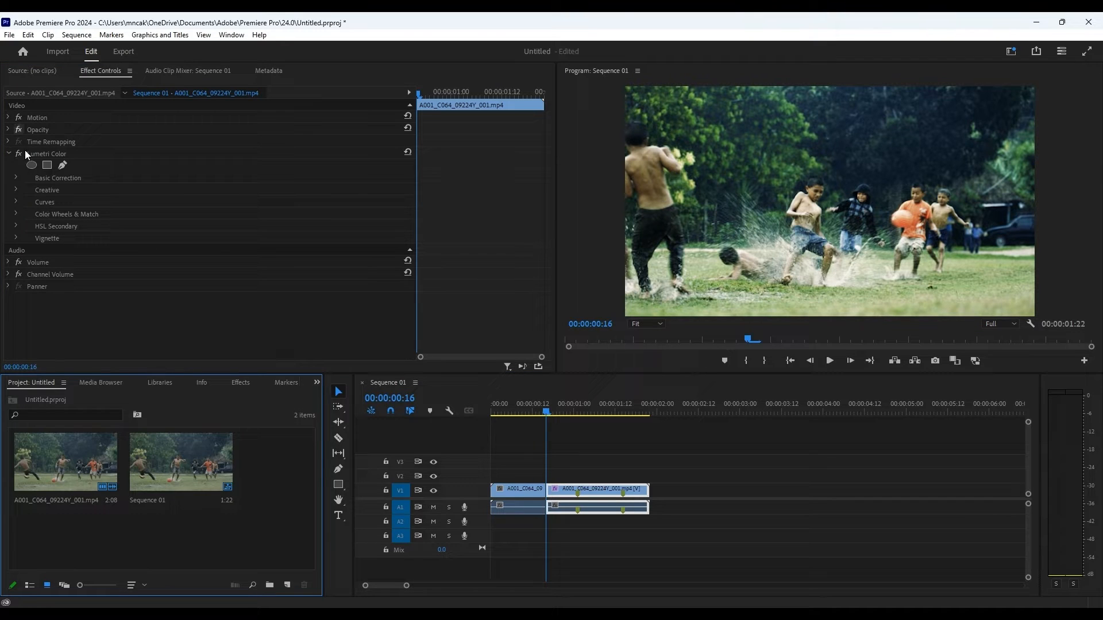
left_click(36, 118)
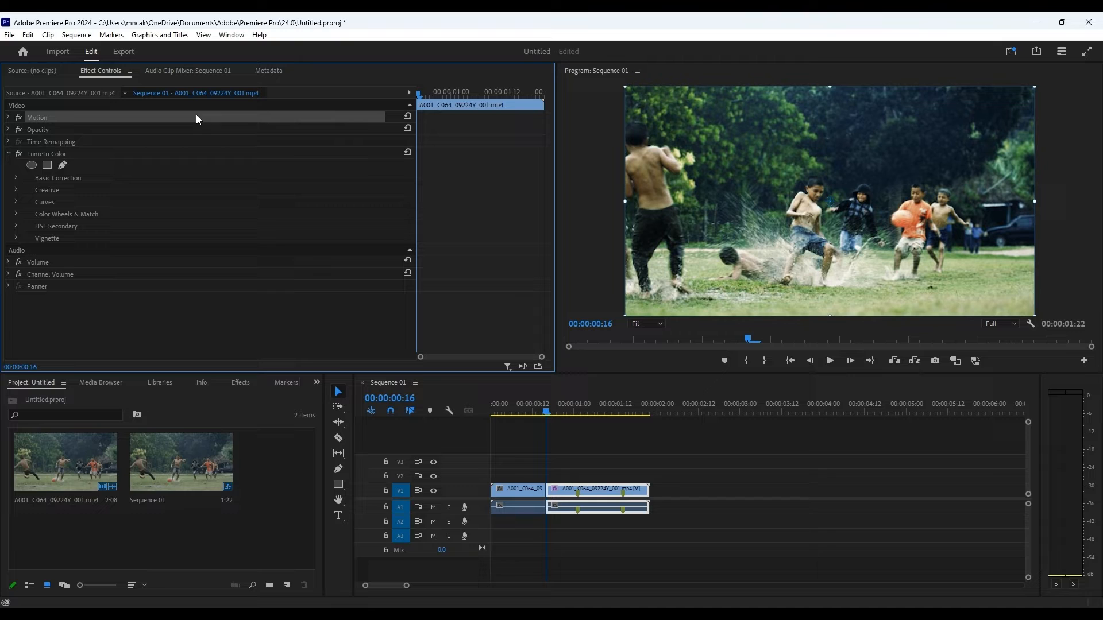
mouse_move(17, 117)
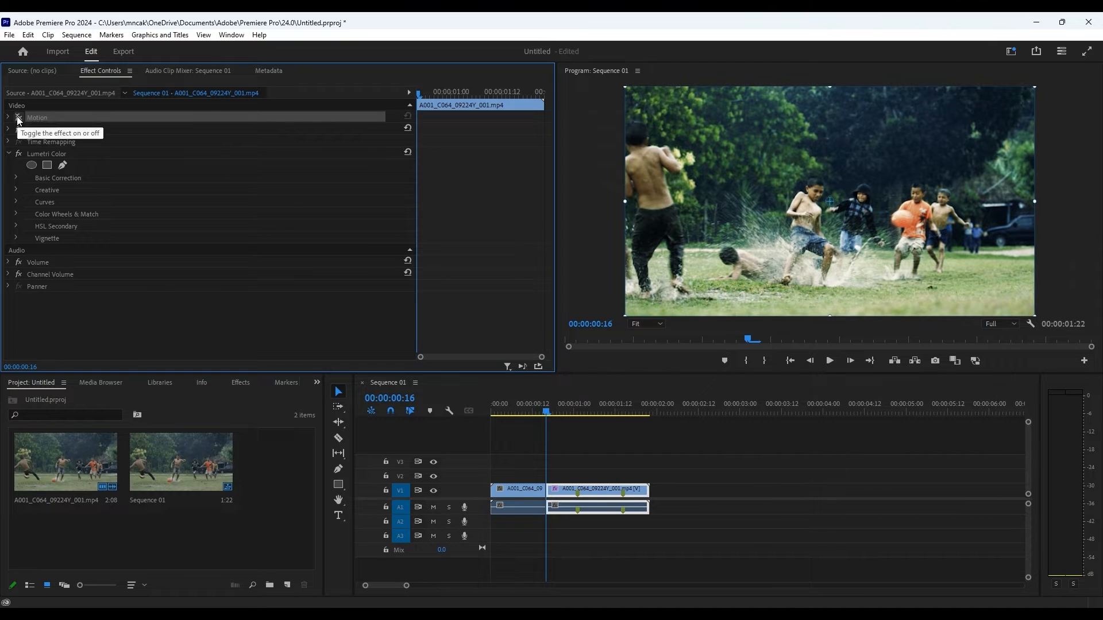
left_click(9, 117)
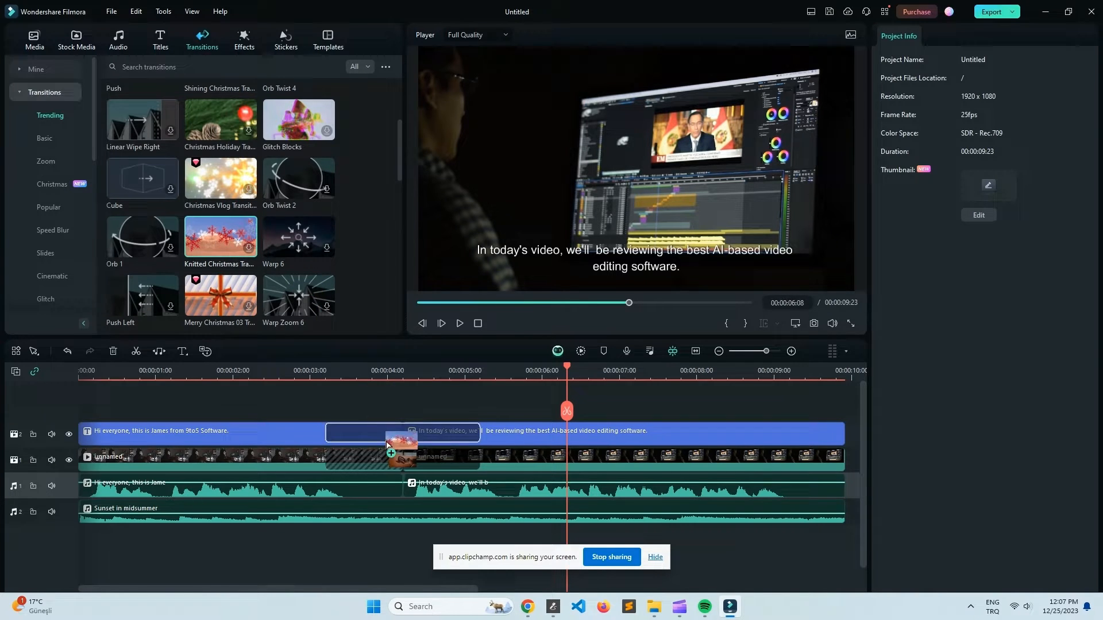
Step: Drop a Trending transition on the cut between the two video clips and let it download
left_click(991, 12)
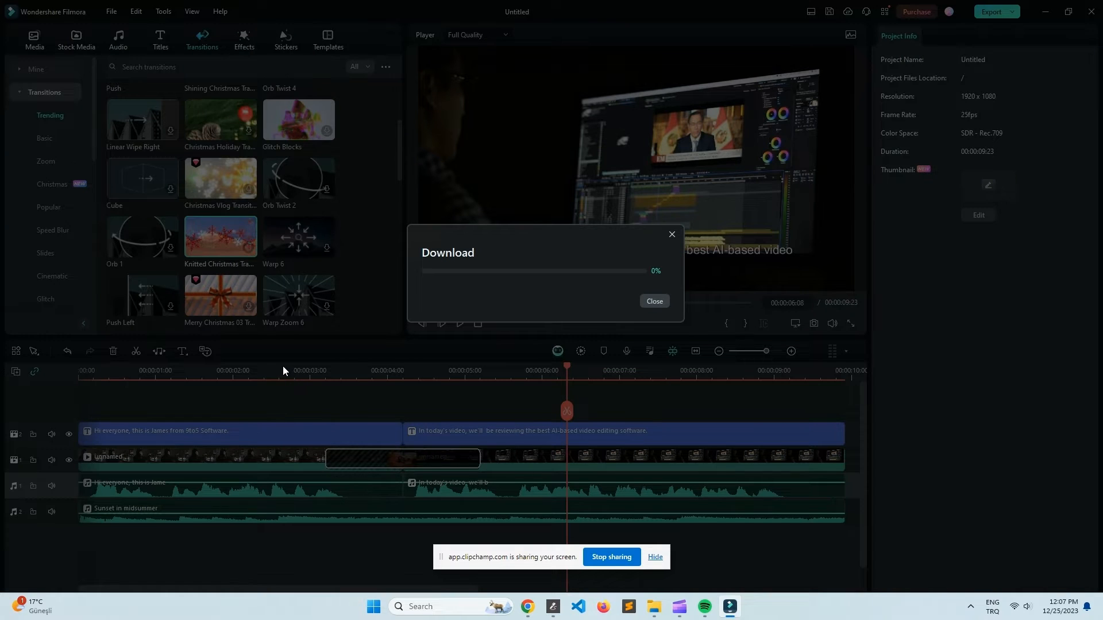
left_click(653, 301)
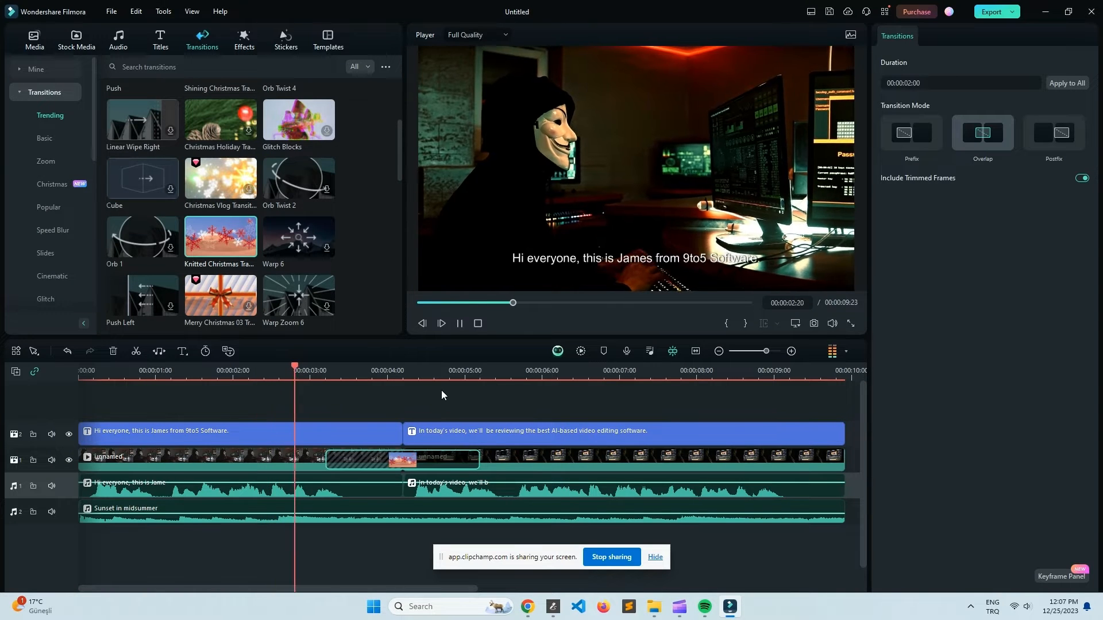
left_click(449, 367)
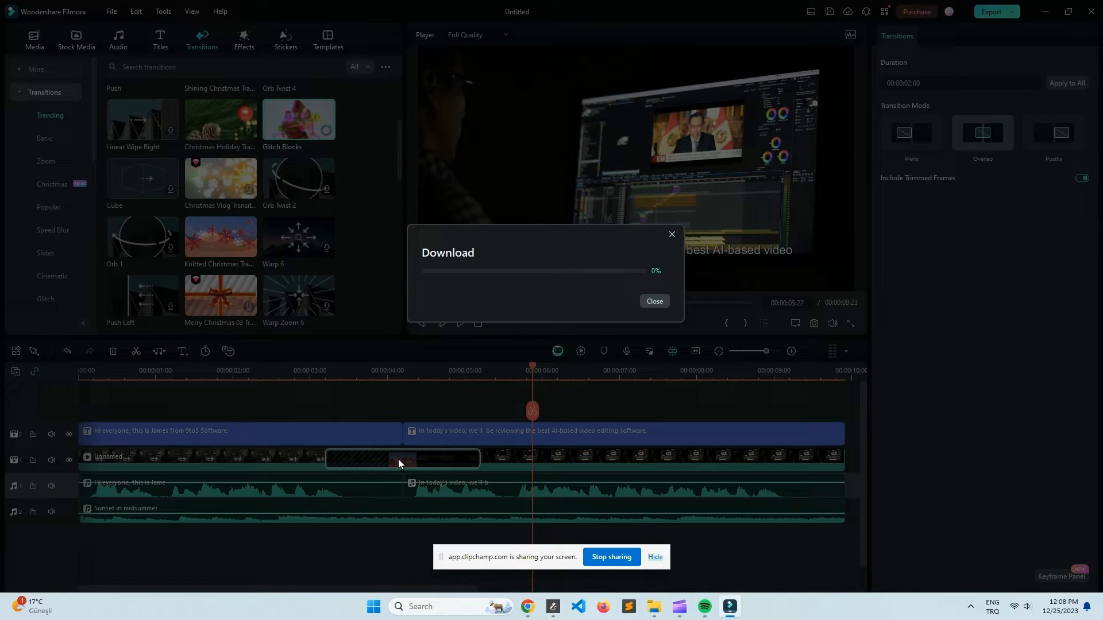
mouse_move(274, 375)
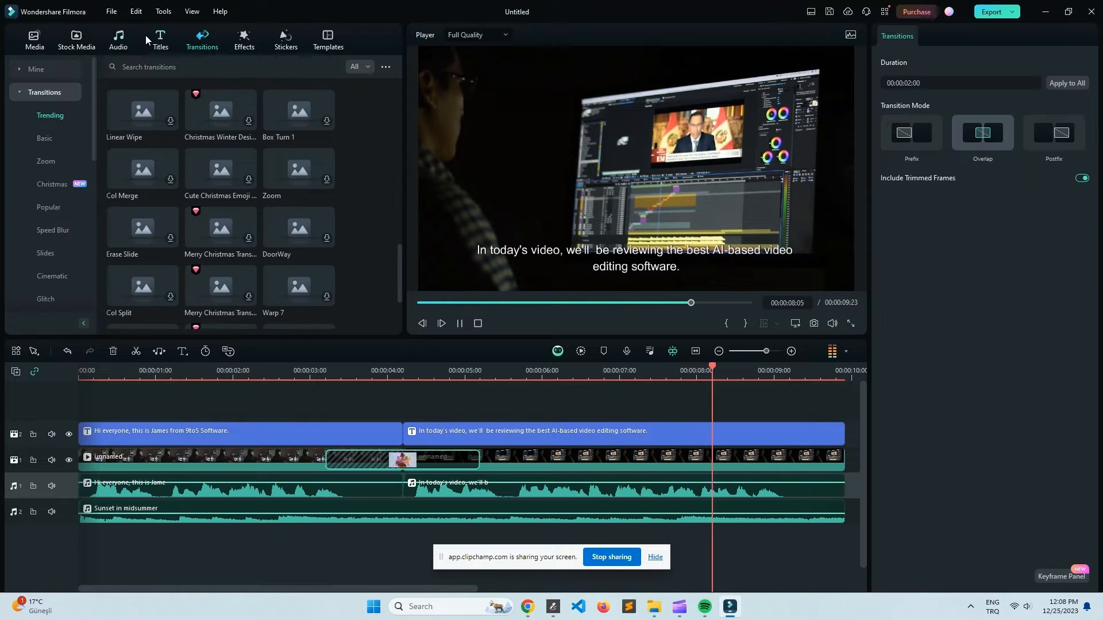
left_click(76, 40)
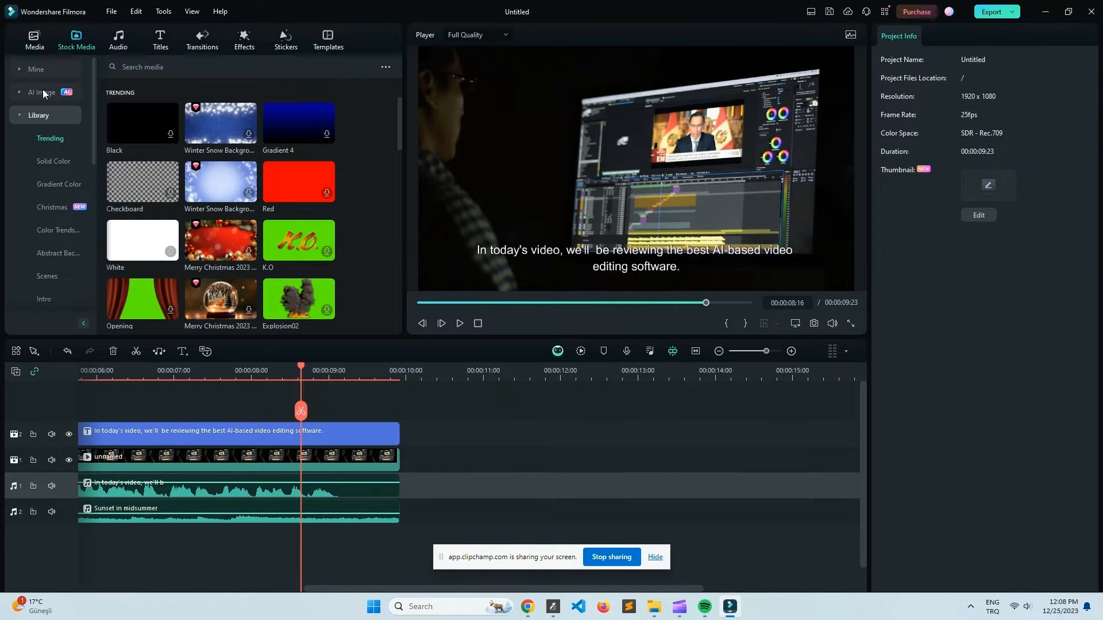
mouse_move(41, 92)
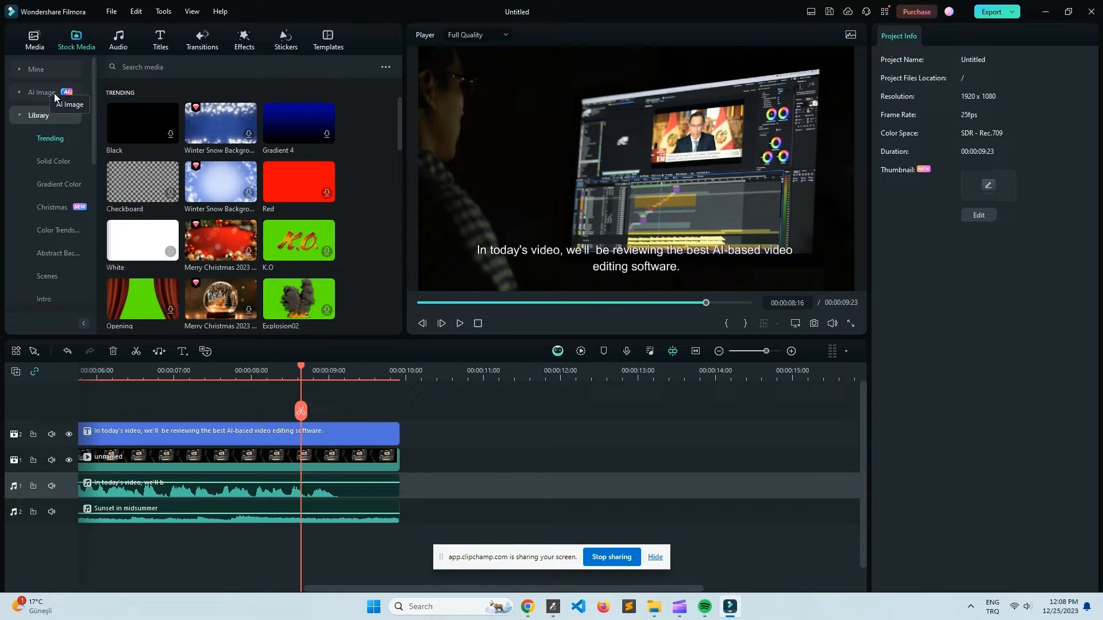
Step: Generate an AI image from the prompt 'A really smart dog trading crypto on a computer'
left_click(41, 92)
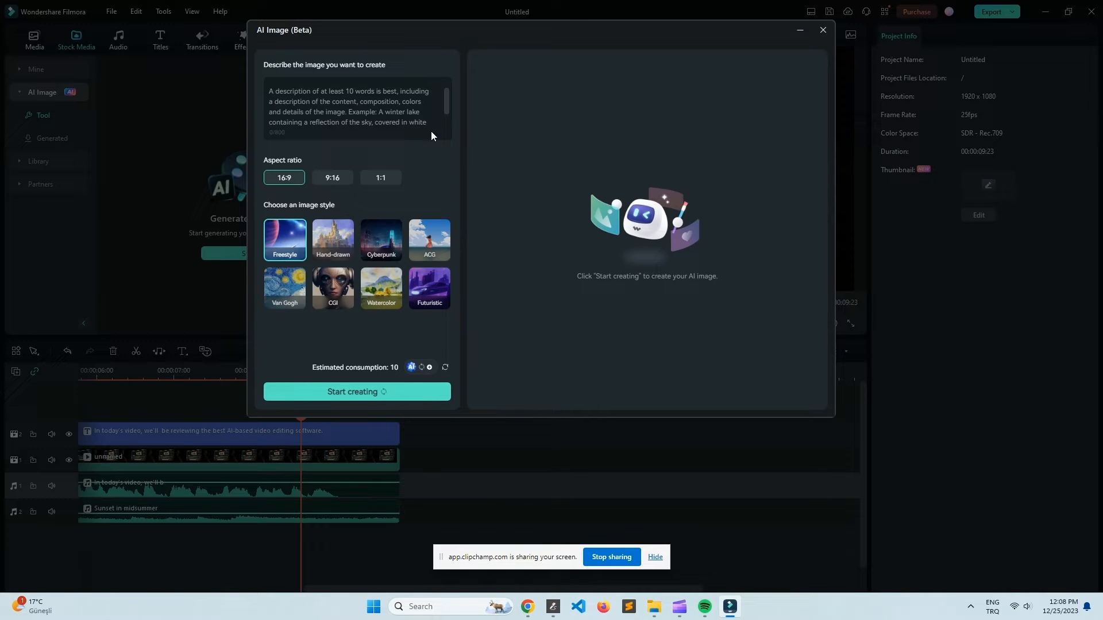
left_click(355, 112)
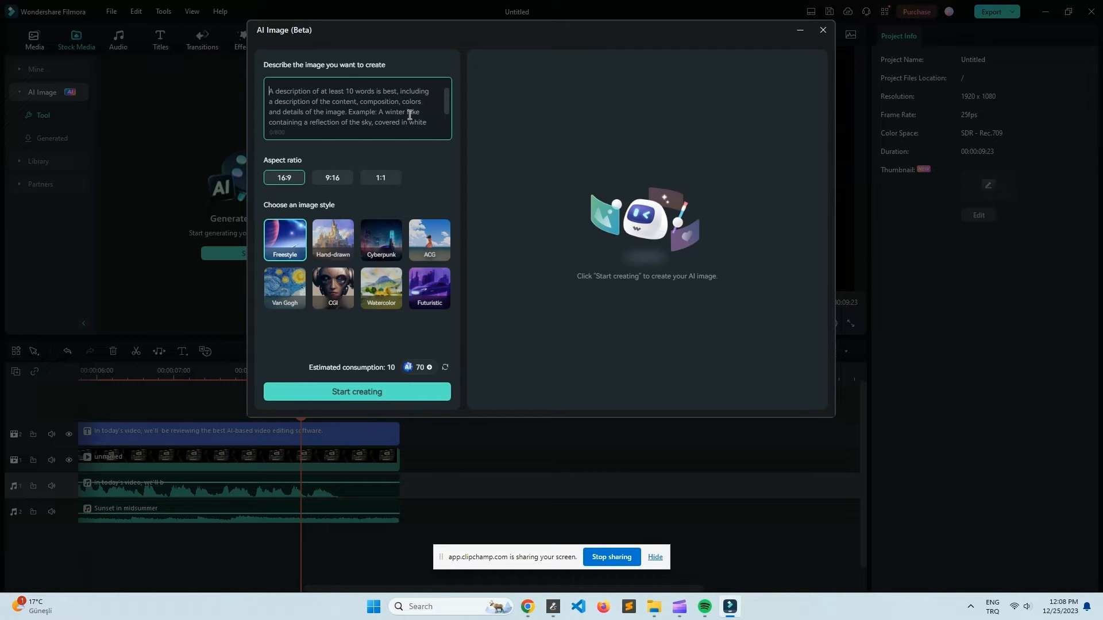
type("A really smart dog trading crypto on a computer.")
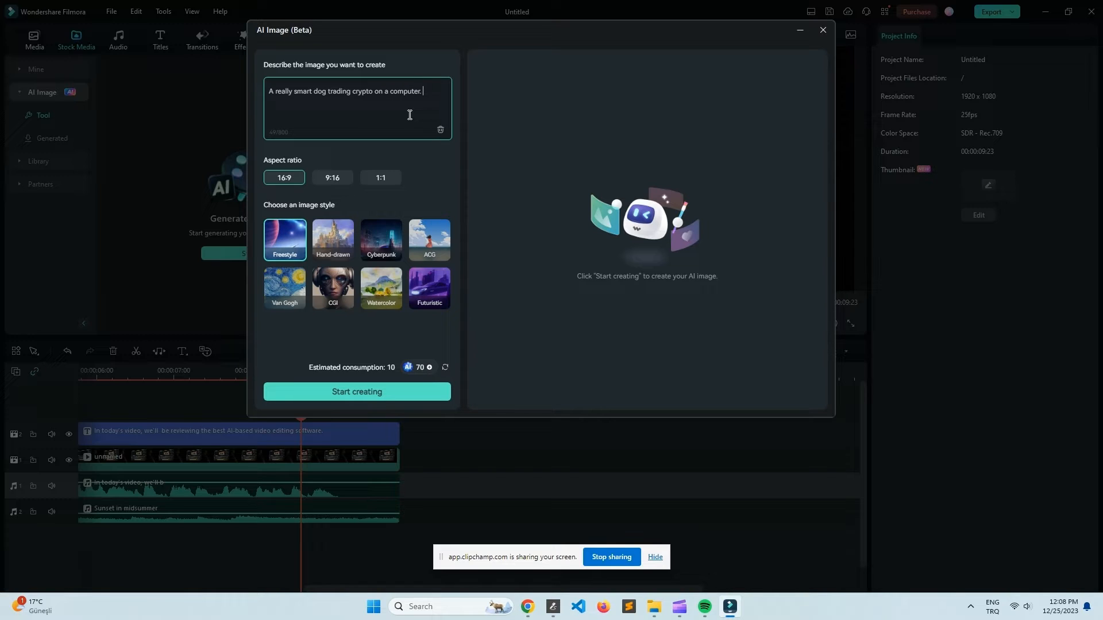
left_click(356, 392)
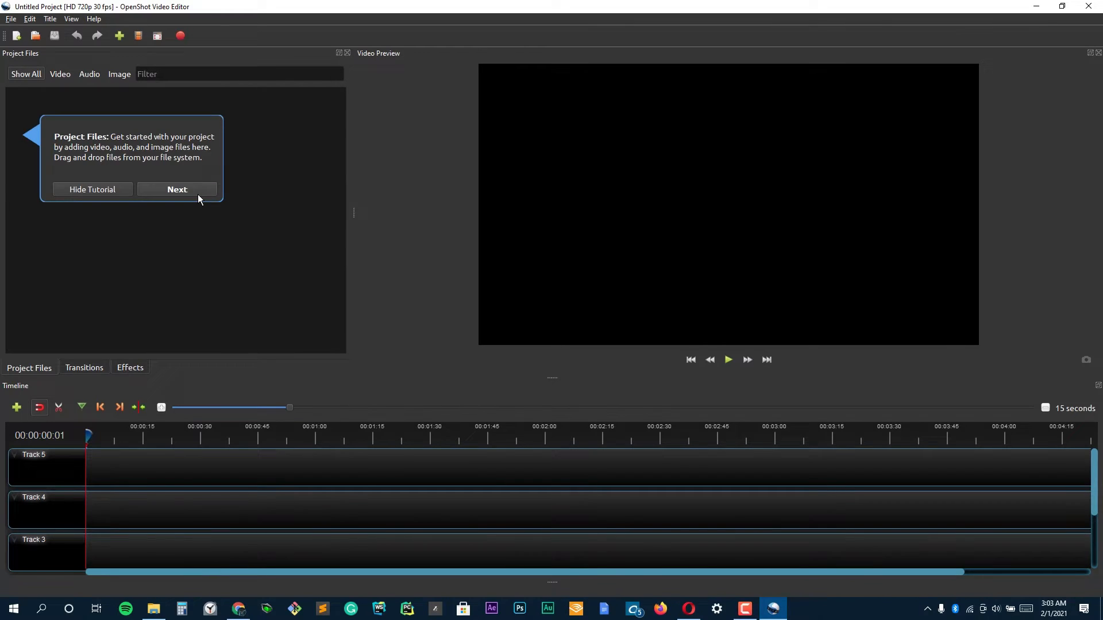
Step: Step past the Project Files tip and dismiss the Video Preview tutorial popup
left_click(177, 189)
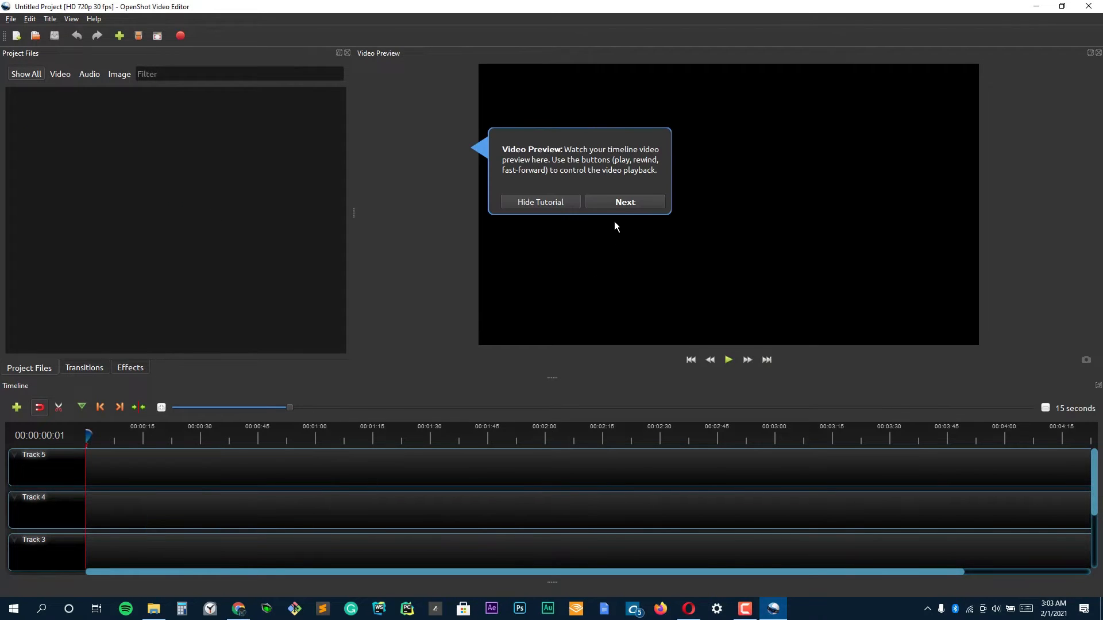
left_click(623, 203)
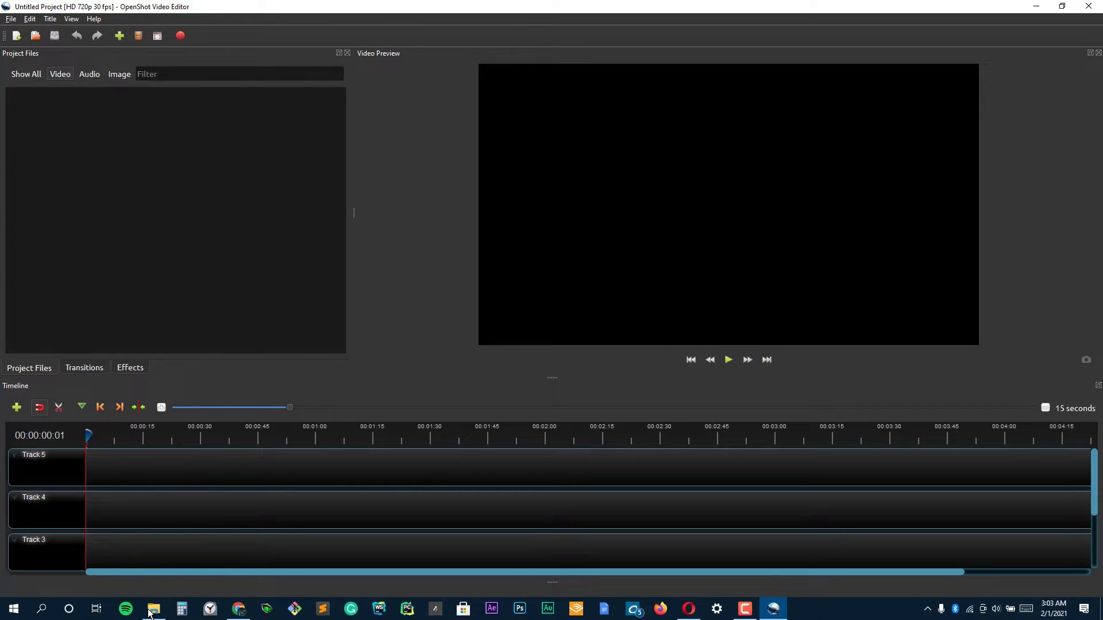
Step: Browse Stock Videos > Business and select 'Weighing in the balance of goods.mp4'
right_click(153, 609)
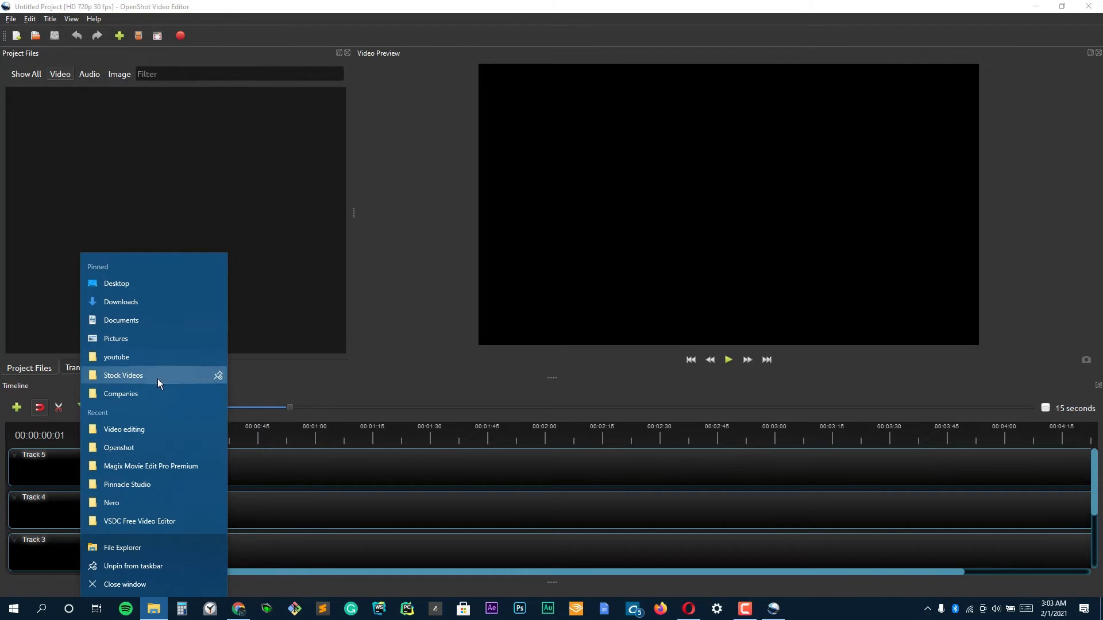
left_click(122, 375)
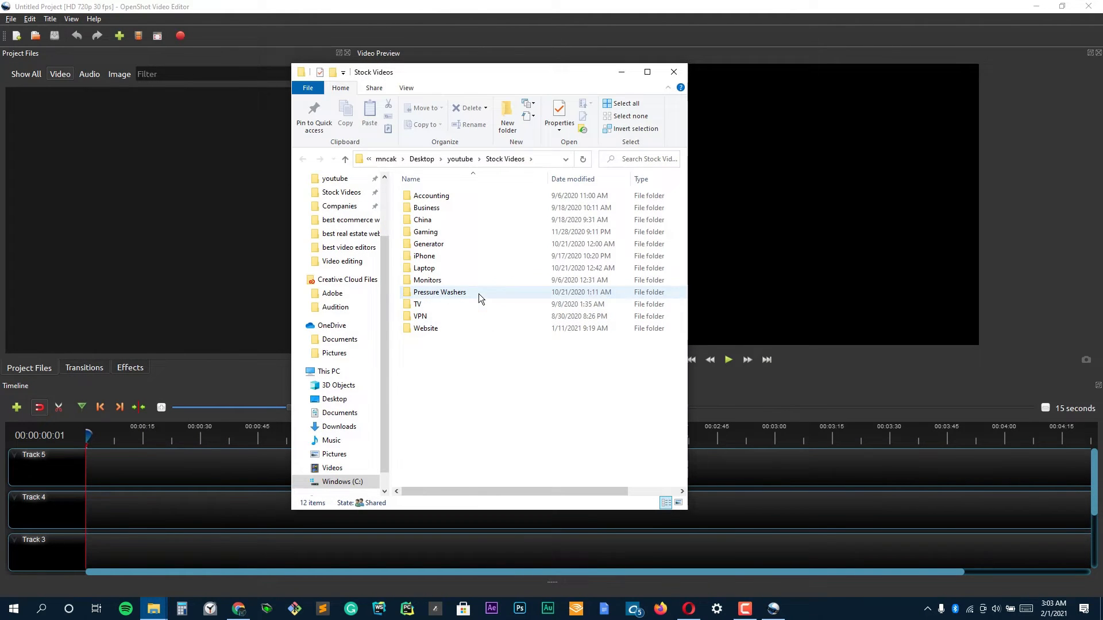
double_click(417, 304)
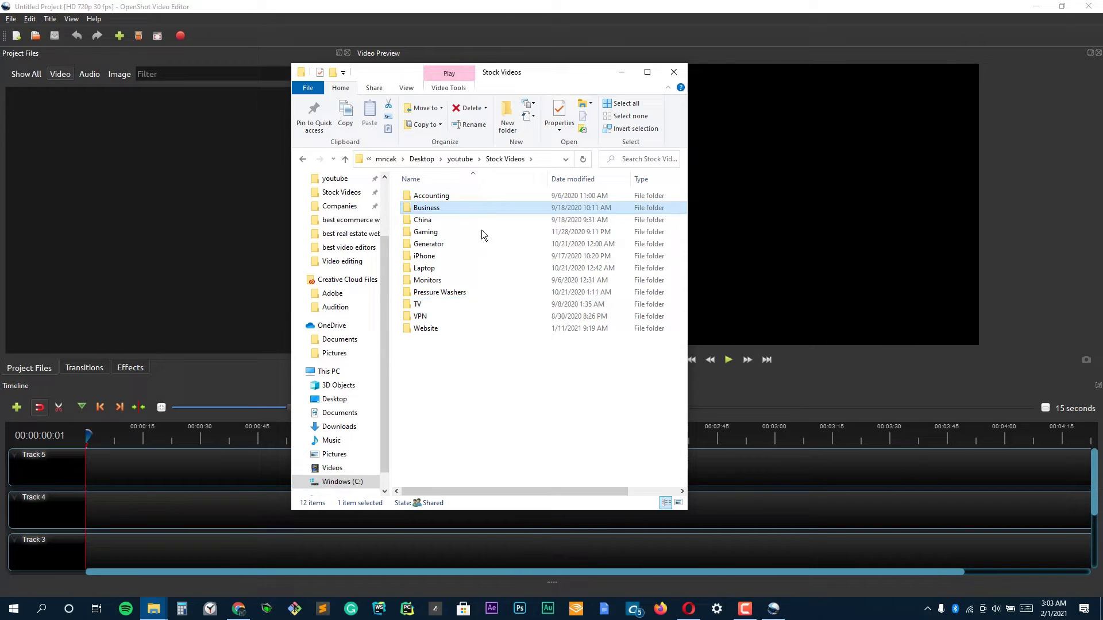
double_click(426, 208)
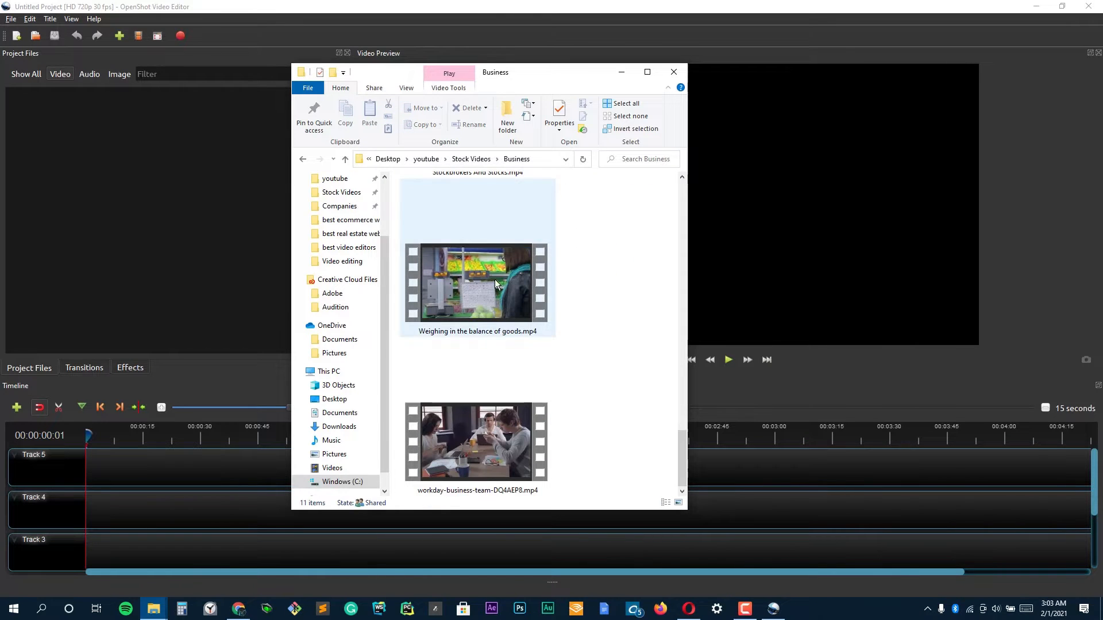
left_click(477, 282)
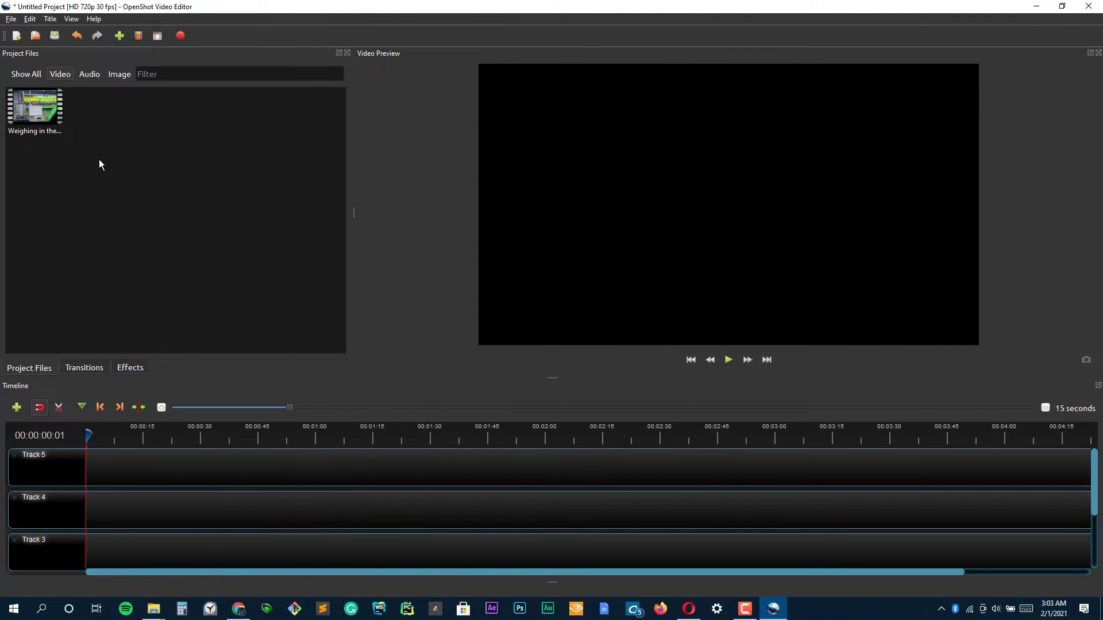
Step: Place the weighing clip at 0:00 on Track 5 and play then pause it in the preview
left_click_drag(34, 106, 108, 469)
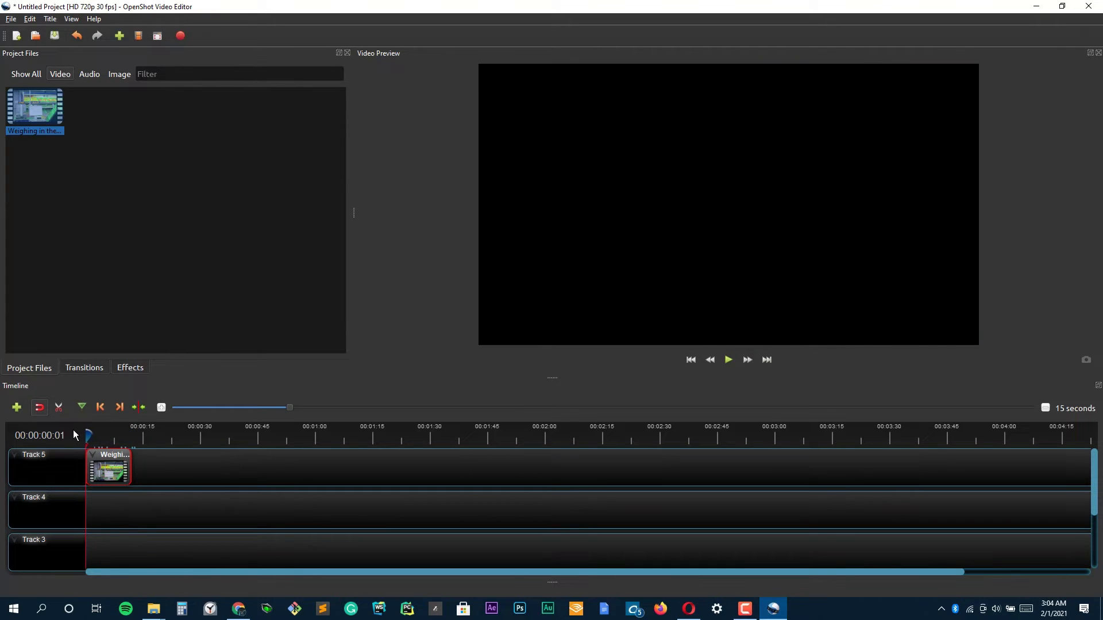
left_click(728, 359)
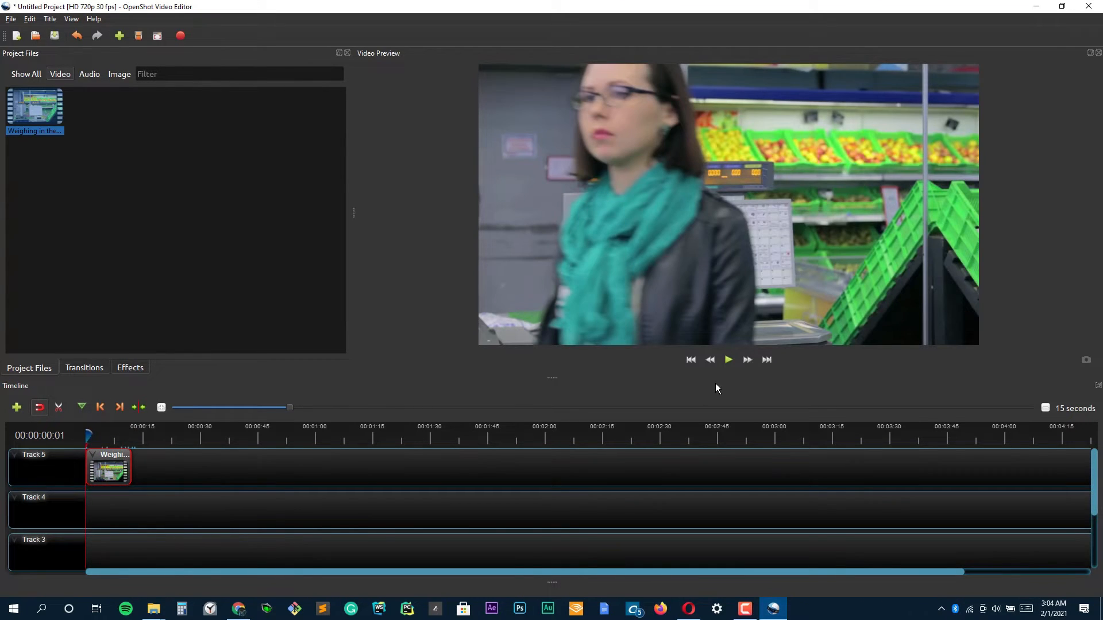
left_click(728, 360)
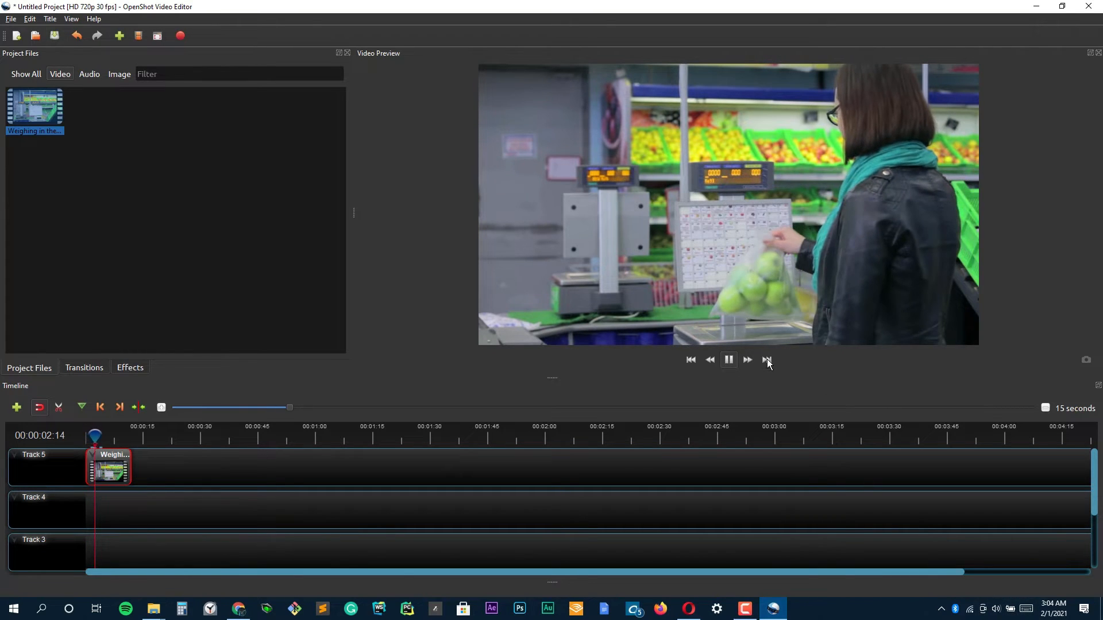
left_click(729, 359)
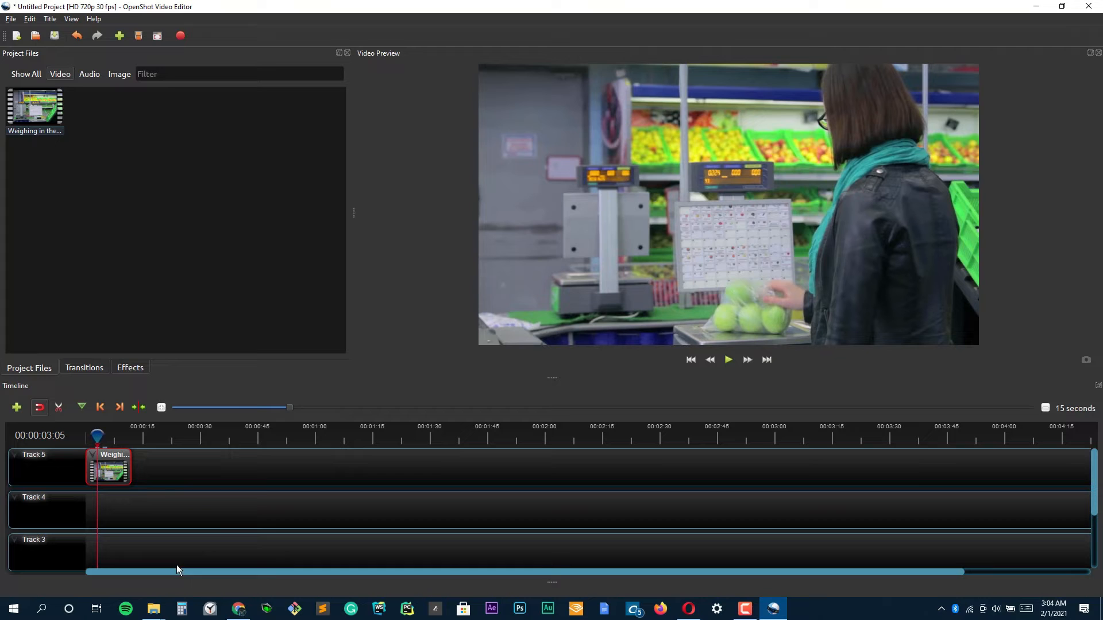
mouse_move(153, 609)
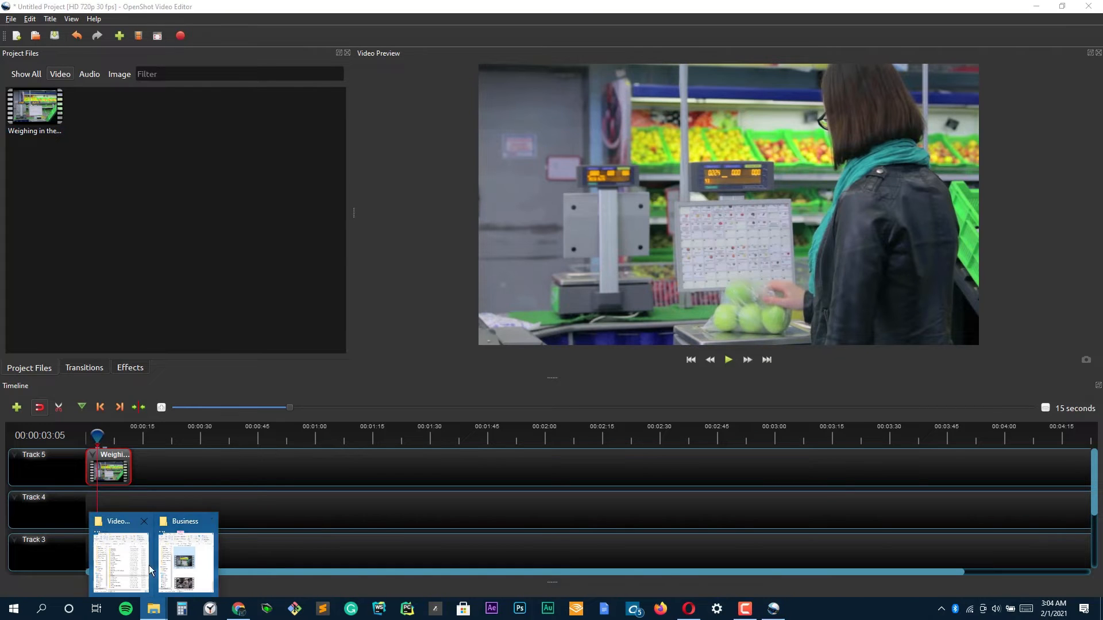
Step: Open Stock Videos > Monitors and pick the close-up gamer portrait MP4 for Track 5
left_click(185, 556)
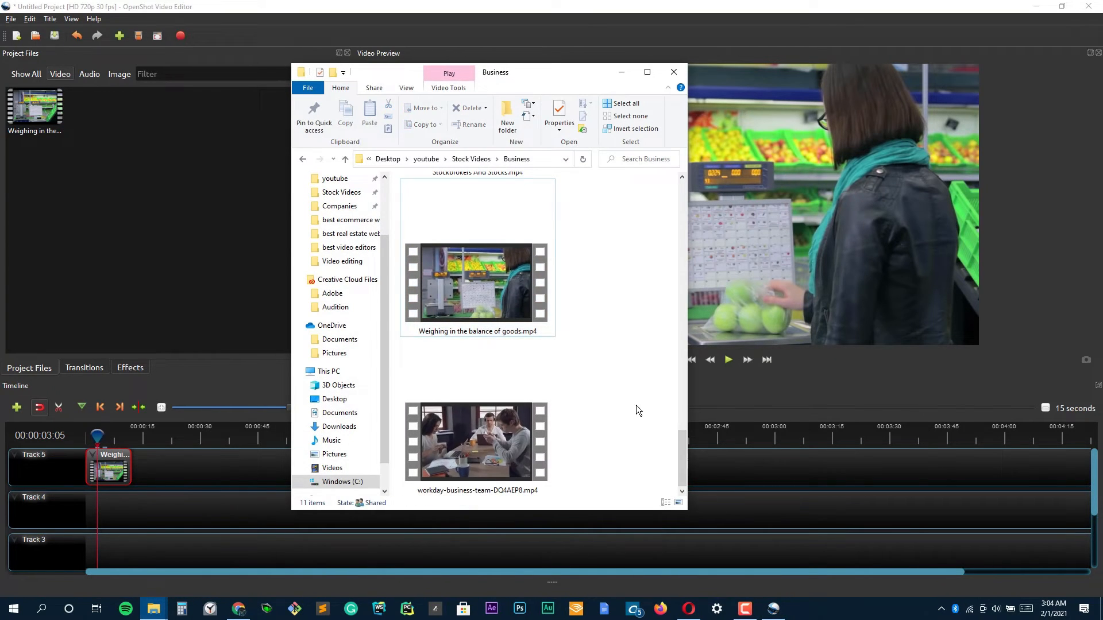
scroll("down", 3)
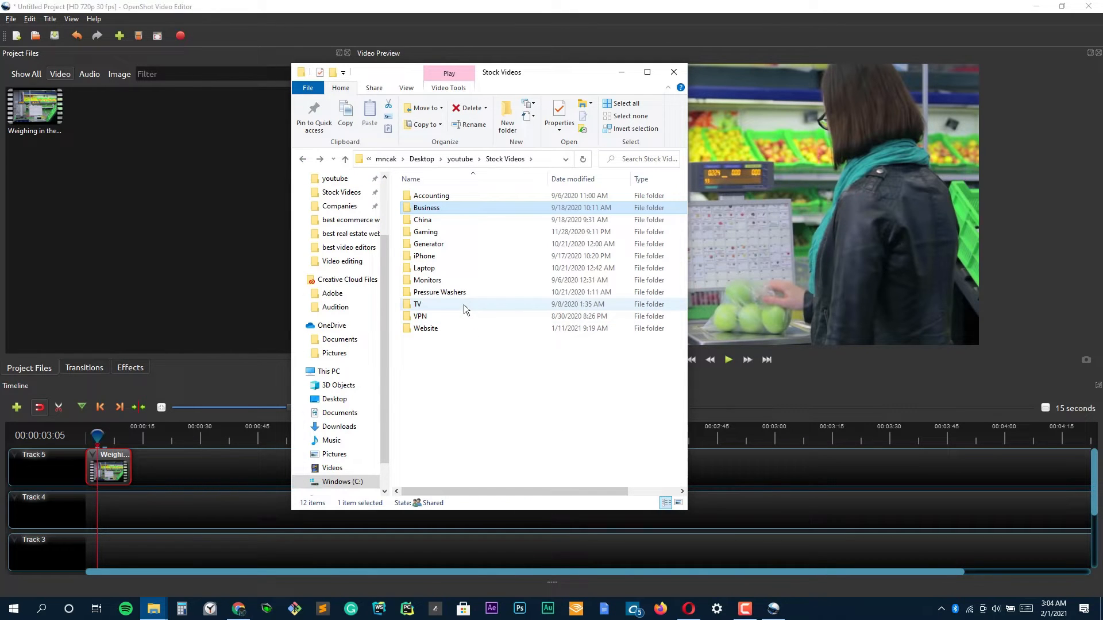
left_click(427, 281)
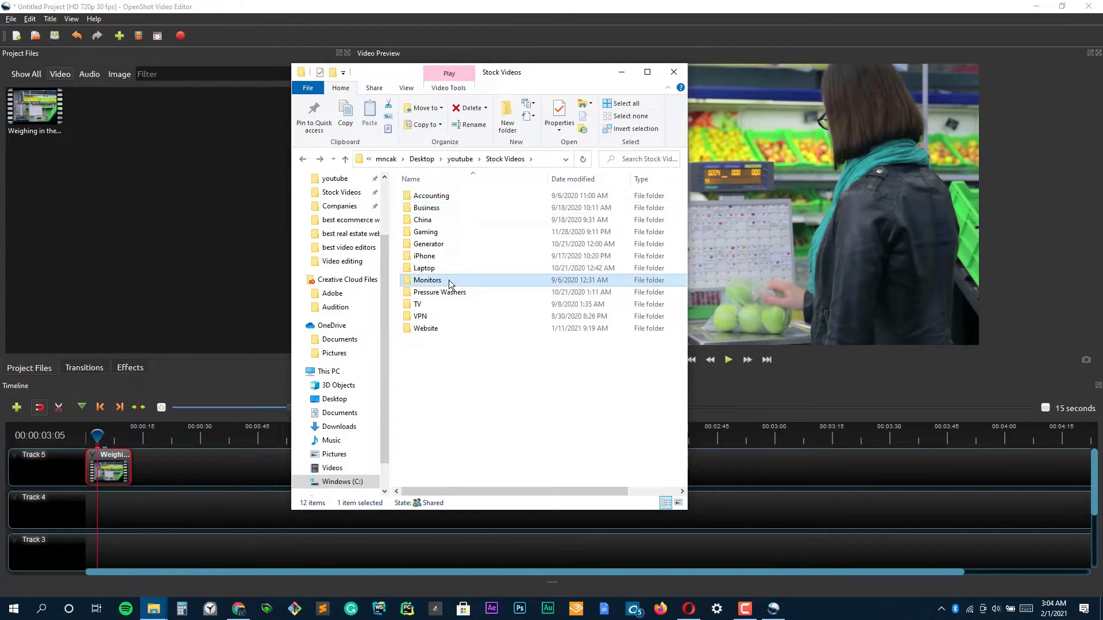
double_click(428, 280)
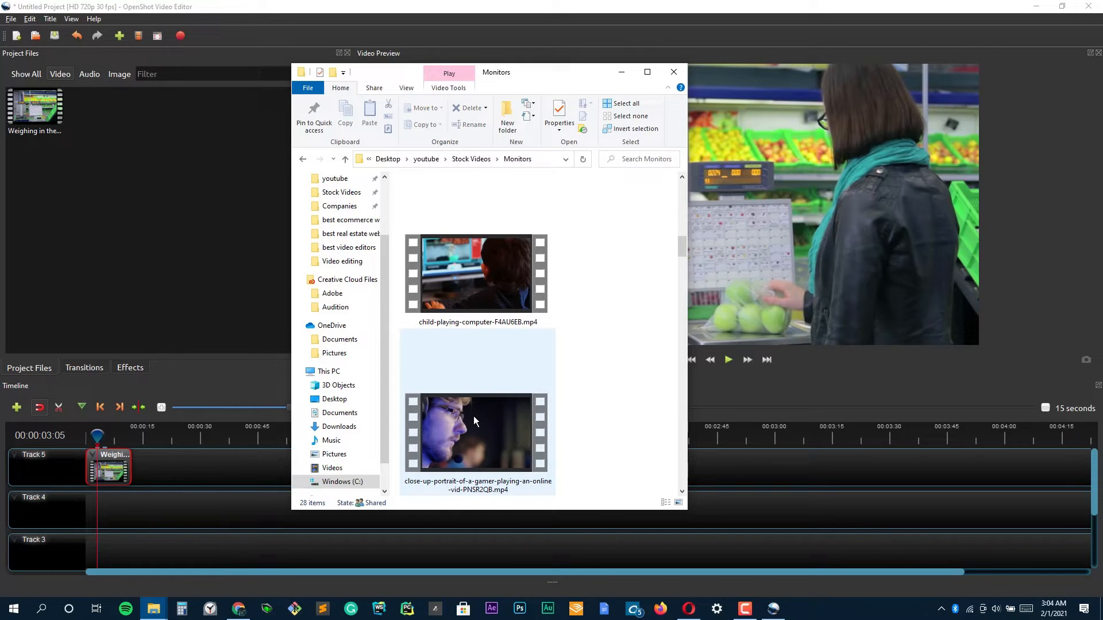
left_click(476, 433)
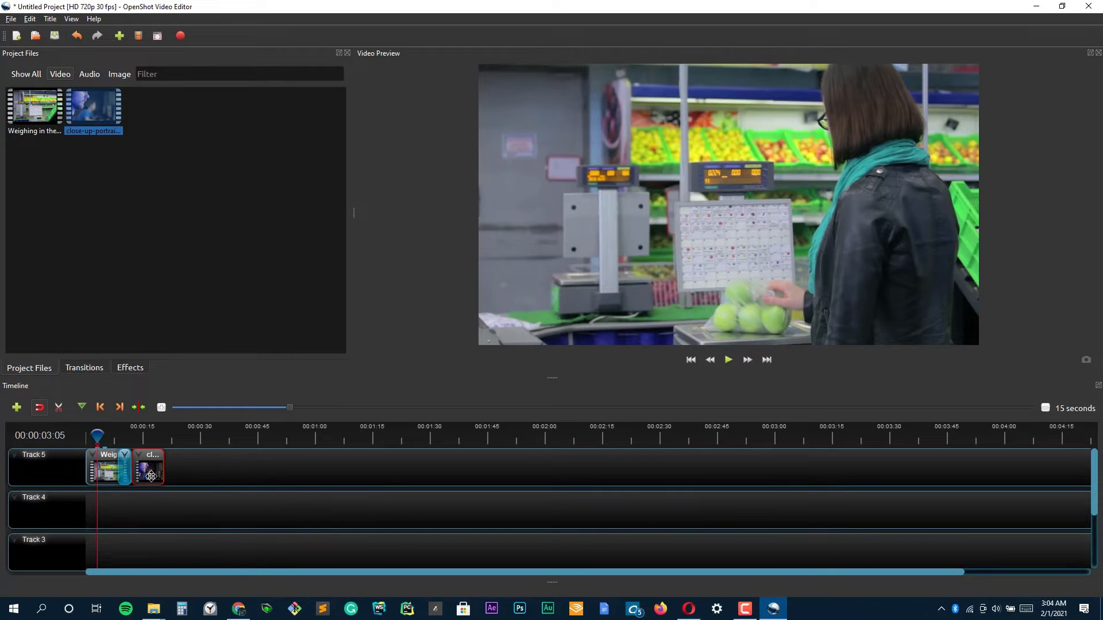
Step: Place the gamer clip right after the first clip and preview the sequence
left_click_drag(149, 466, 136, 466)
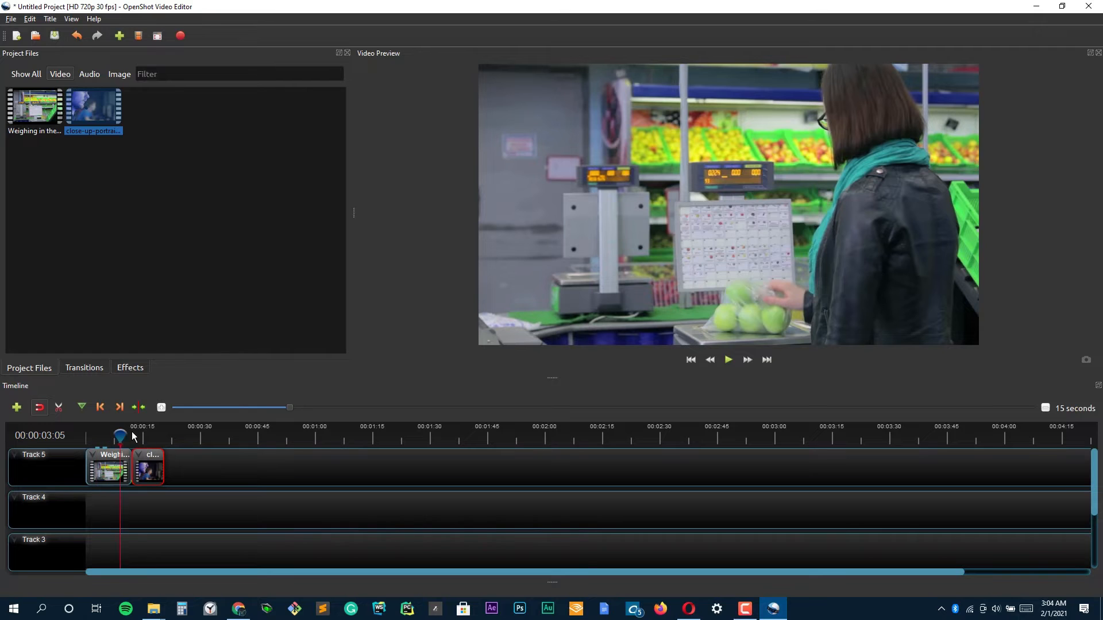
left_click(728, 359)
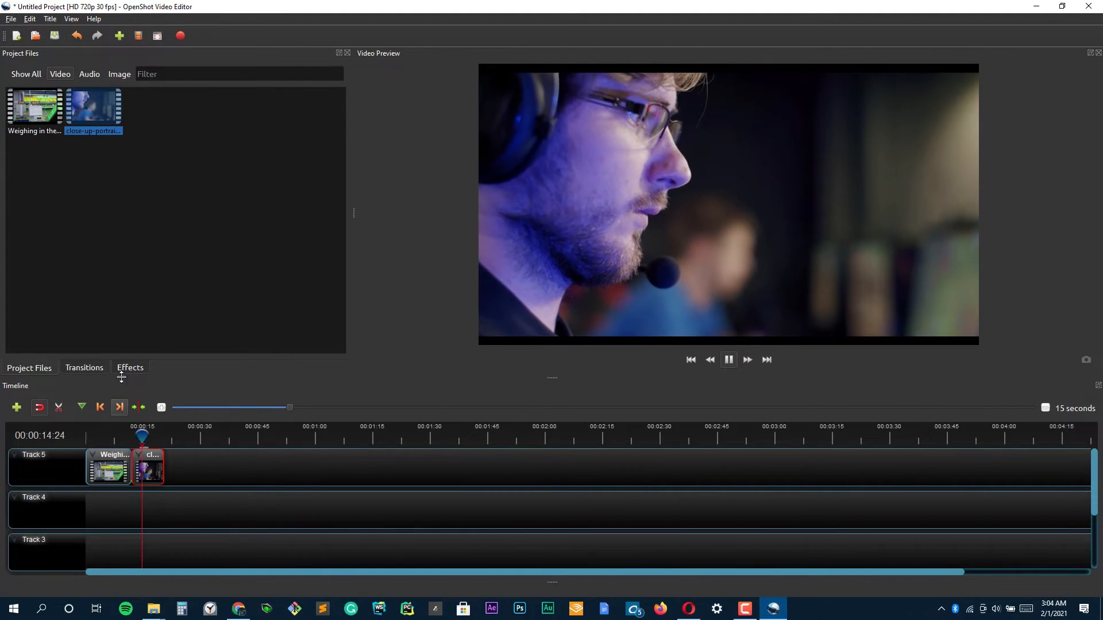
Step: Apply the Wave effect to the grocery clip from the Effects list and preview the distortion
left_click(130, 367)
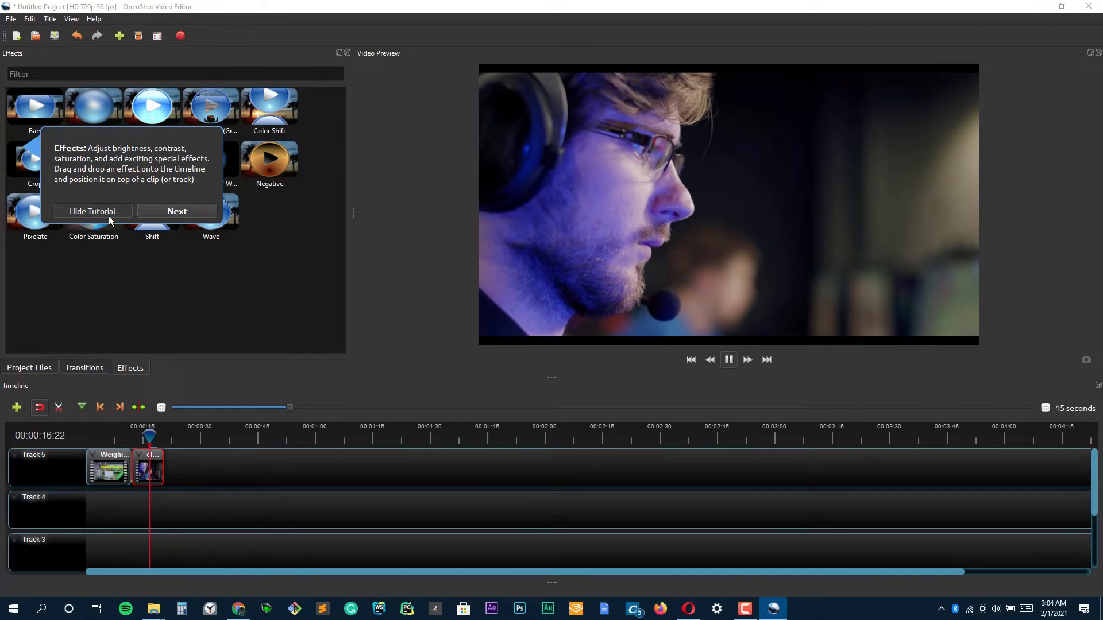
left_click(92, 211)
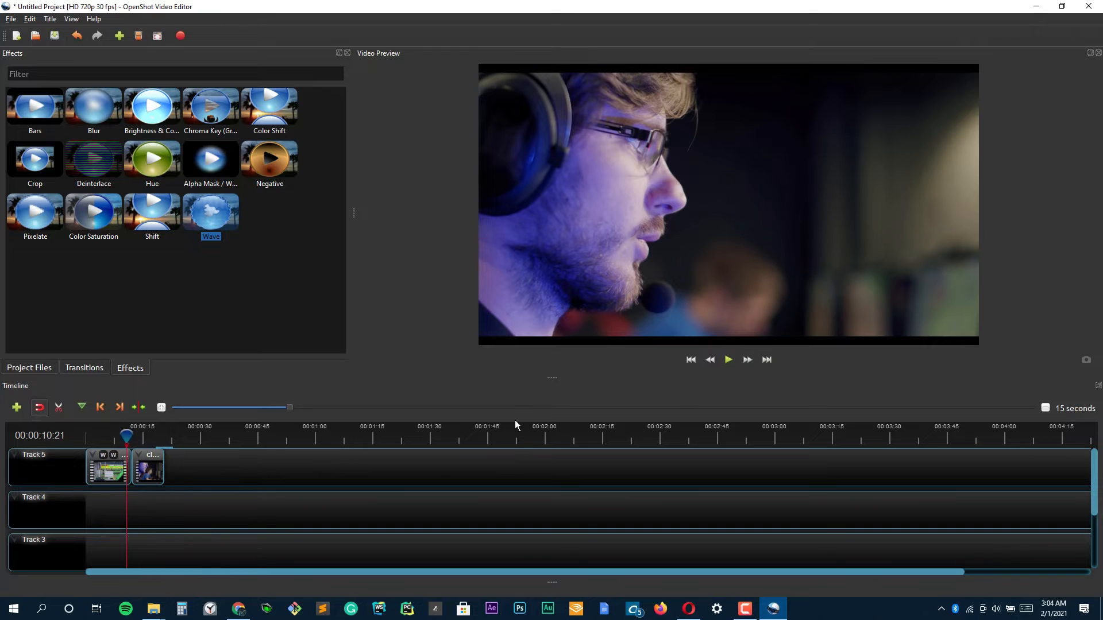
left_click(728, 359)
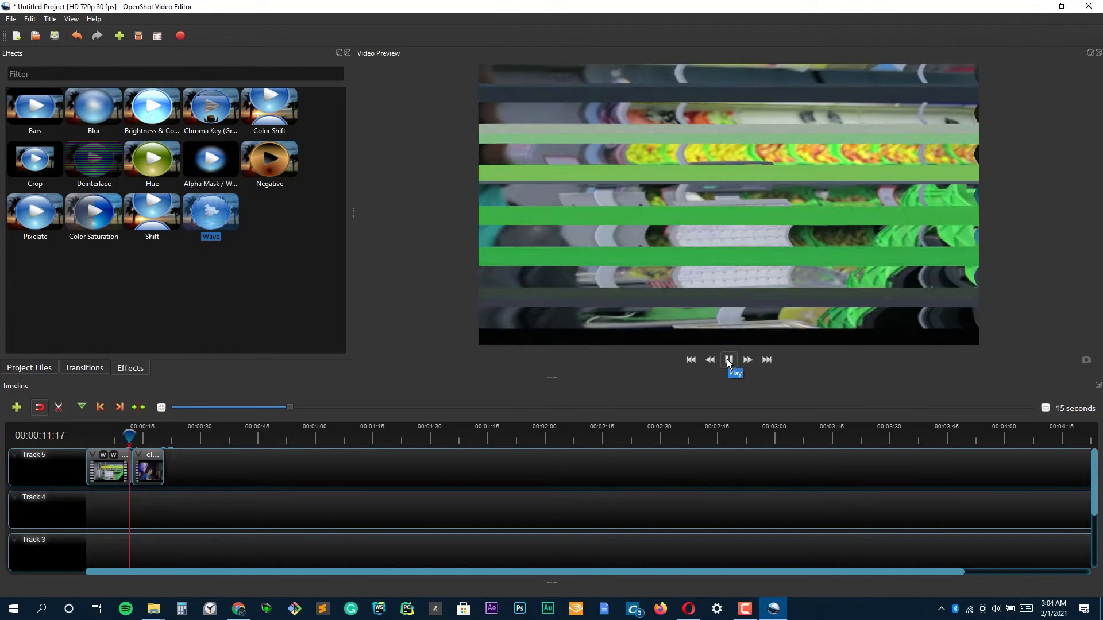
left_click(728, 359)
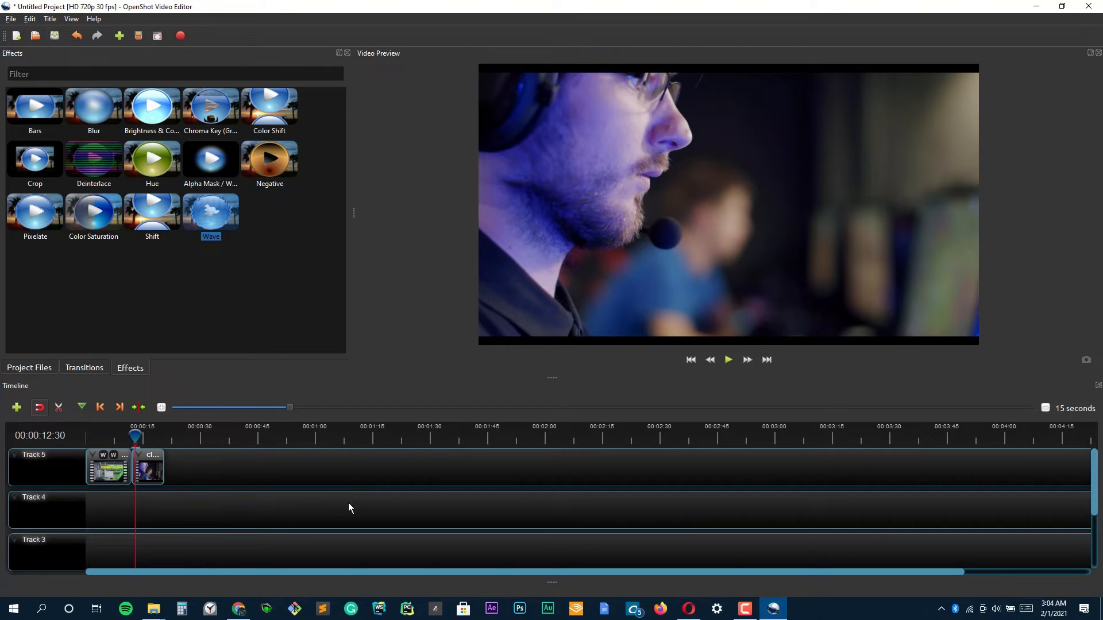
left_click(84, 368)
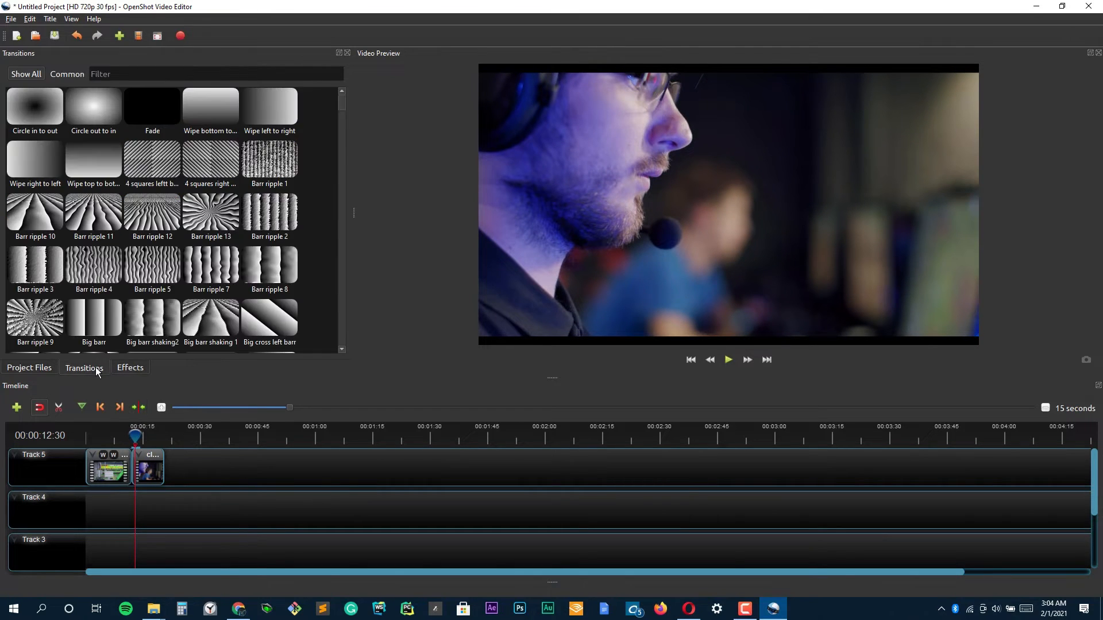
mouse_move(142, 343)
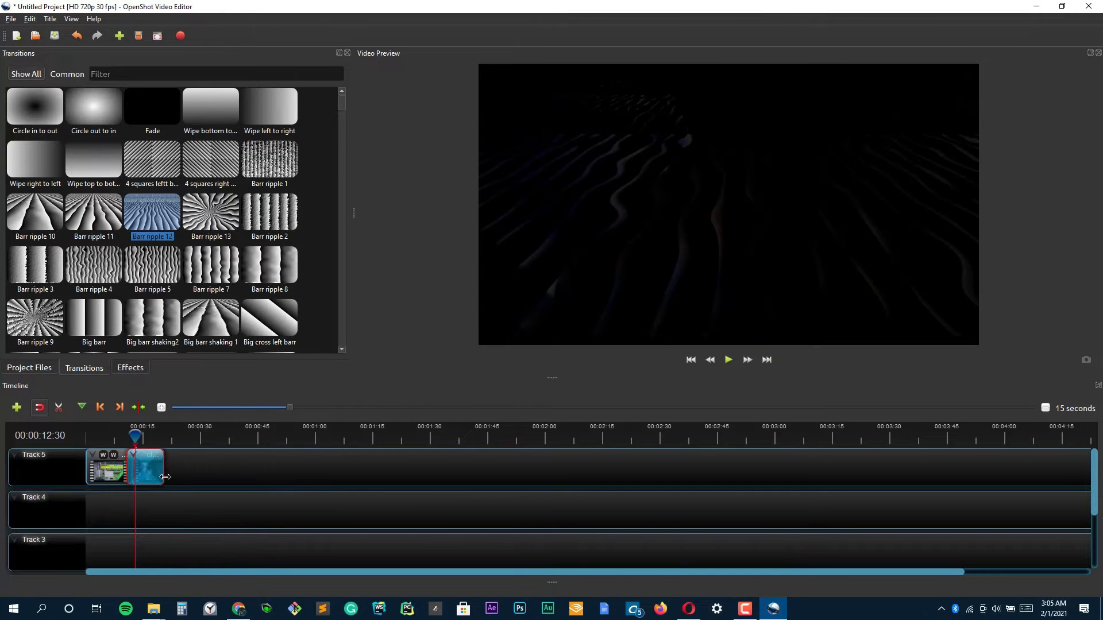
Step: Preview the Barr ripple 12 transition on the gamer clip from just before it starts
left_click(728, 360)
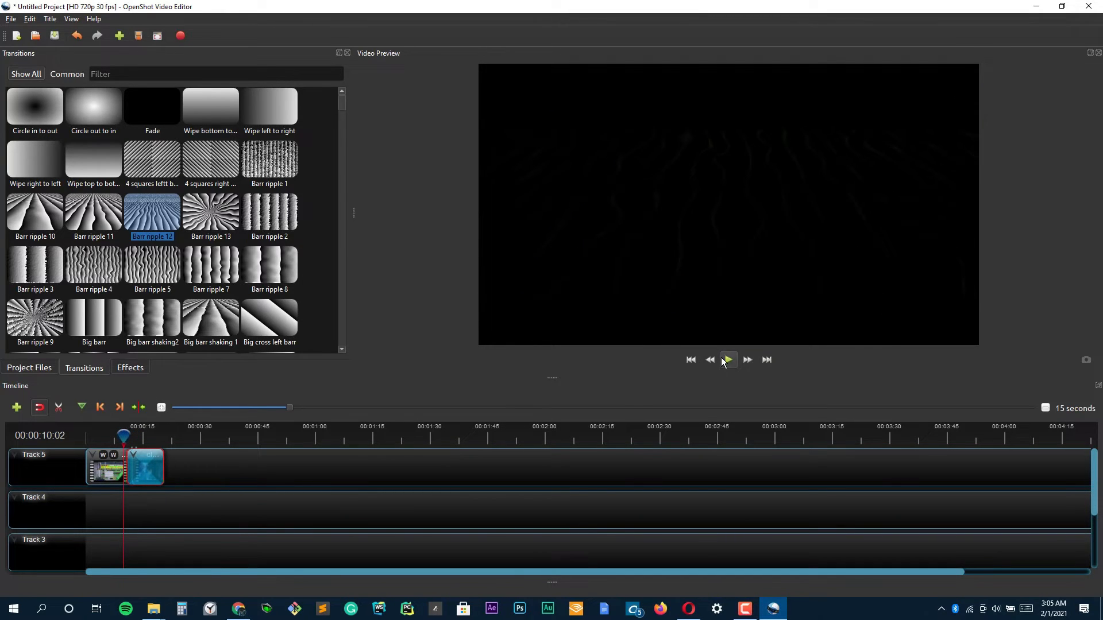
left_click(728, 360)
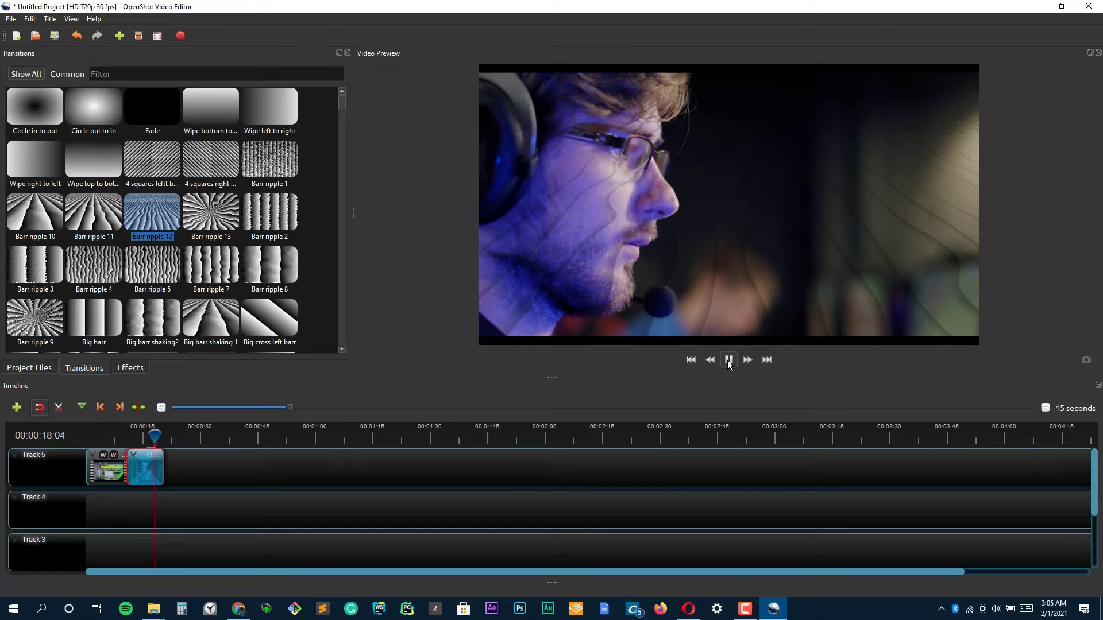
left_click(728, 360)
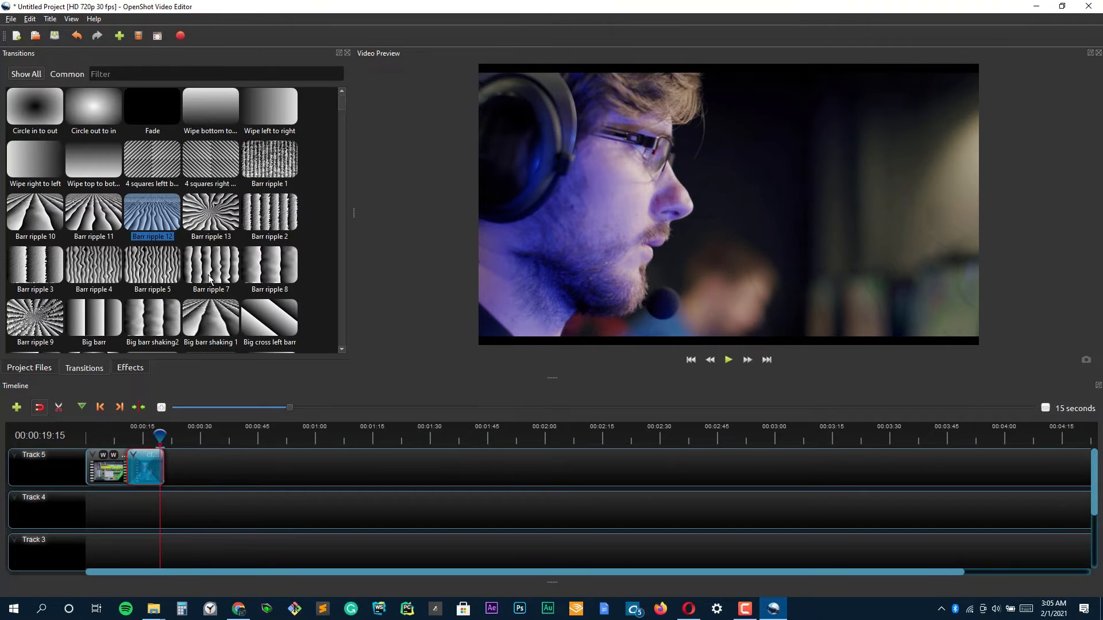
Step: Browse the transitions list, toggling between Common and Show All
scroll("down", 3)
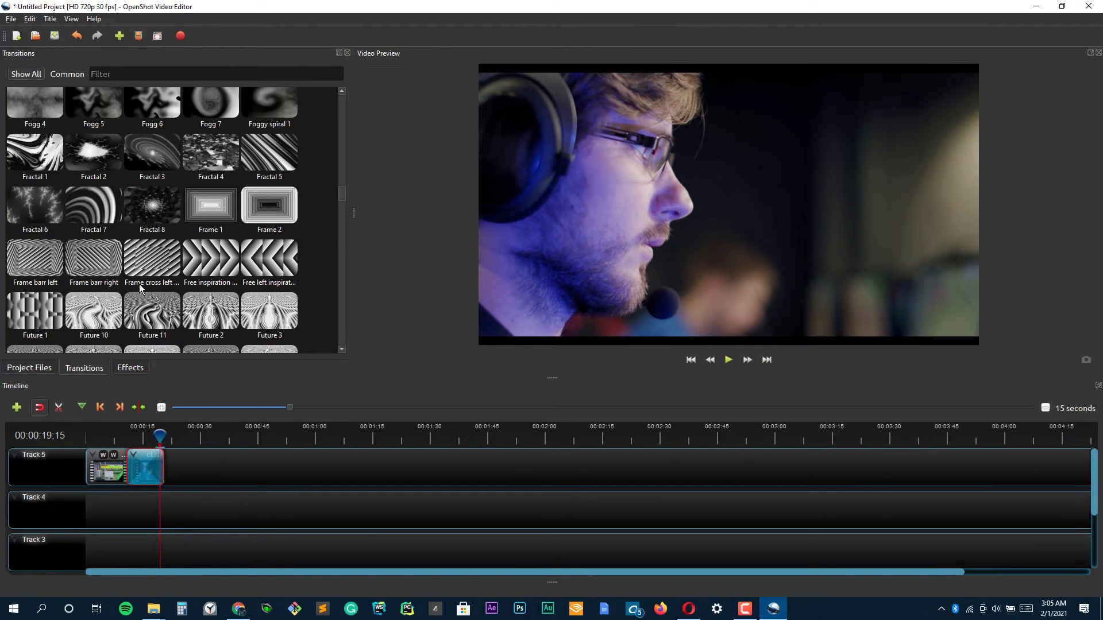
scroll("down", 3)
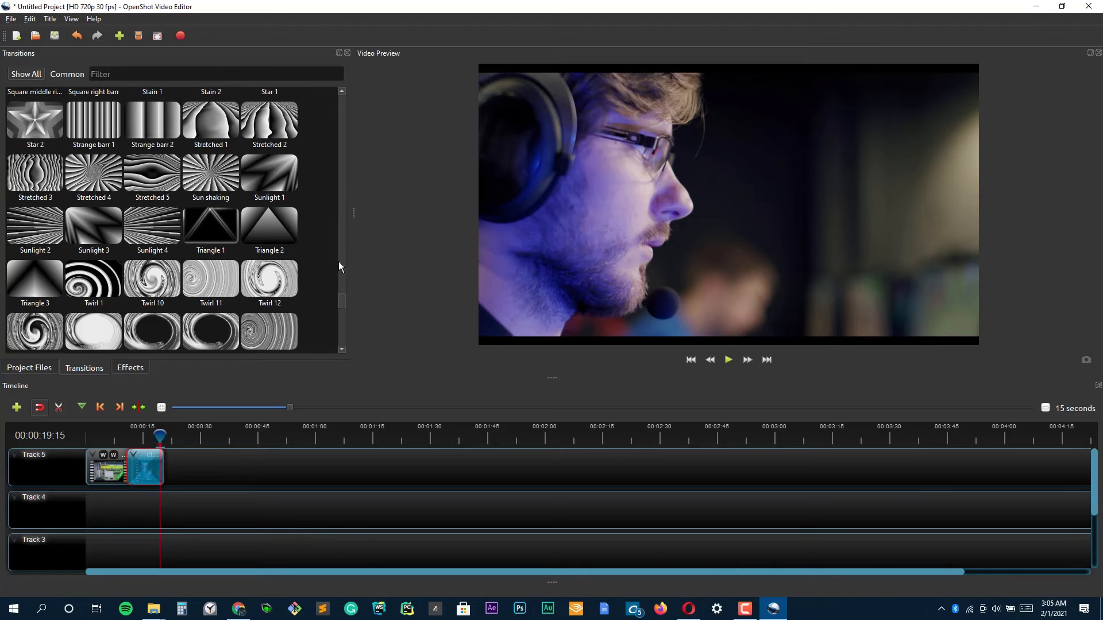
left_click(66, 73)
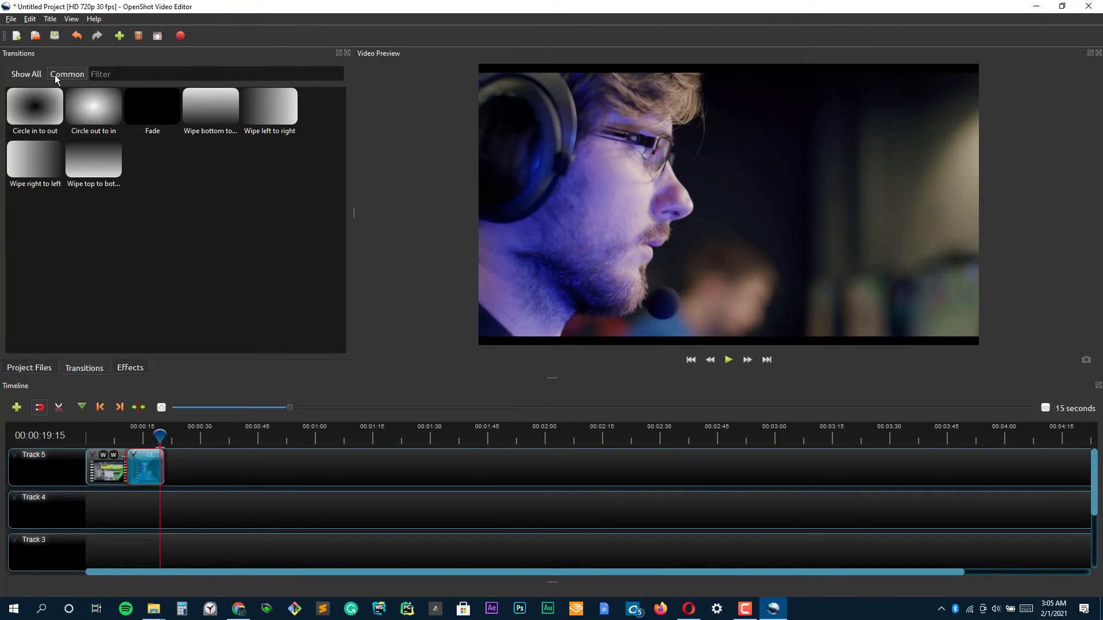
left_click(26, 74)
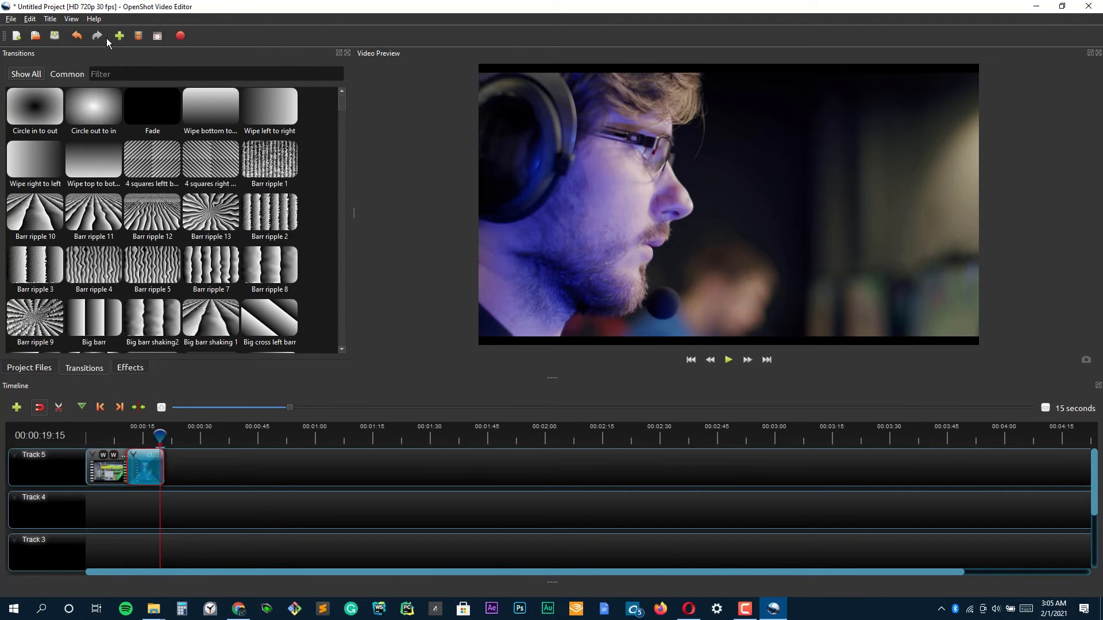
left_click(30, 19)
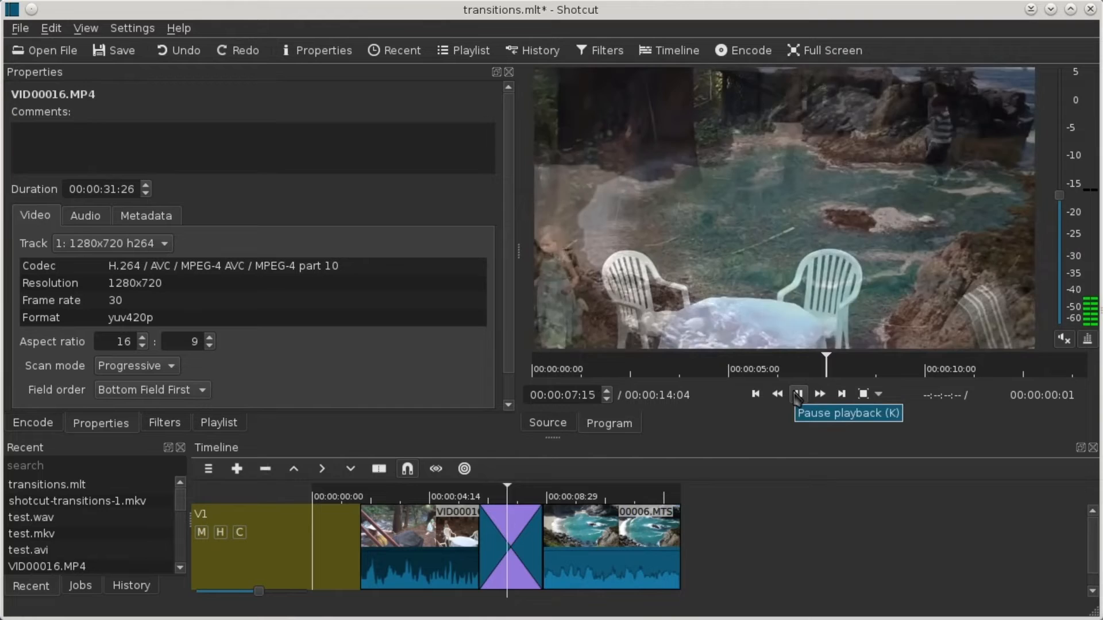
Step: Pause playback and undo the crossfade, leaving the two clips back to back
left_click(797, 394)
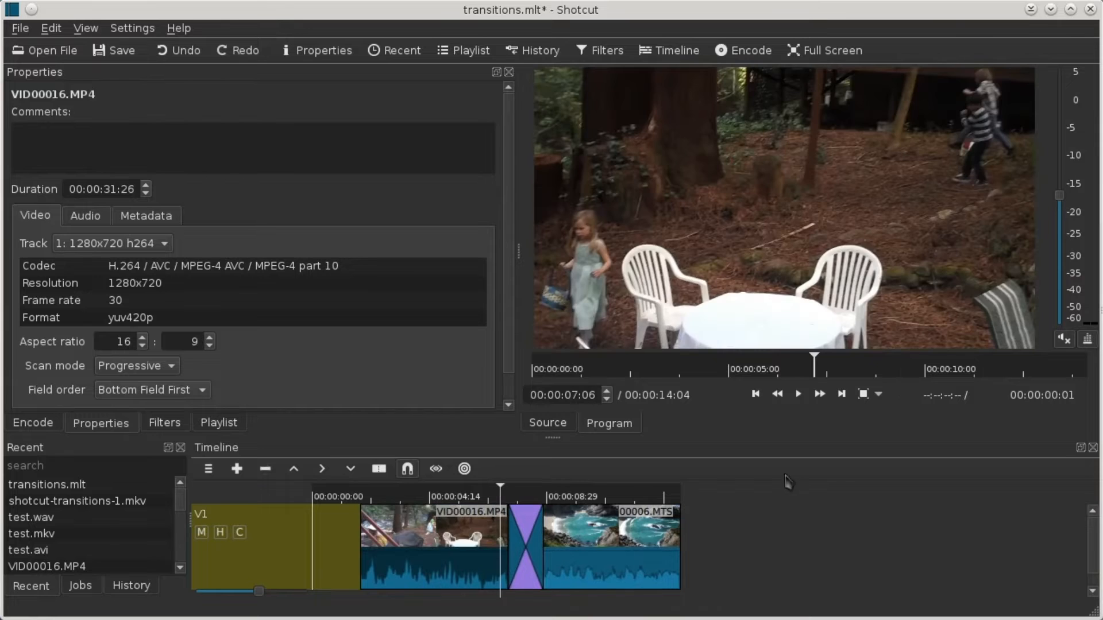
left_click(798, 393)
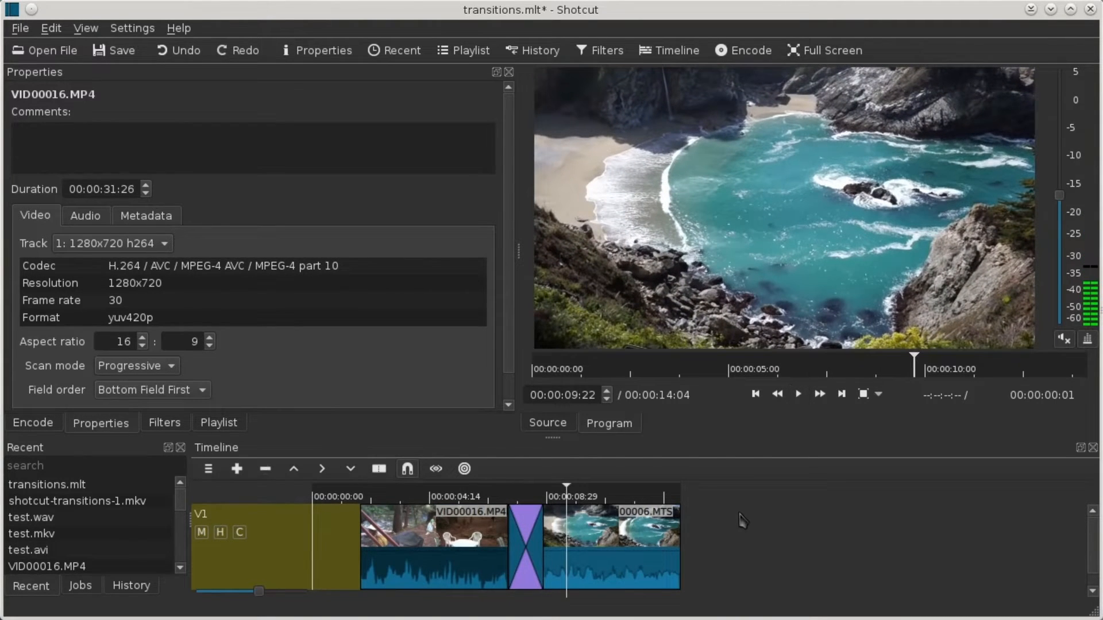
mouse_move(275, 197)
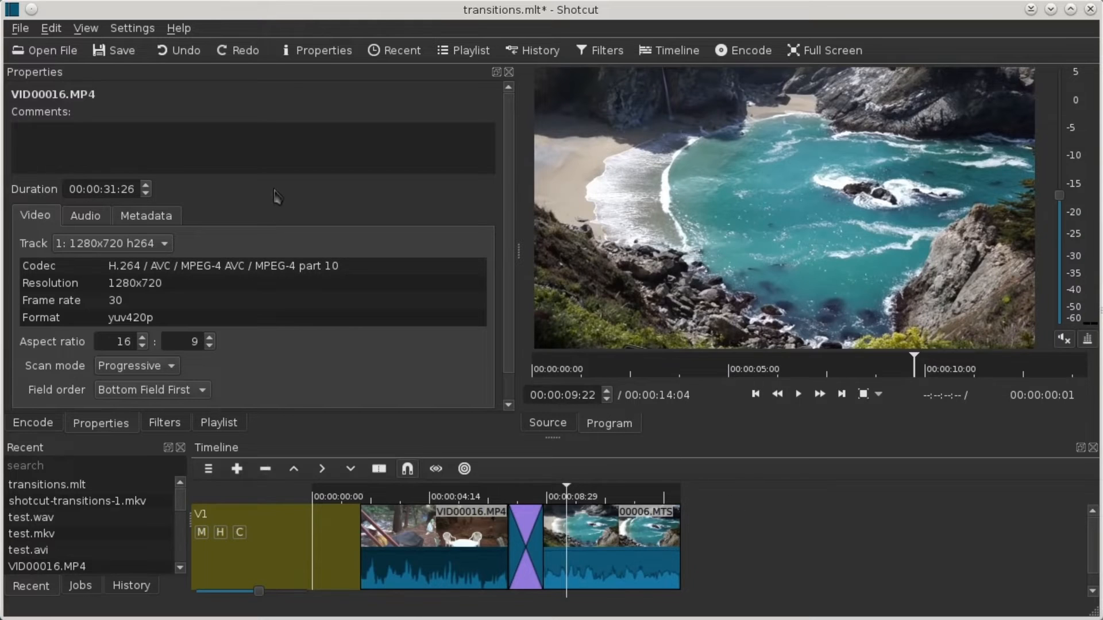
left_click(179, 49)
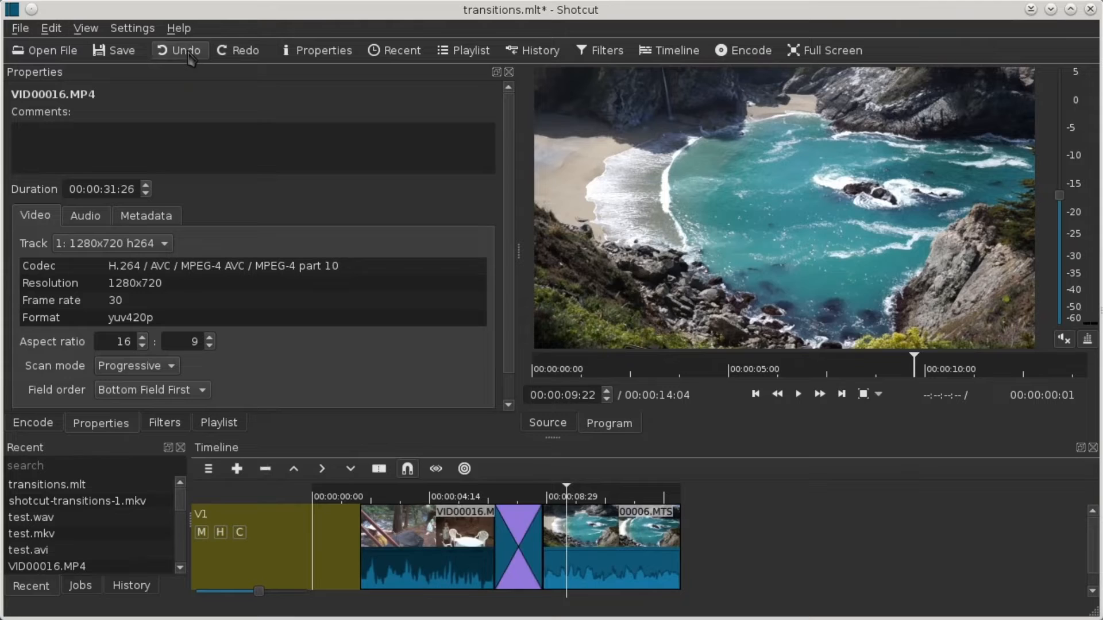
left_click(180, 49)
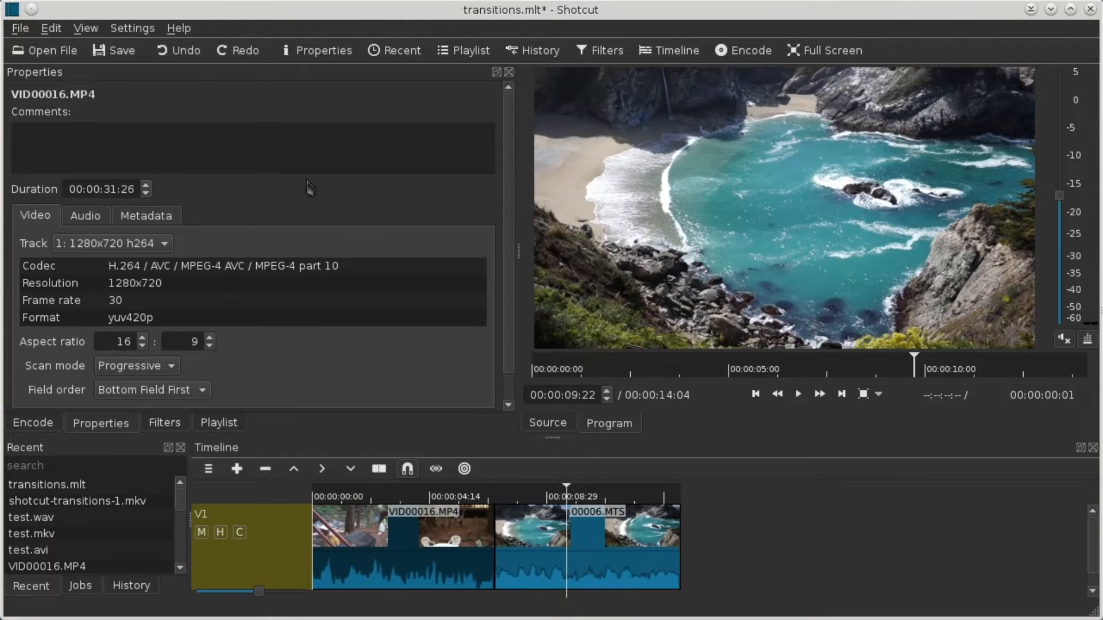
mouse_move(653, 489)
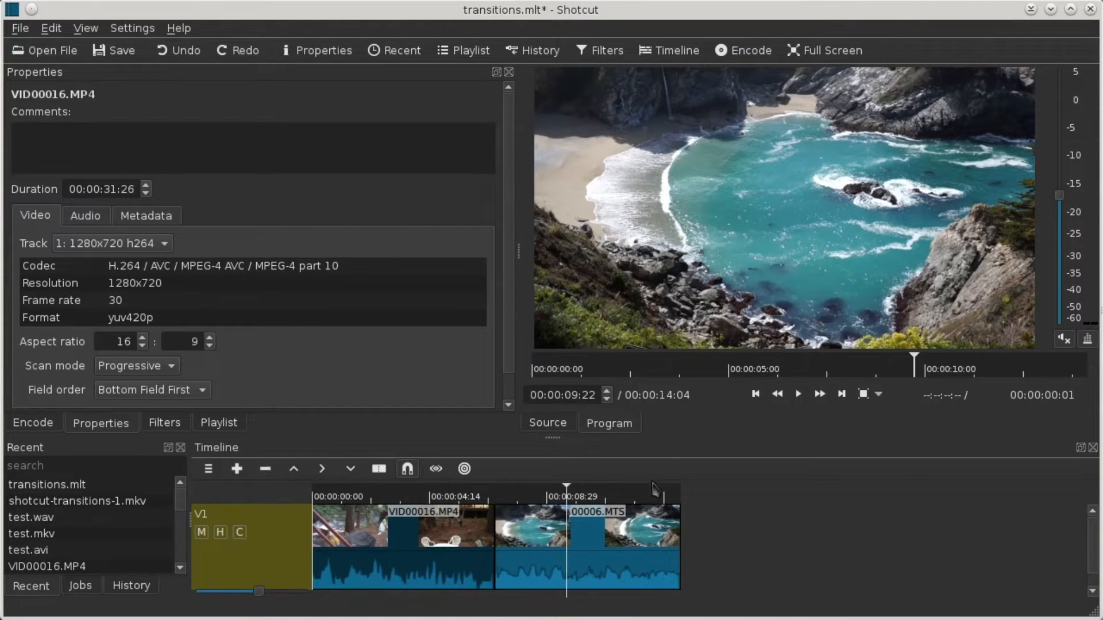
mouse_move(381, 500)
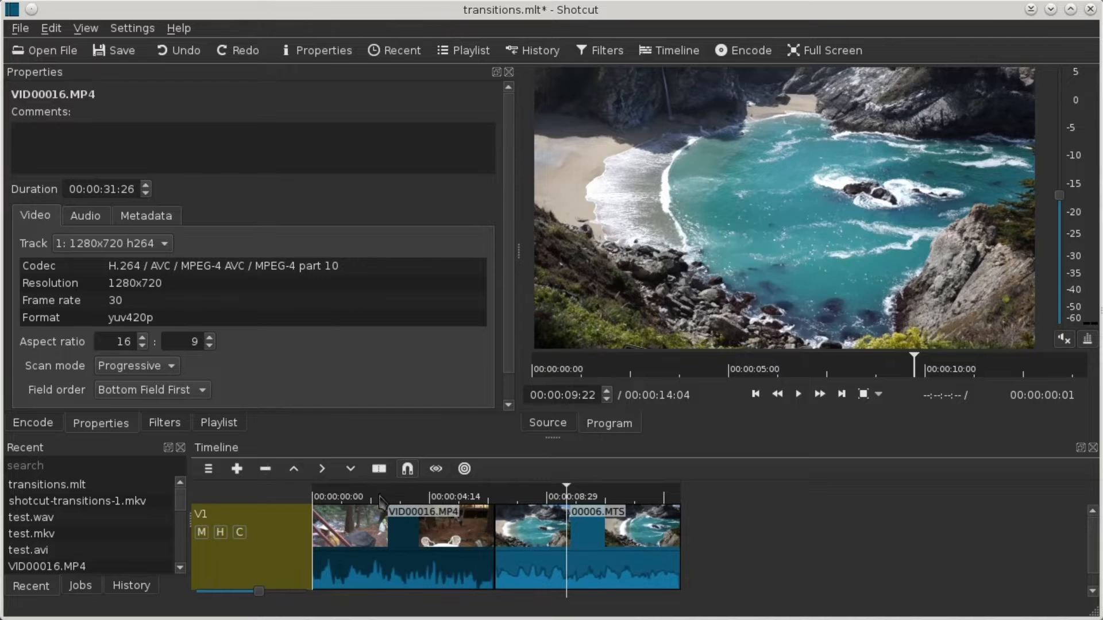
Step: Open the VID00016.MP4 timeline clip in the source viewer via Open As Clip
right_click(454, 541)
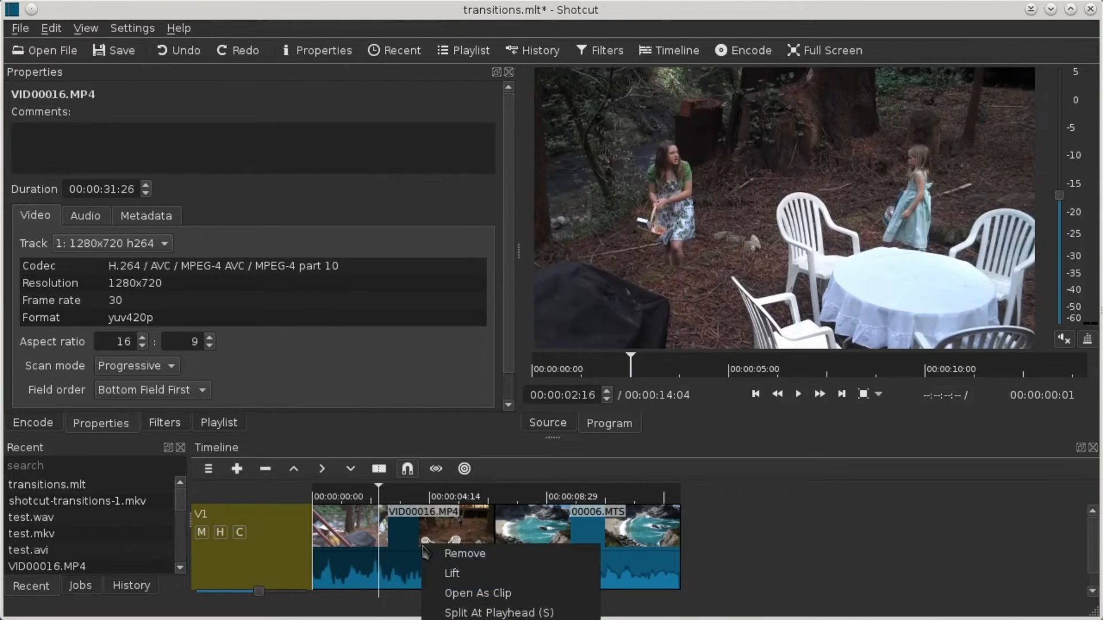
mouse_move(465, 593)
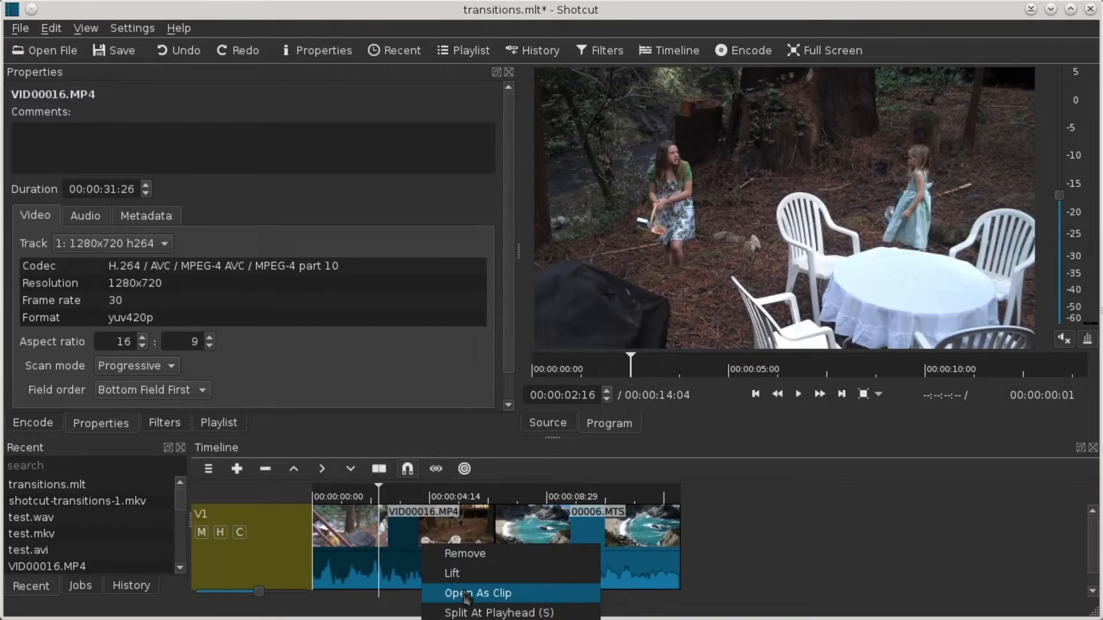
left_click(477, 593)
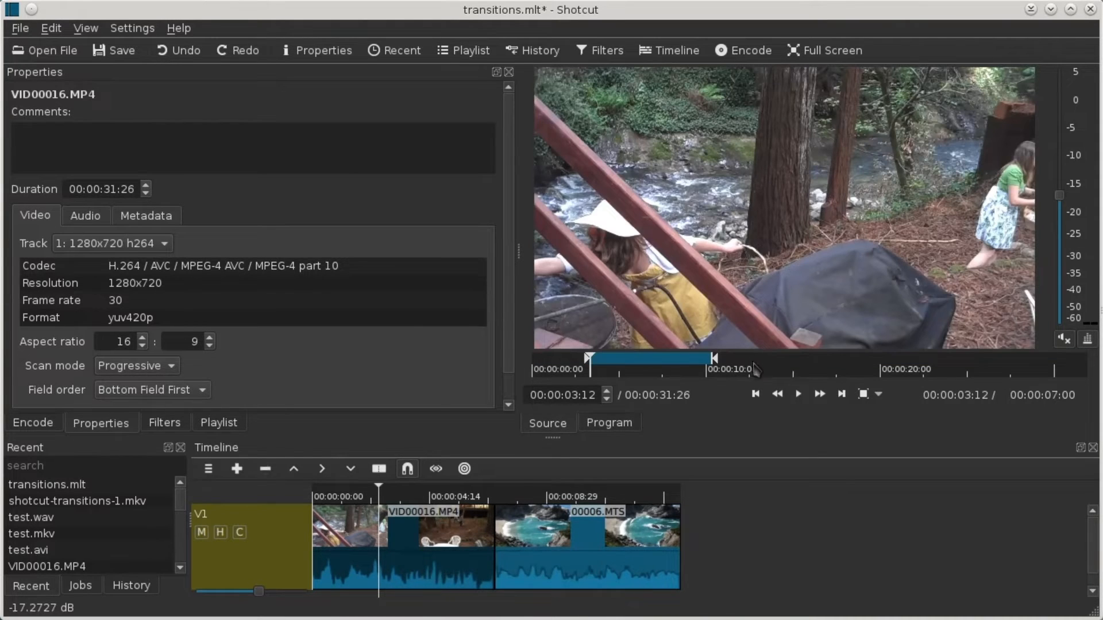
mouse_move(738, 371)
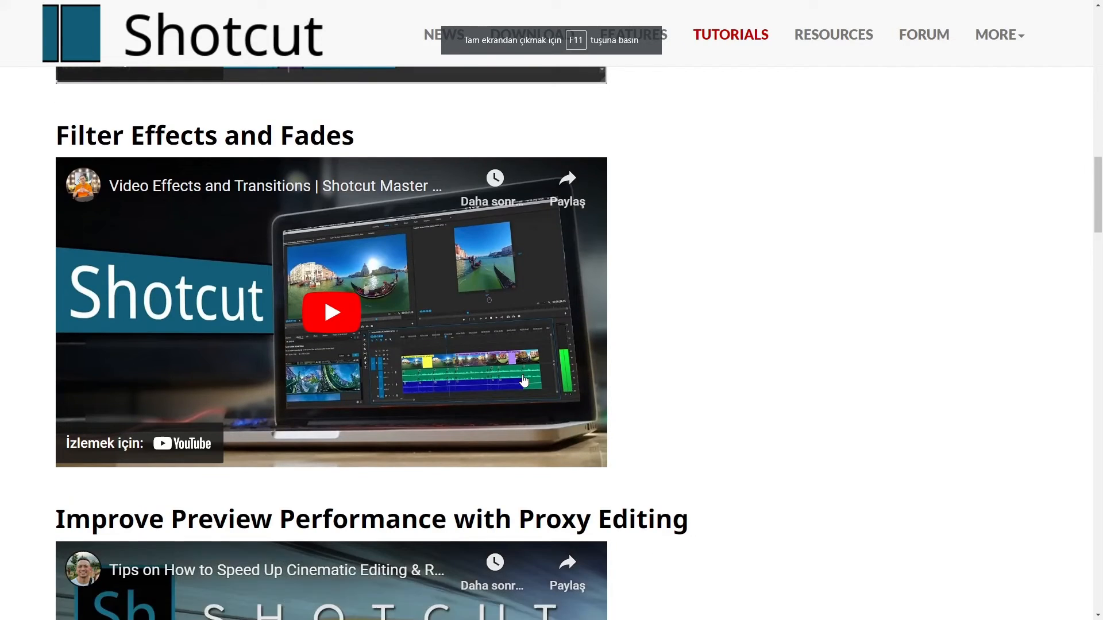
Step: Browse the Shotcut Tutorials page toward the Keyframes tutorial video
left_click(331, 311)
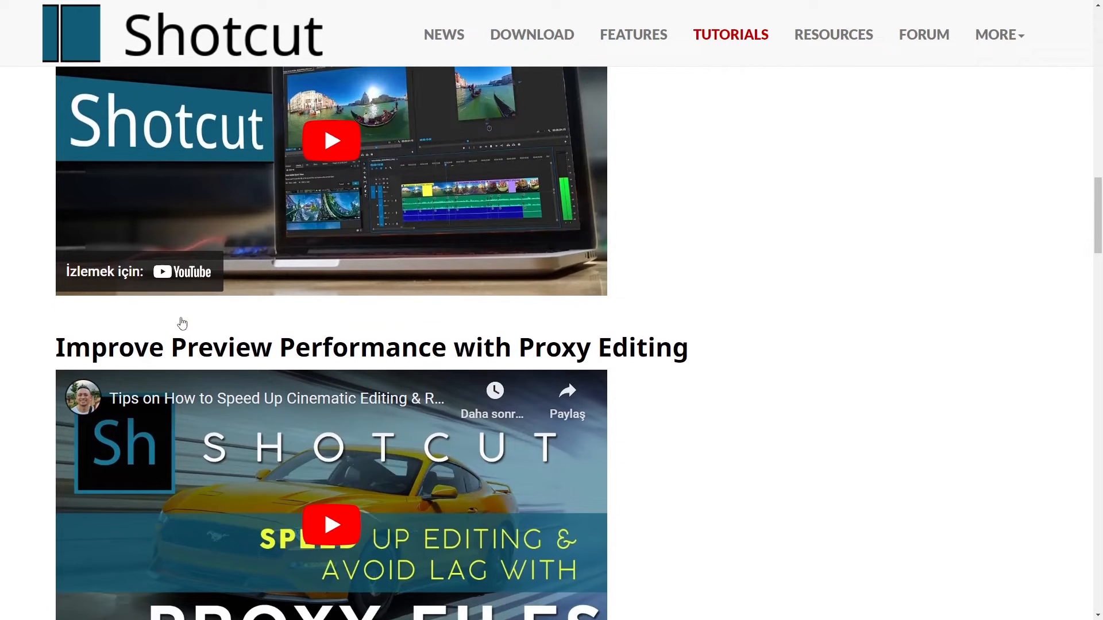
scroll("down", 3)
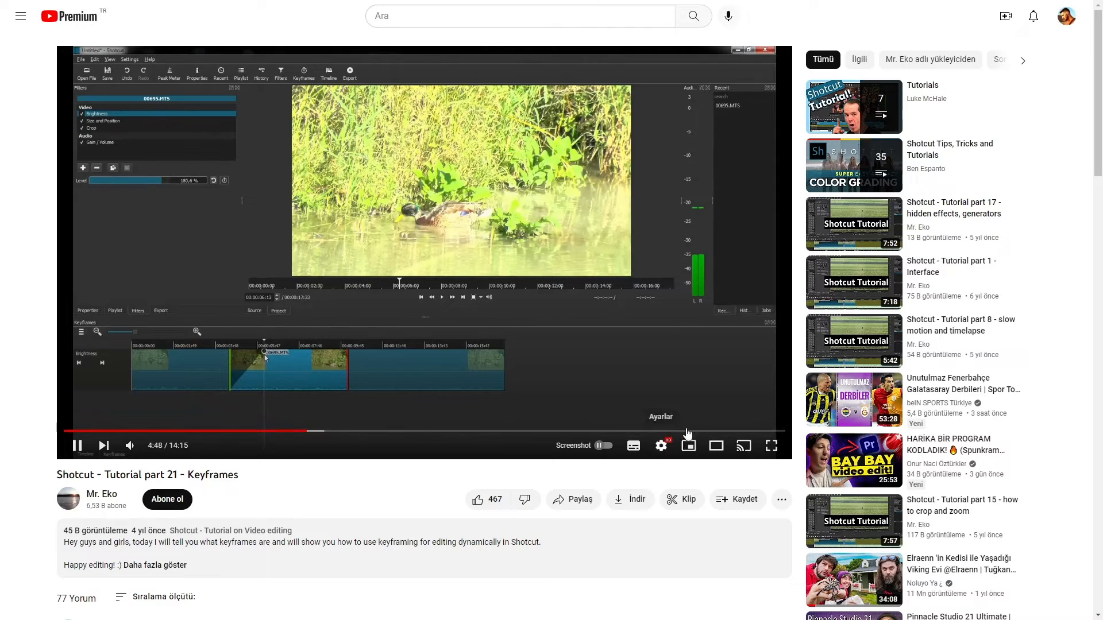
Step: Watch the Keyframes tutorial full screen and jump ahead to the brightness keyframing part
left_click(771, 446)
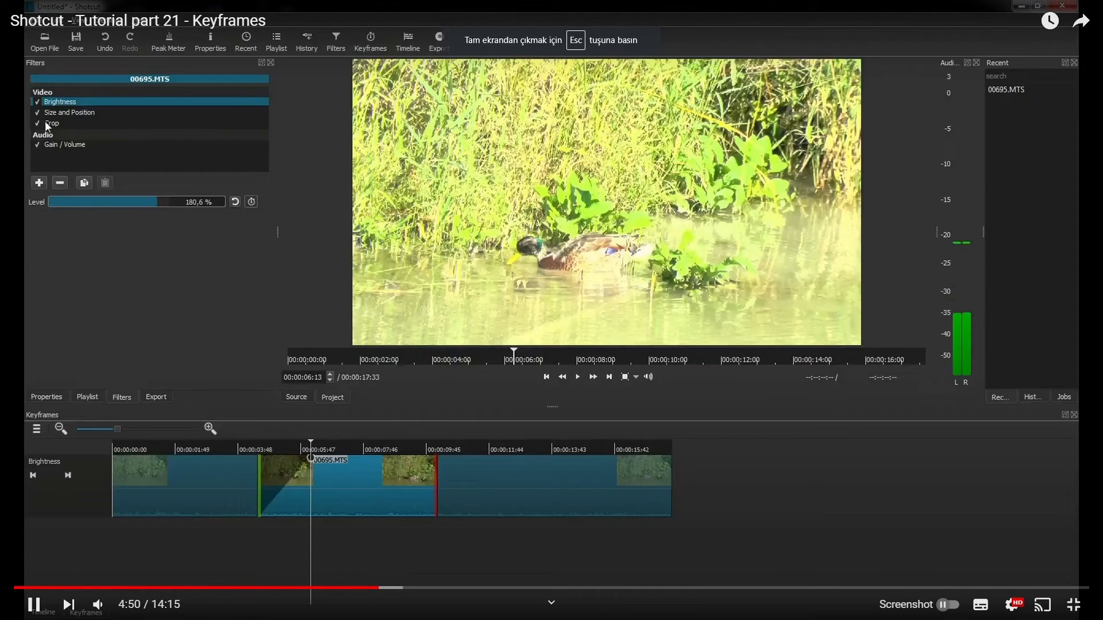
left_click(53, 123)
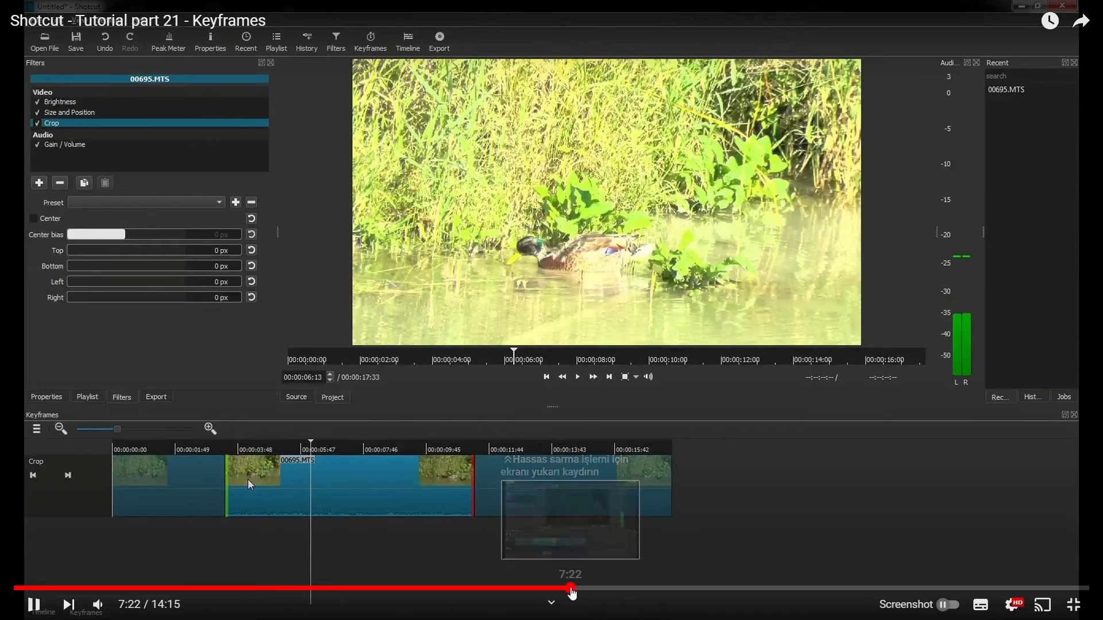
left_click(59, 101)
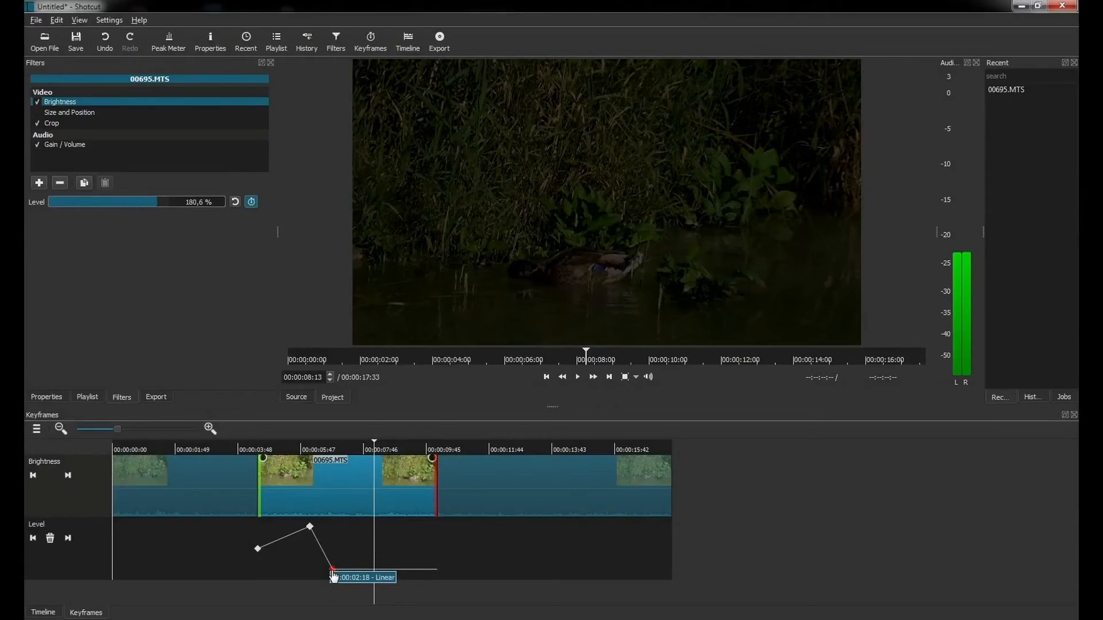
Step: Leave the YouTube tutorial and switch to the skylum.com/luminar tab
left_click_drag(332, 569, 332, 526)
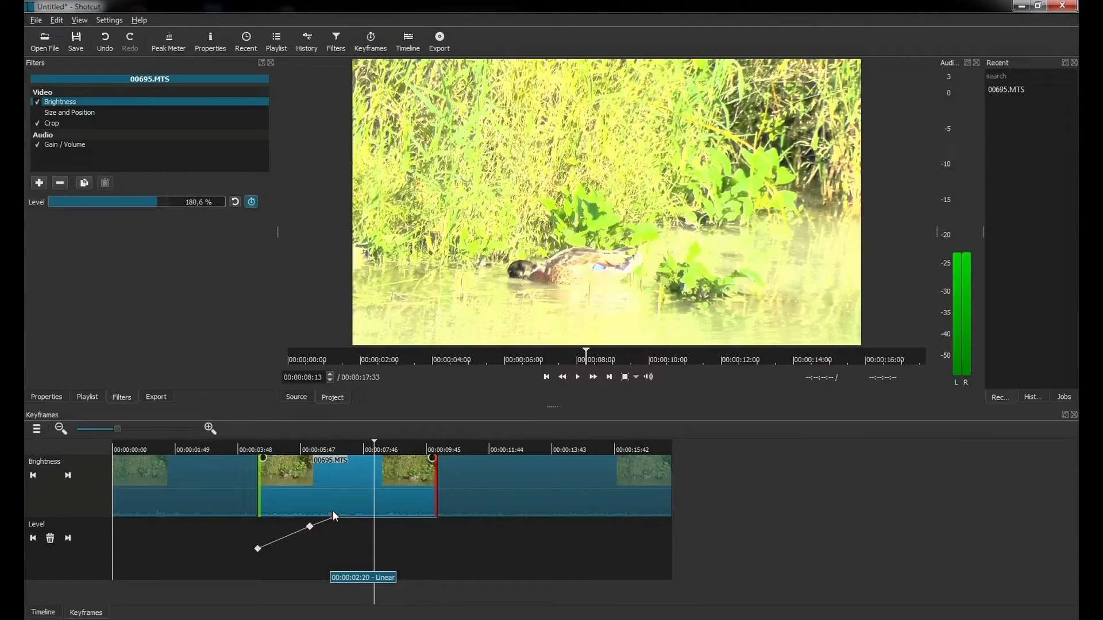
left_click_drag(334, 517, 413, 529)
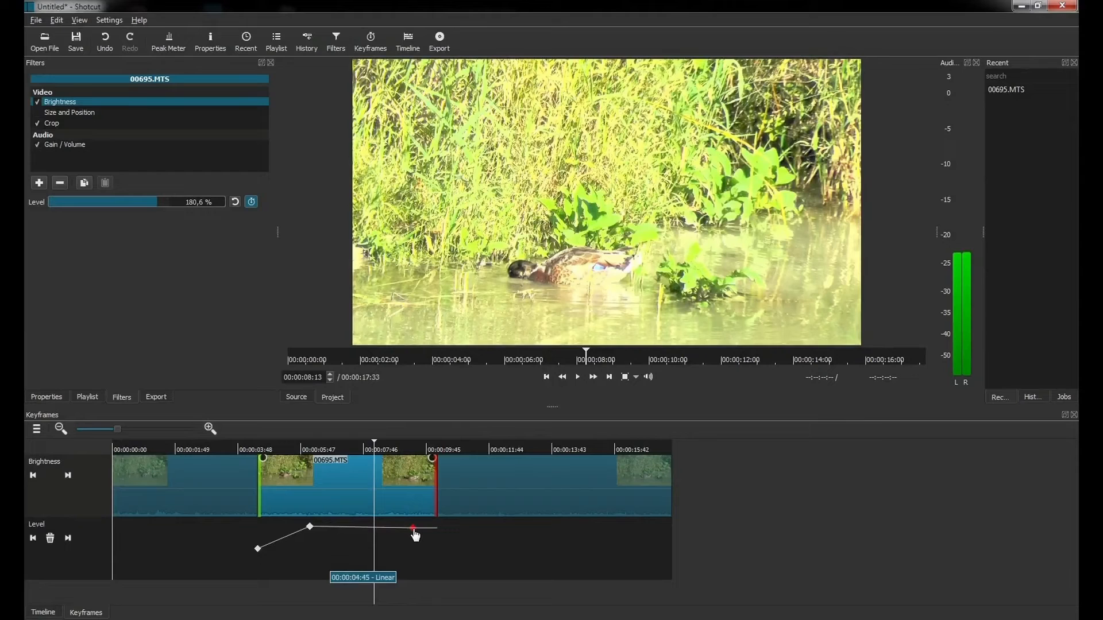
left_click_drag(414, 531, 413, 570)
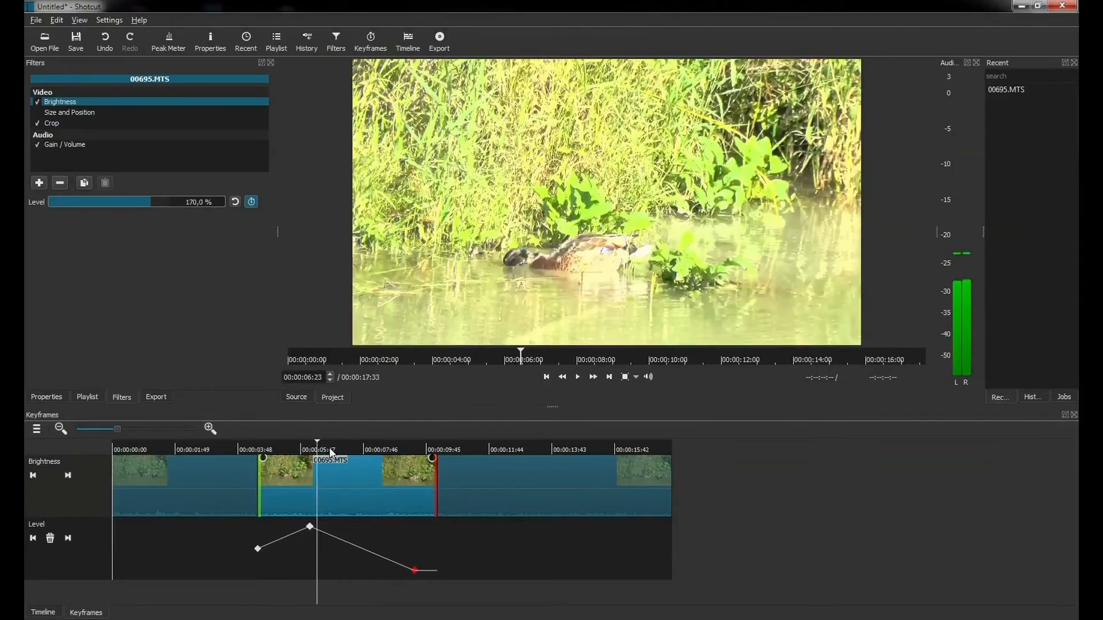
left_click(412, 449)
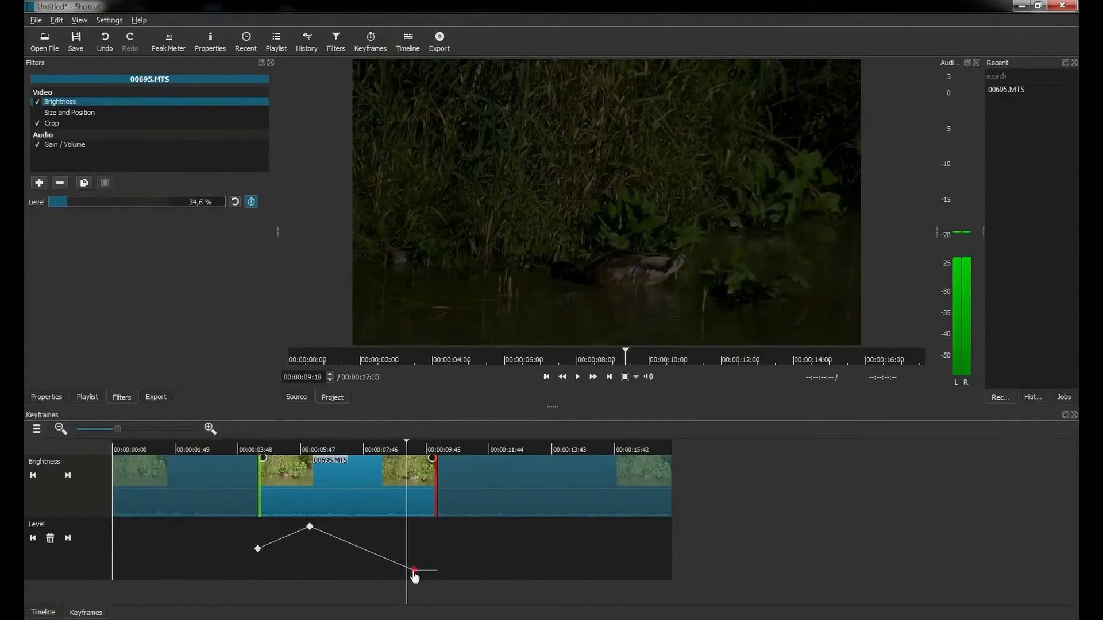
left_click_drag(412, 570, 344, 569)
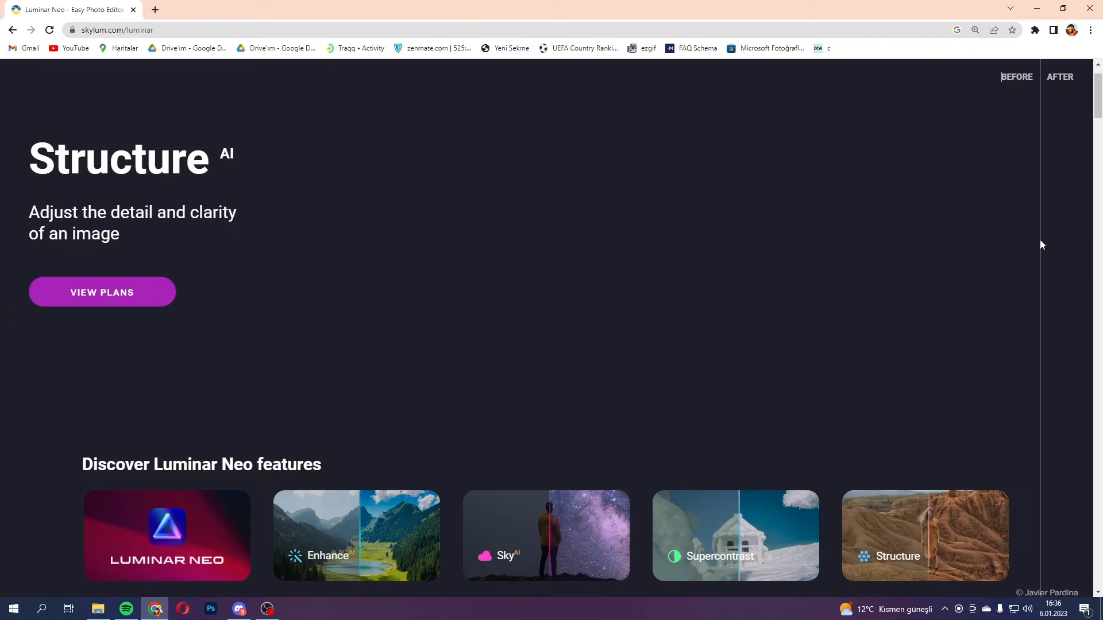
Step: View the site full screen and compare before/after on the Structure and Enhance photos
key("f11")
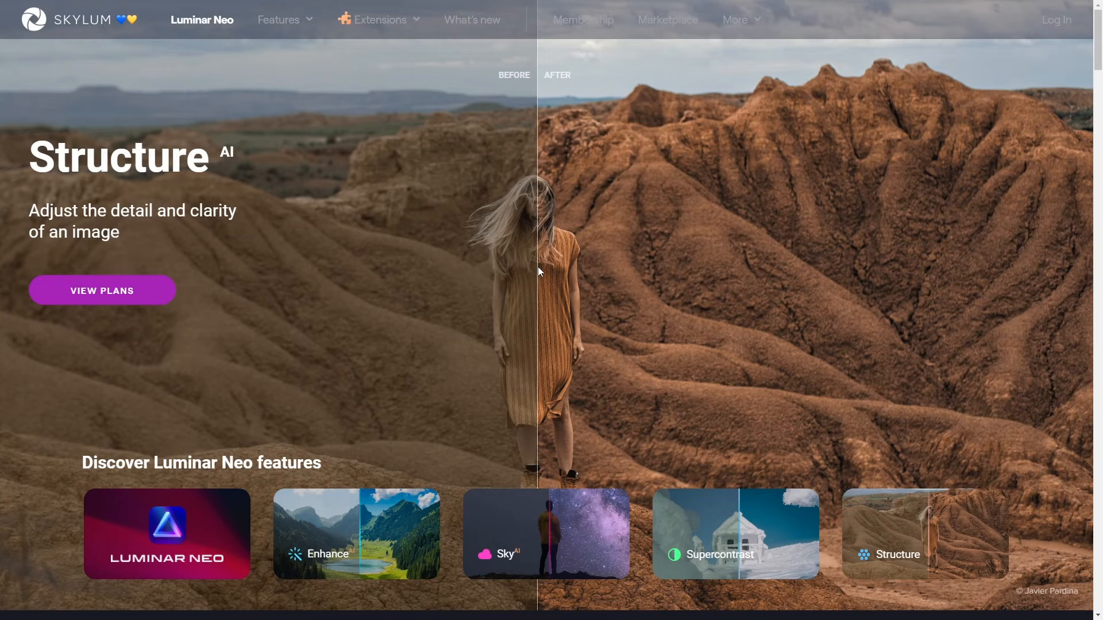
left_click_drag(538, 272, 485, 273)
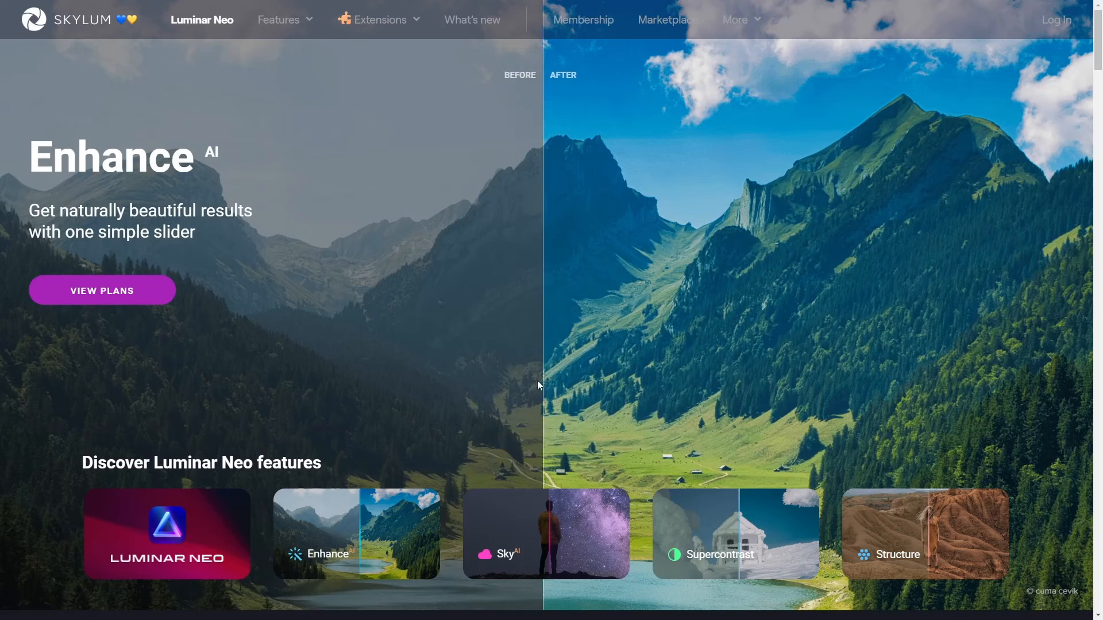
left_click_drag(541, 385, 566, 399)
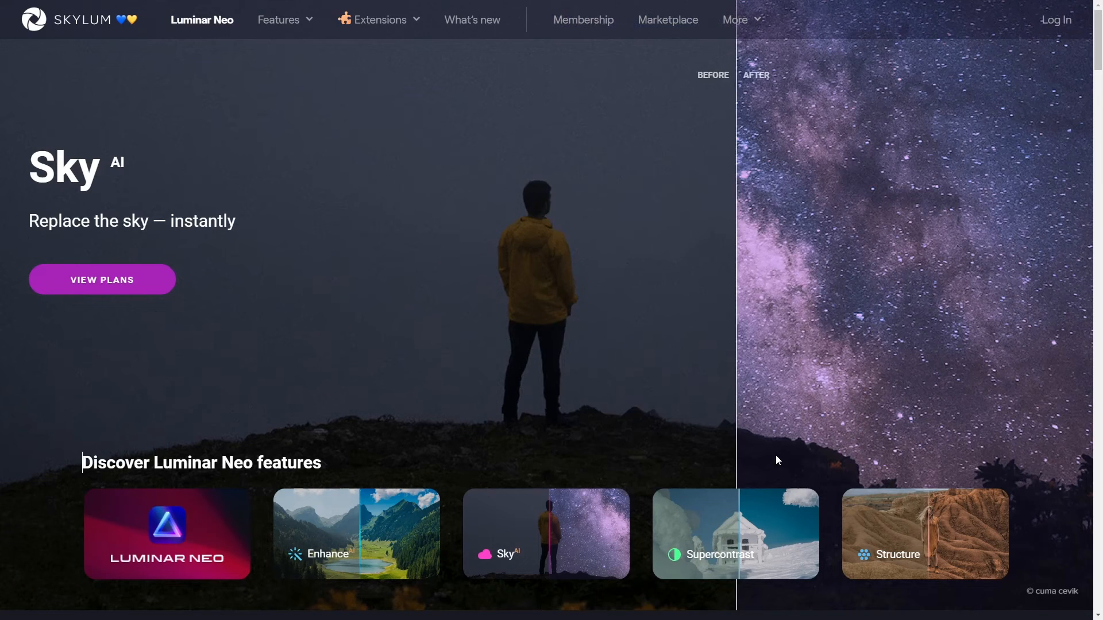
Step: Compare Supercontrast before/after images, then return to the Structure card
left_click(734, 533)
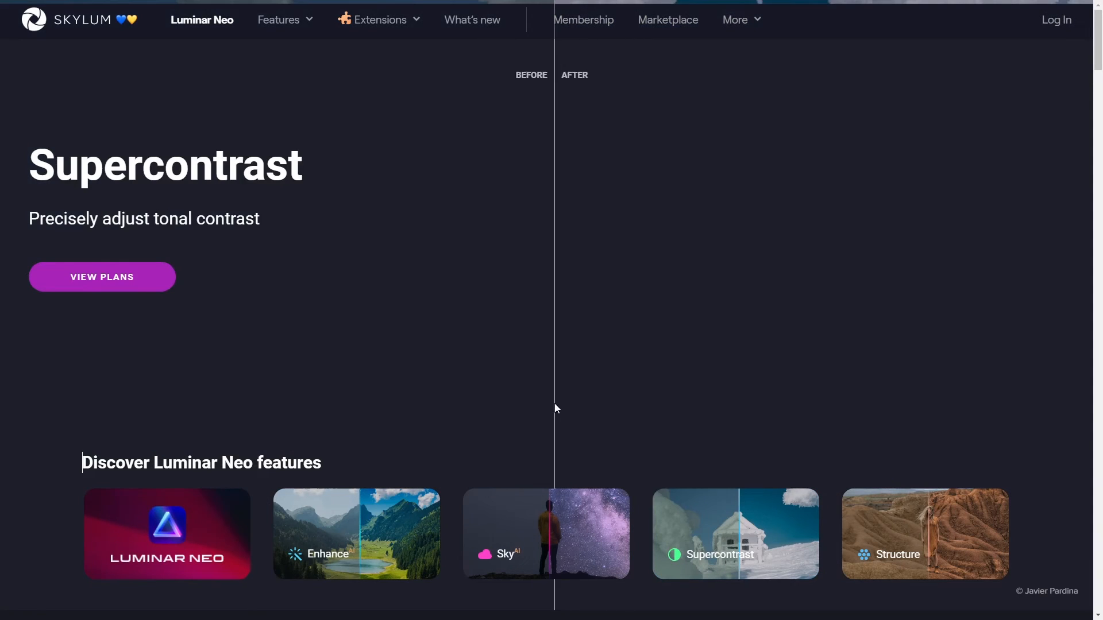
left_click_drag(553, 408, 414, 354)
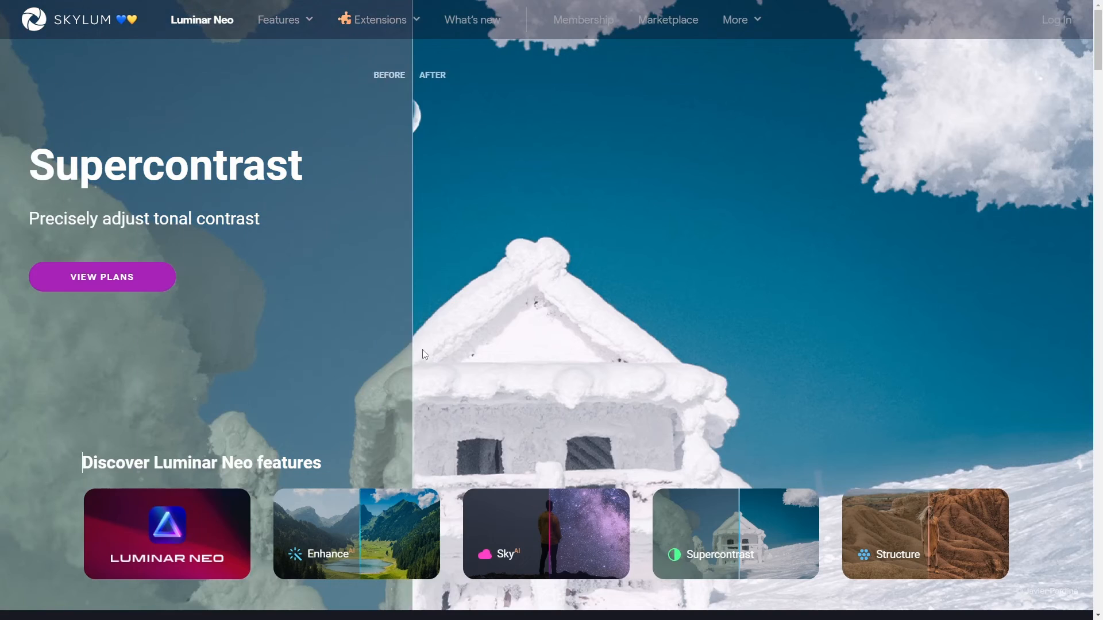
left_click_drag(413, 114, 1083, 113)
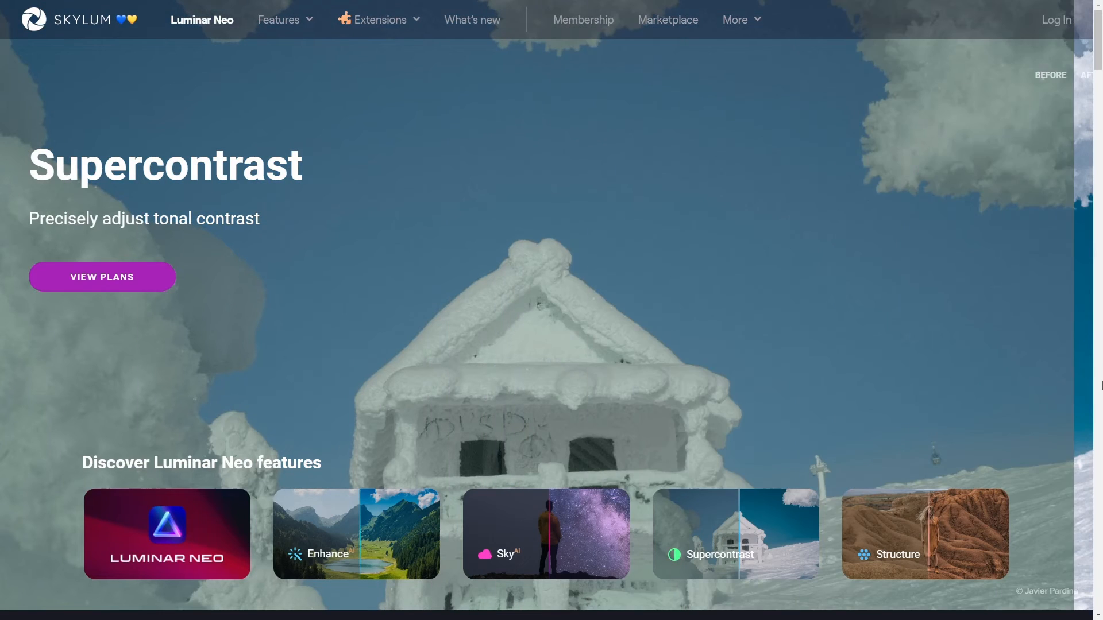
left_click(924, 534)
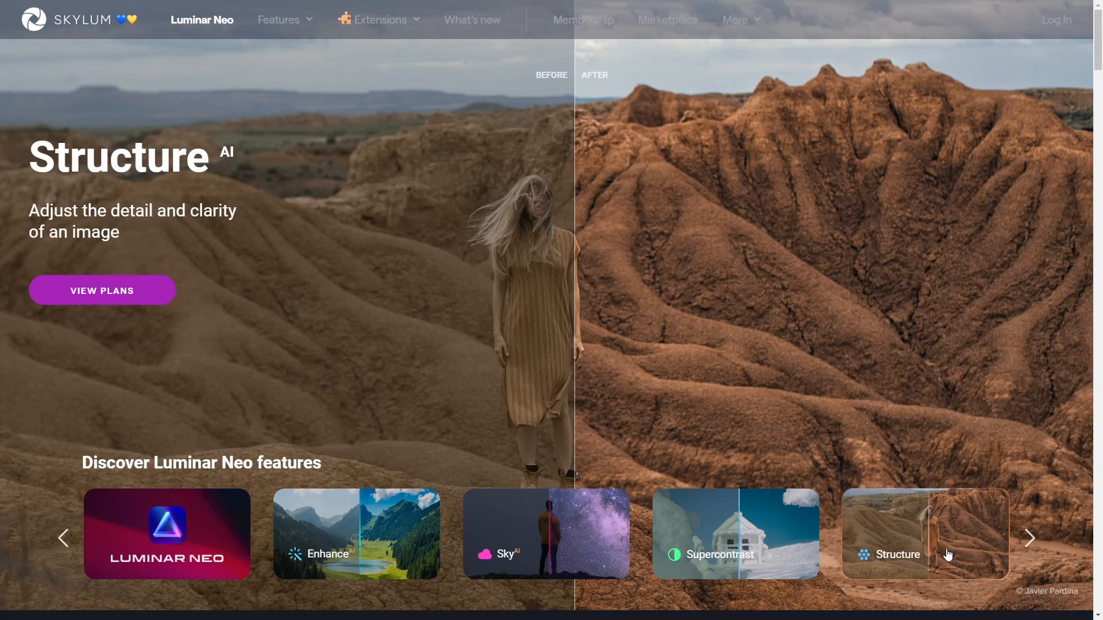
Step: Advance the feature carousel through Skin to Composition
left_click(1027, 537)
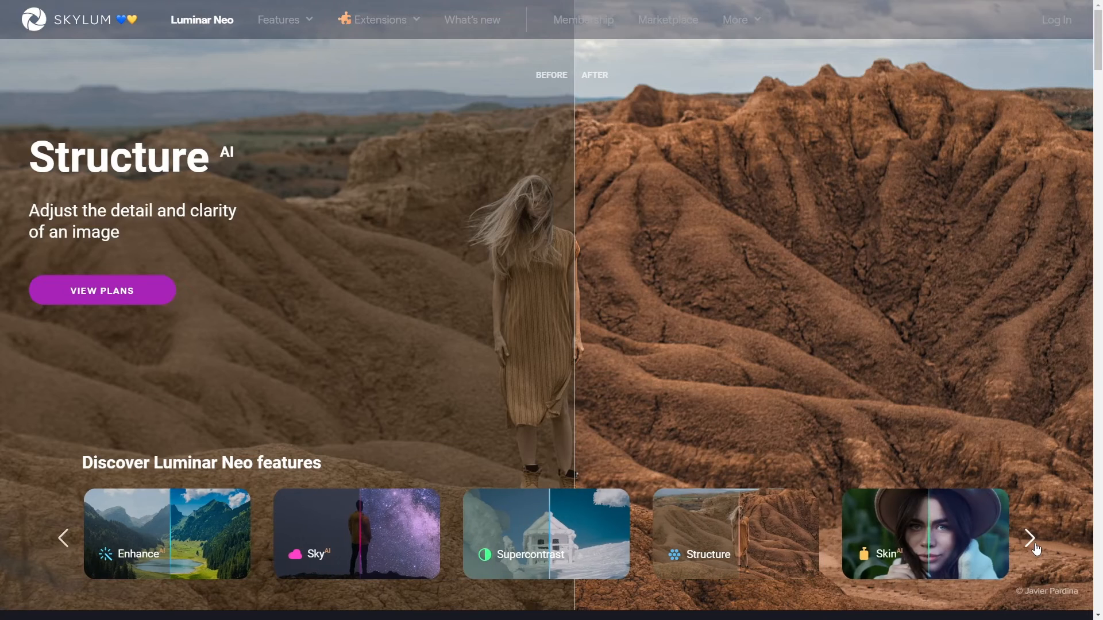
left_click(924, 533)
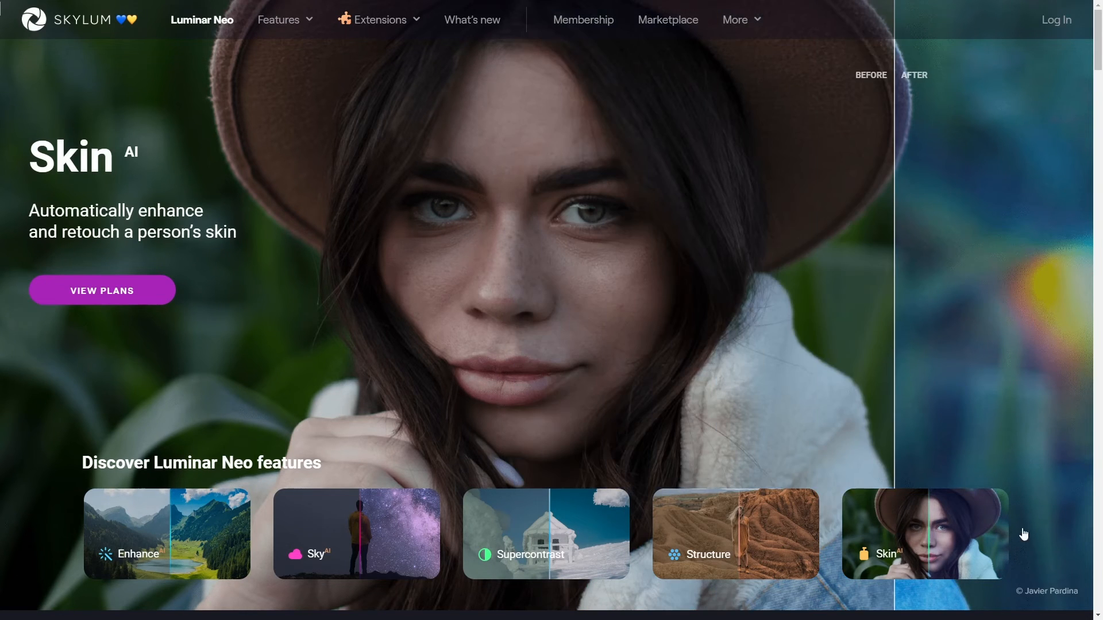
left_click(1027, 538)
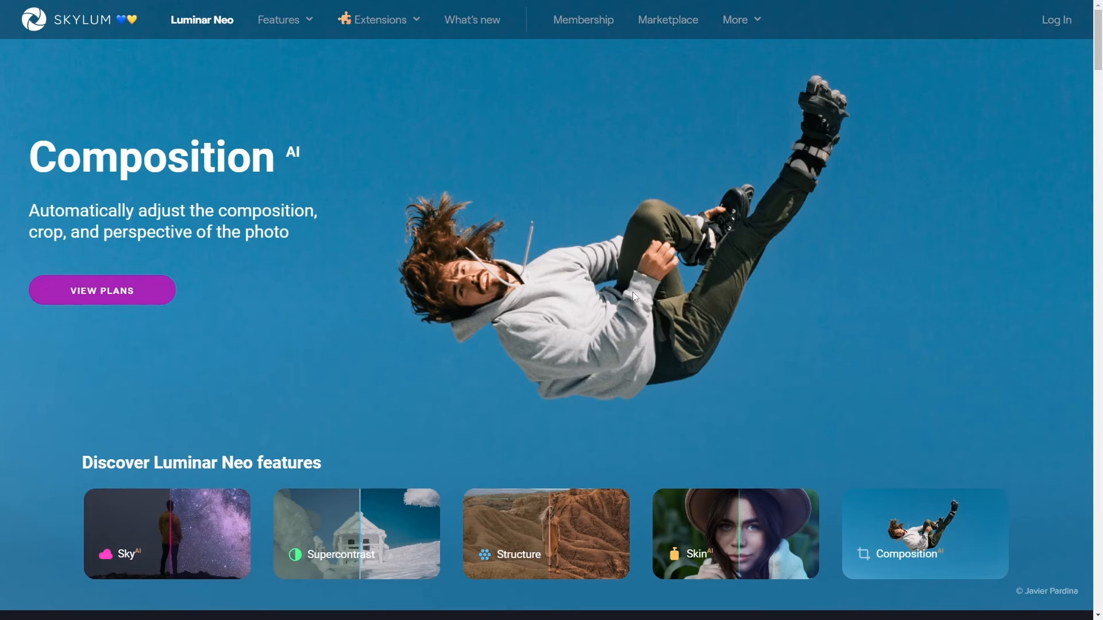
mouse_move(1084, 165)
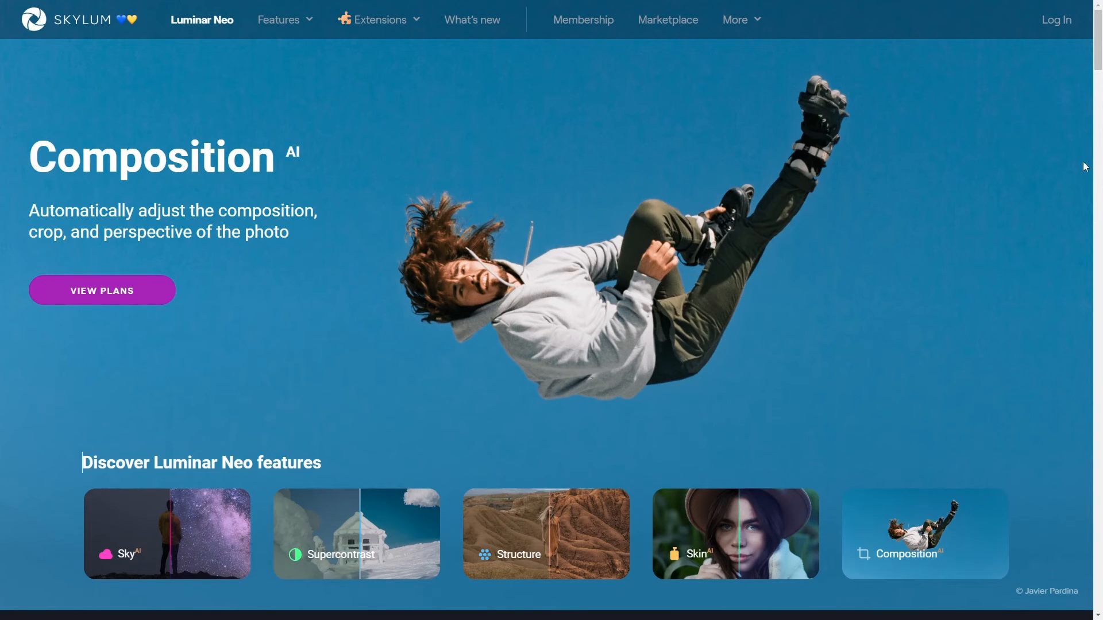
Step: Browse the extensions carousel until the HDR Merge card appears
scroll("down", 3)
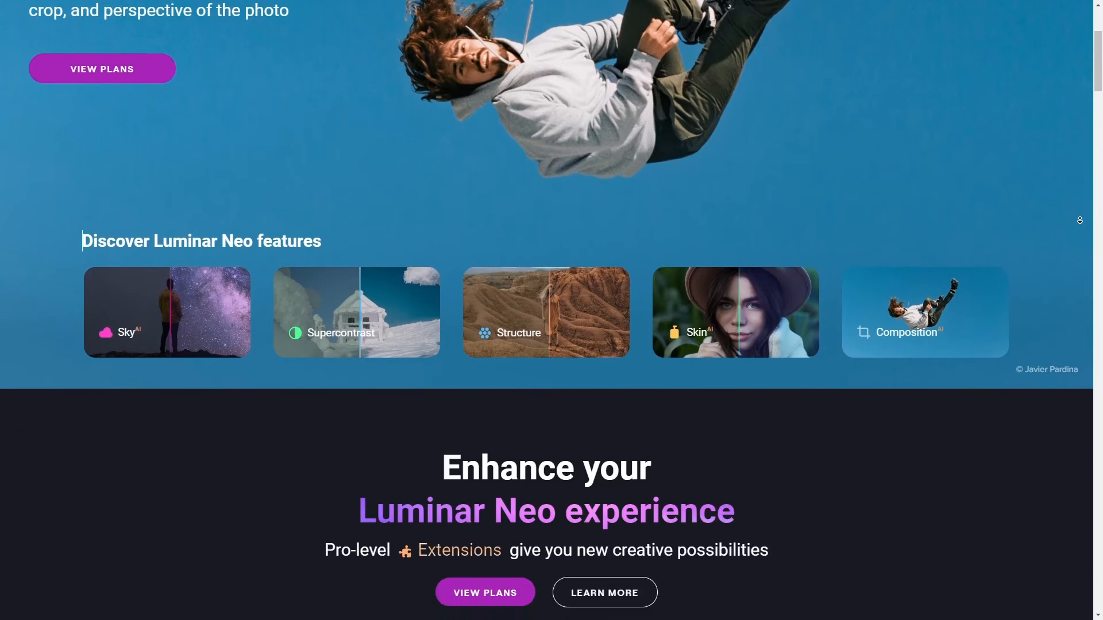
scroll("down", 3)
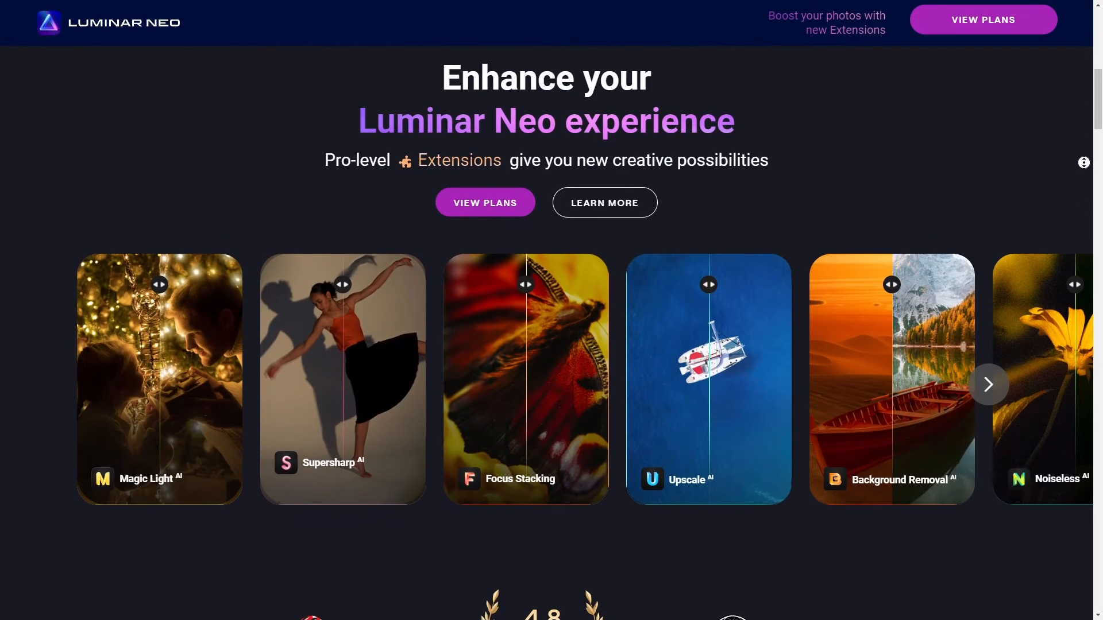
mouse_move(107, 348)
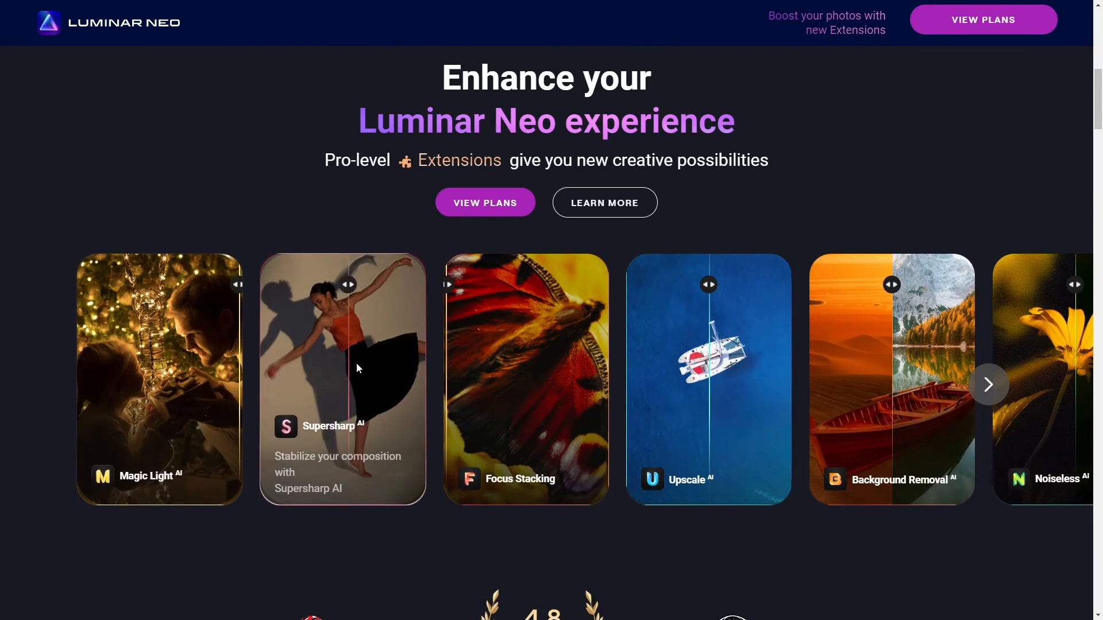
mouse_move(756, 385)
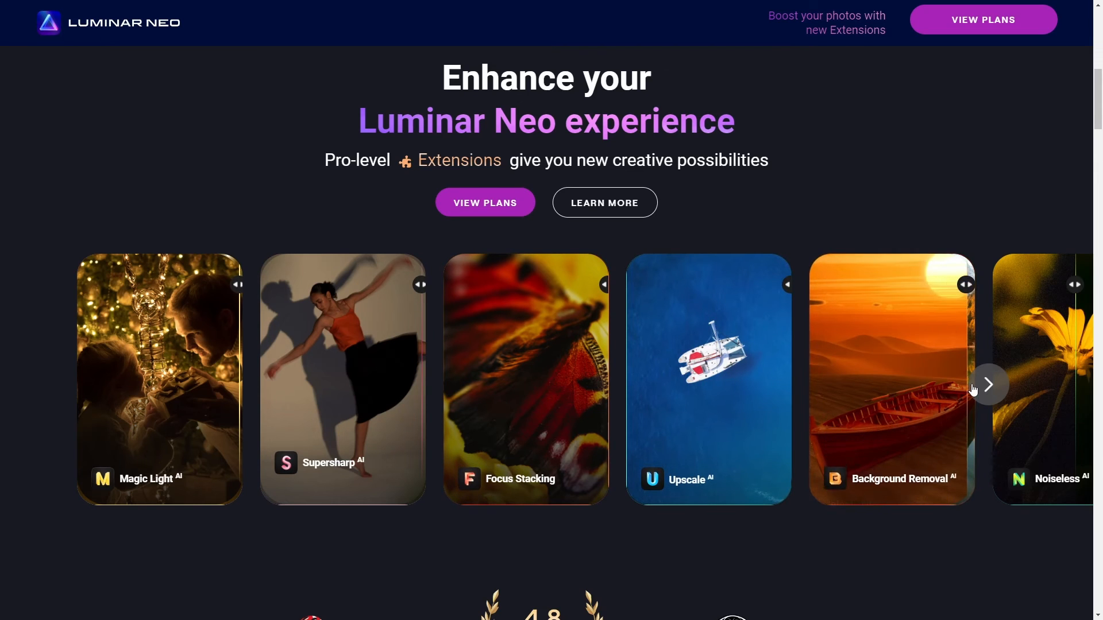
left_click(987, 385)
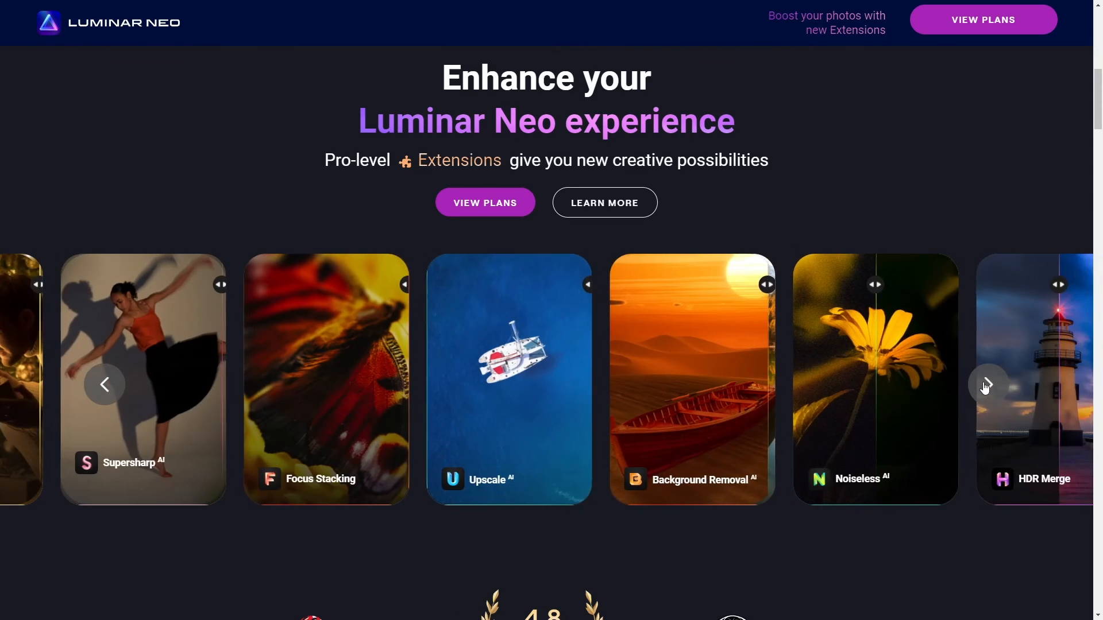
left_click(985, 385)
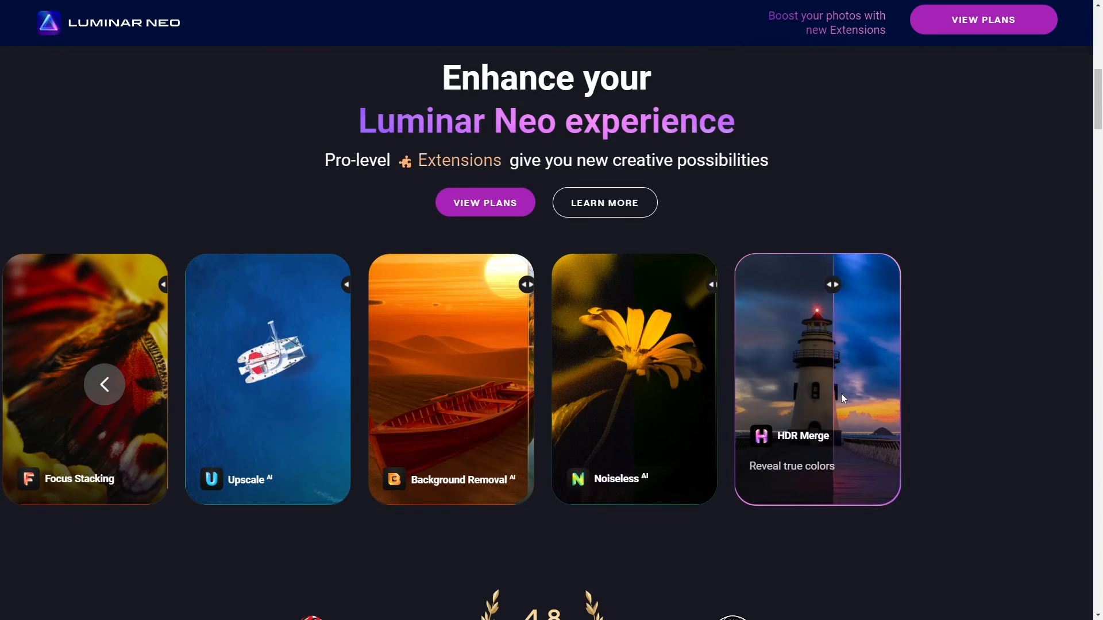
Step: Step through the product screenshots slideshow, heading toward the true-colors section
scroll("down", 3)
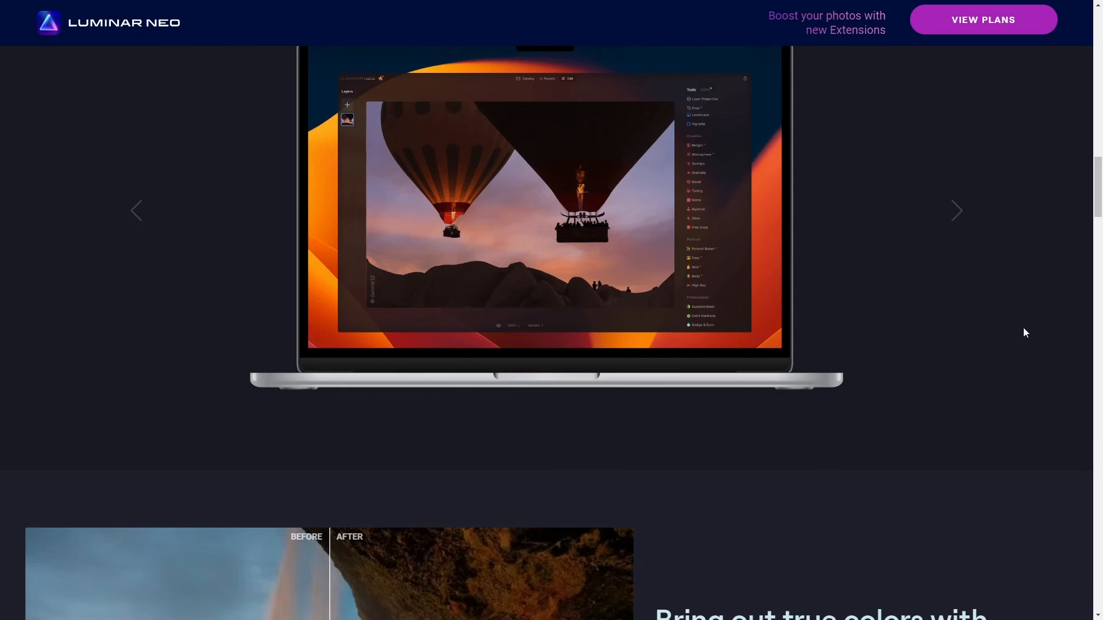
left_click(957, 210)
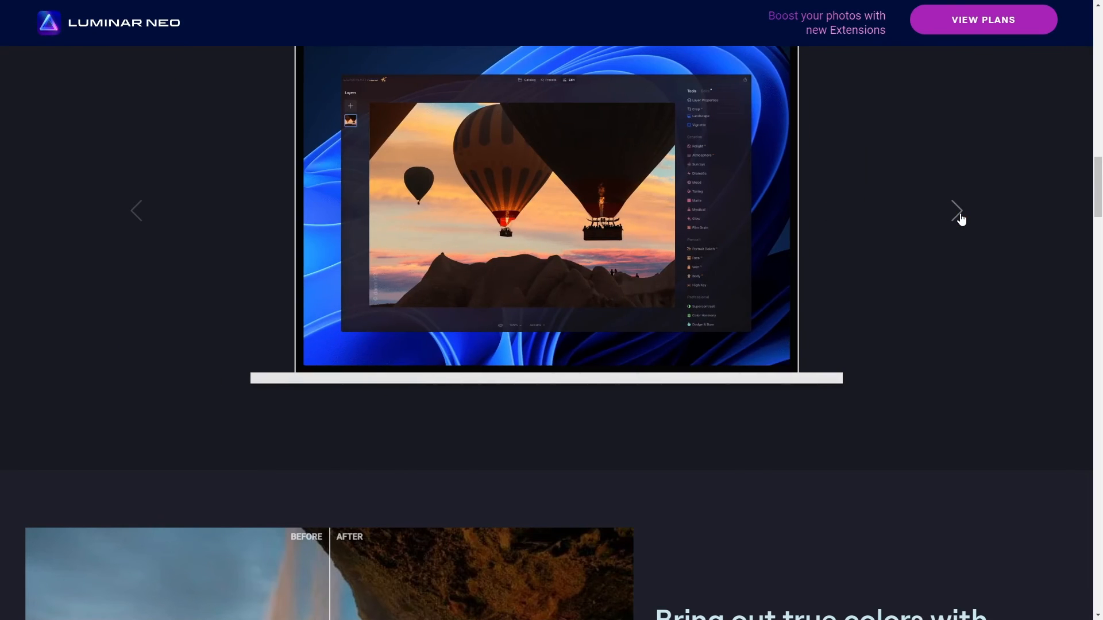
left_click(957, 211)
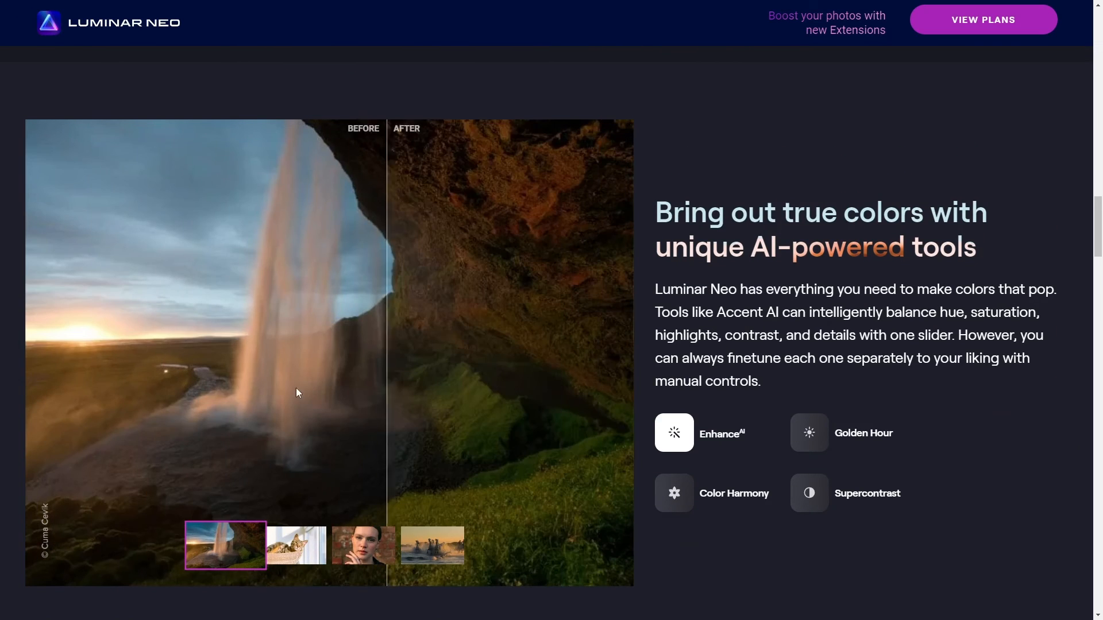
Step: Compare before/after on the waterfall, cat, portrait and galloping horses samples
left_click_drag(387, 351, 261, 351)
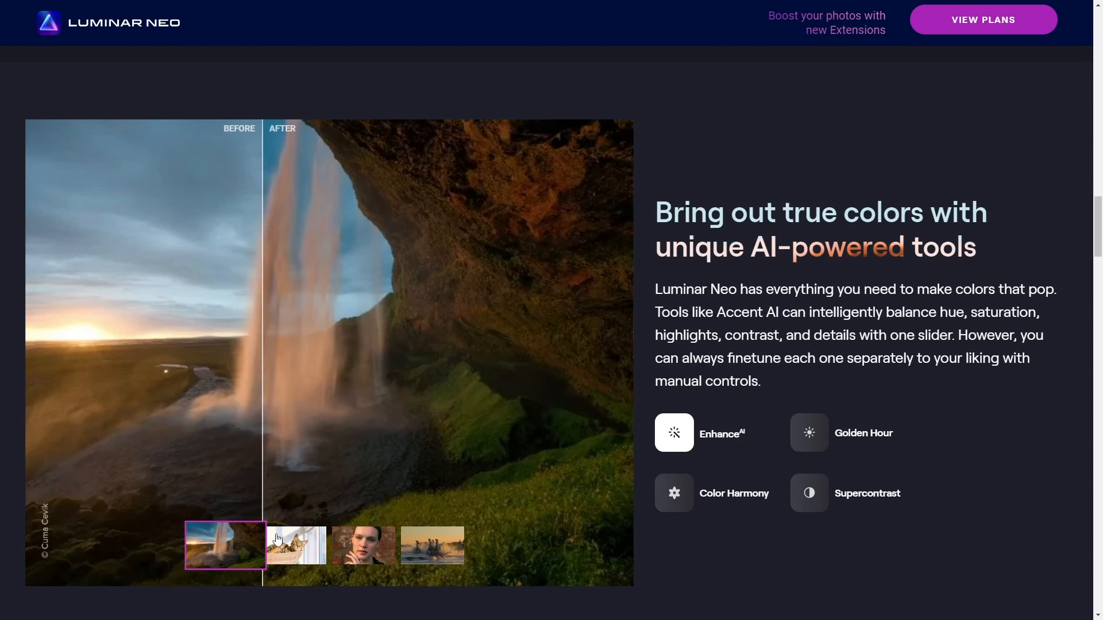
left_click(295, 545)
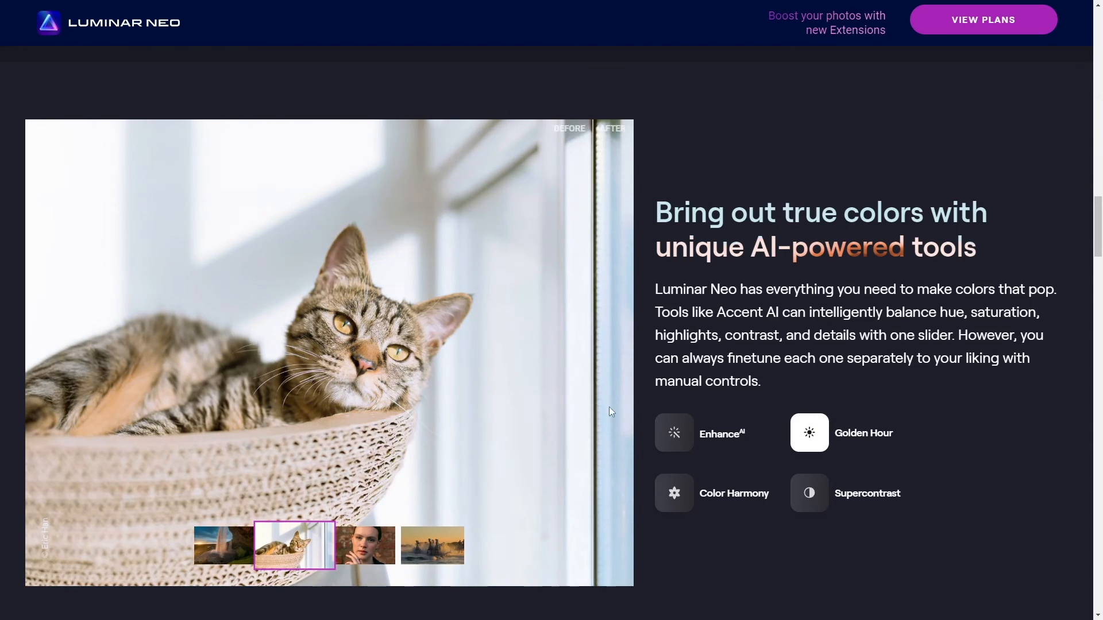
left_click(364, 545)
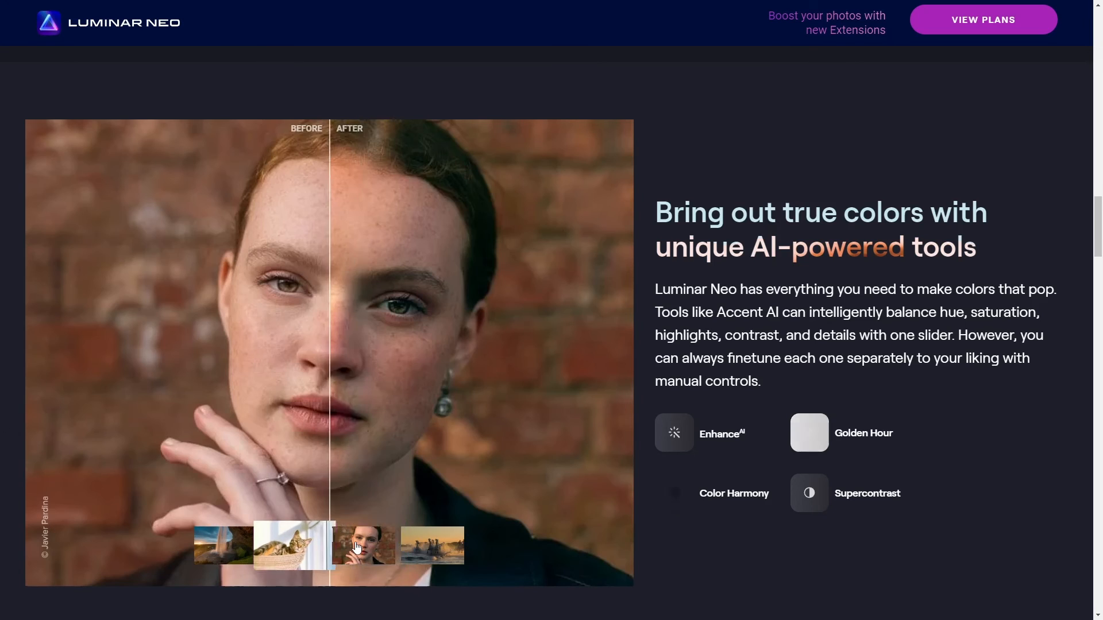
left_click(363, 545)
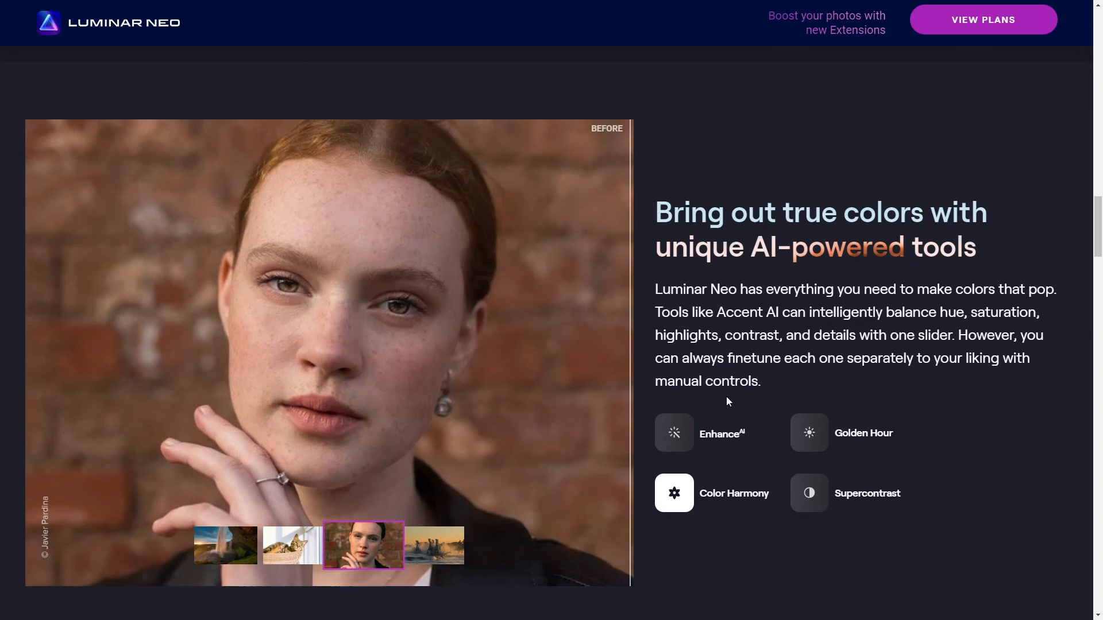
left_click(433, 545)
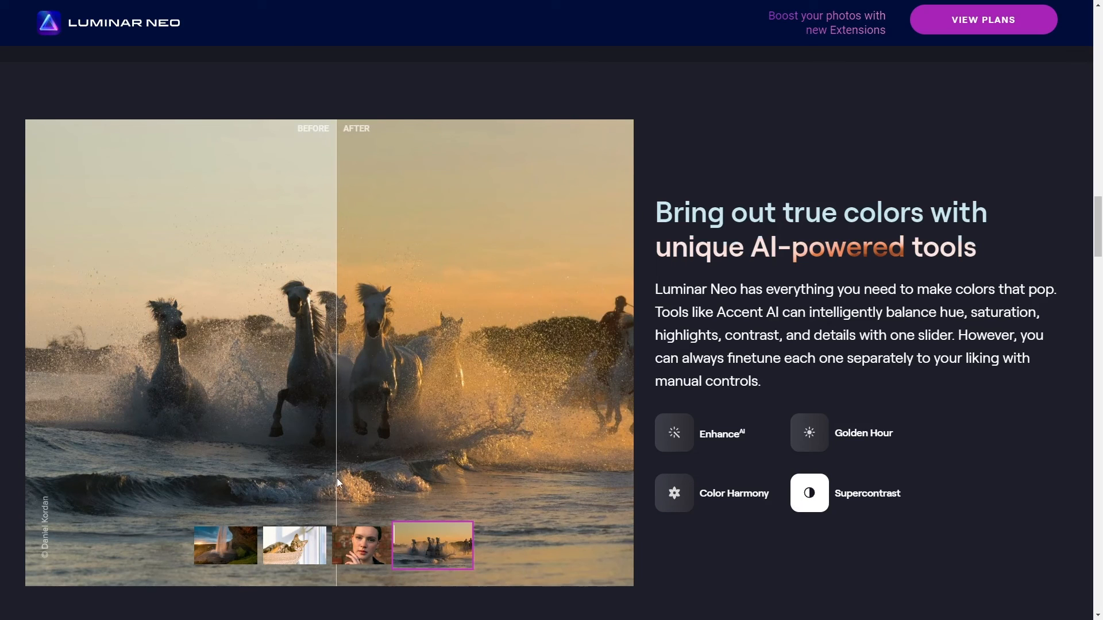
scroll("down", 3)
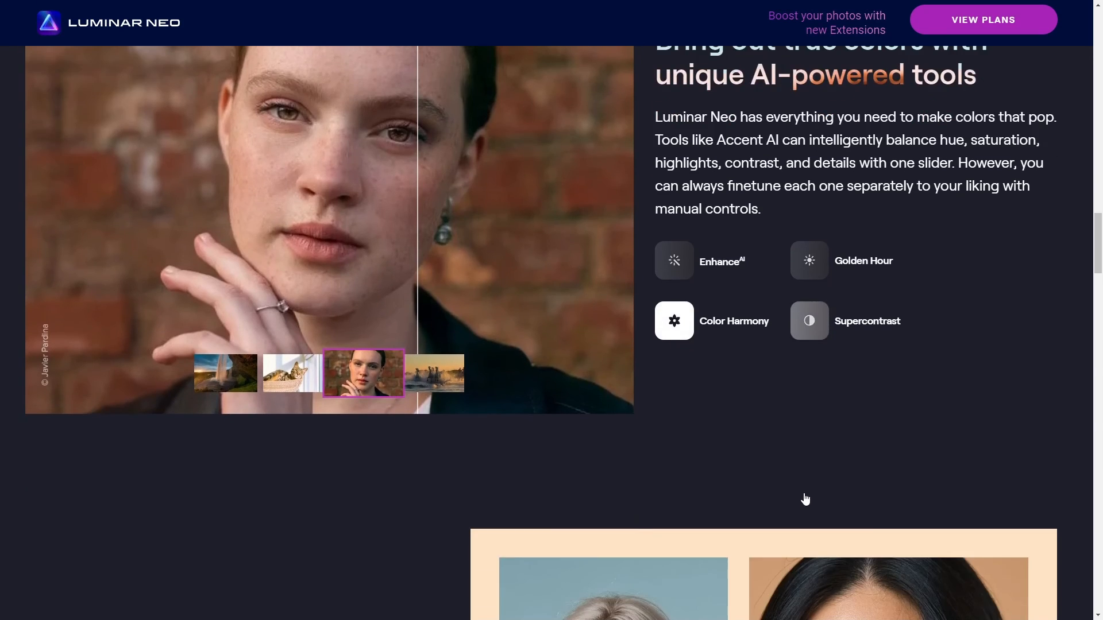
Step: Turn on the Skin, Light and Slim retouching previews, then reach the signature AI tools
scroll("down", 3)
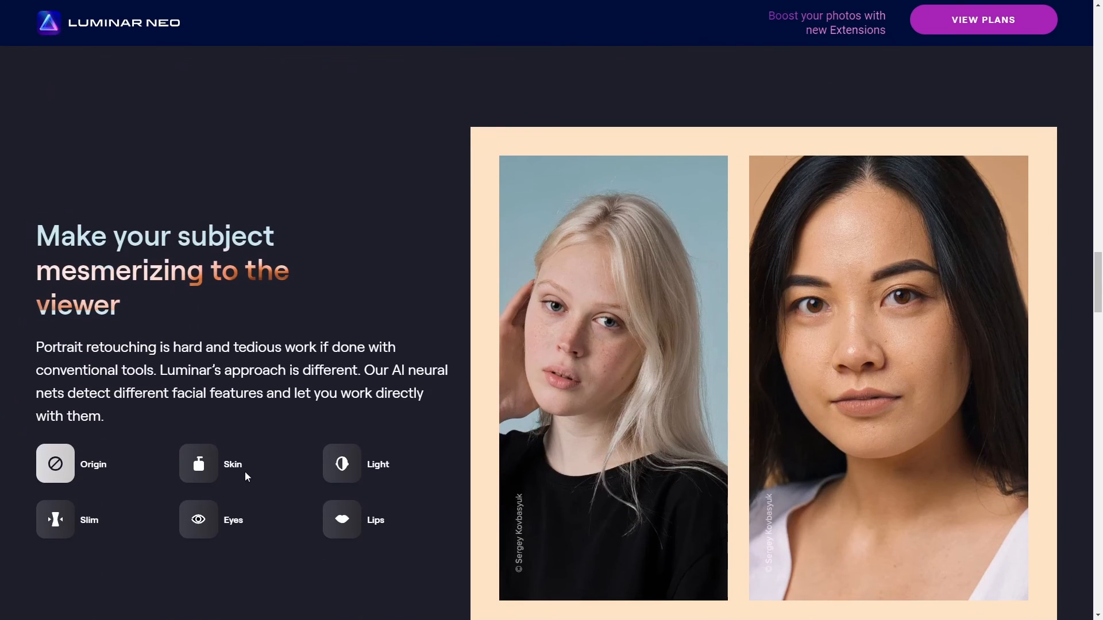
left_click(55, 463)
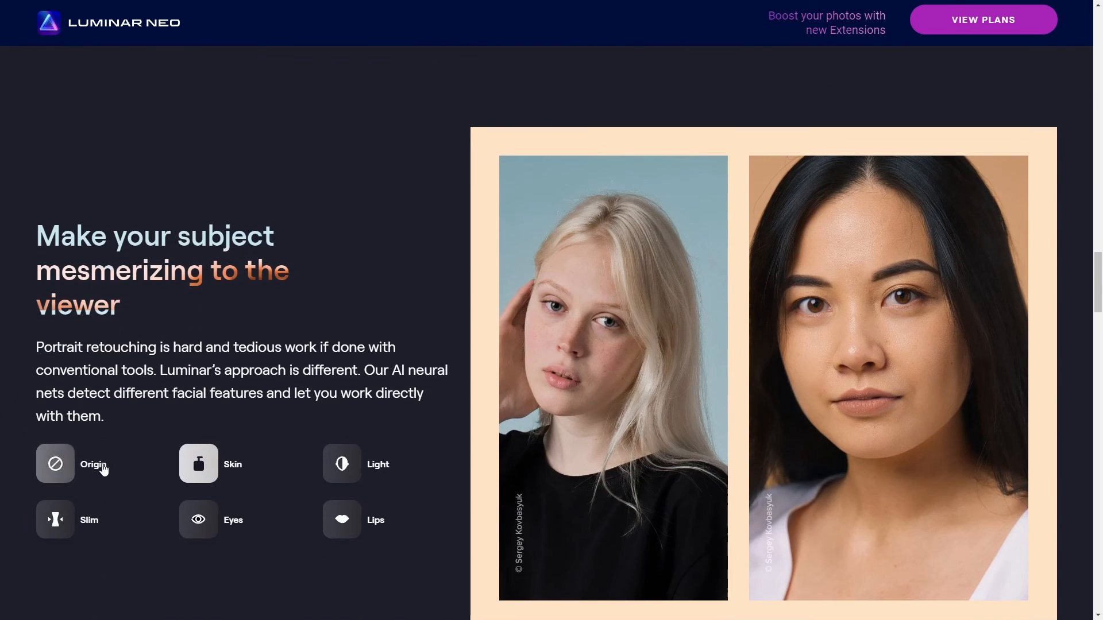
left_click(341, 463)
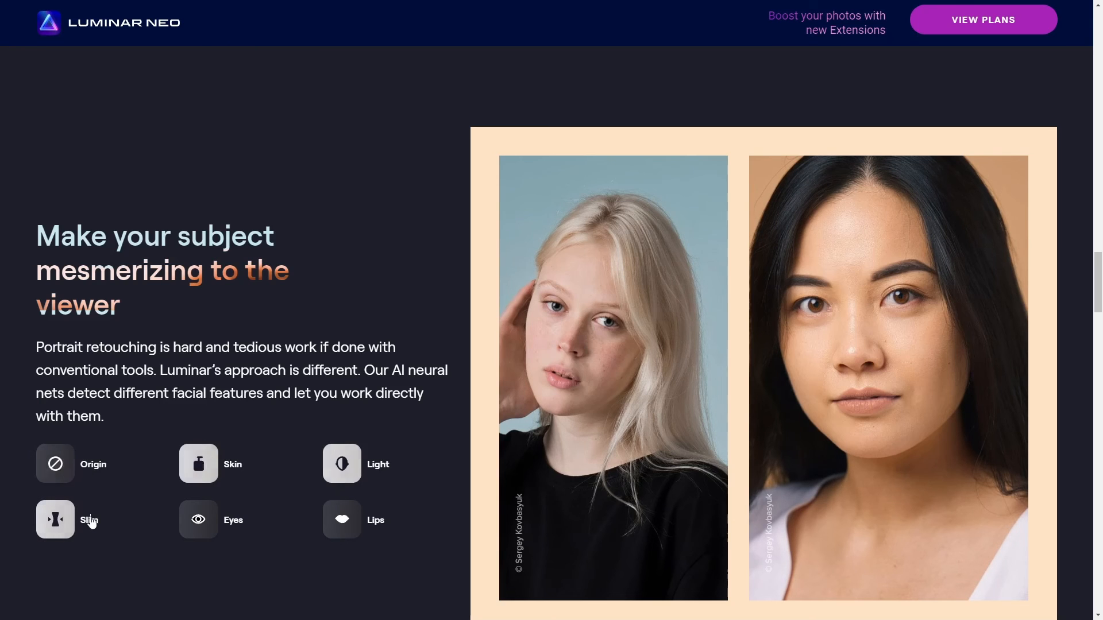
left_click(199, 519)
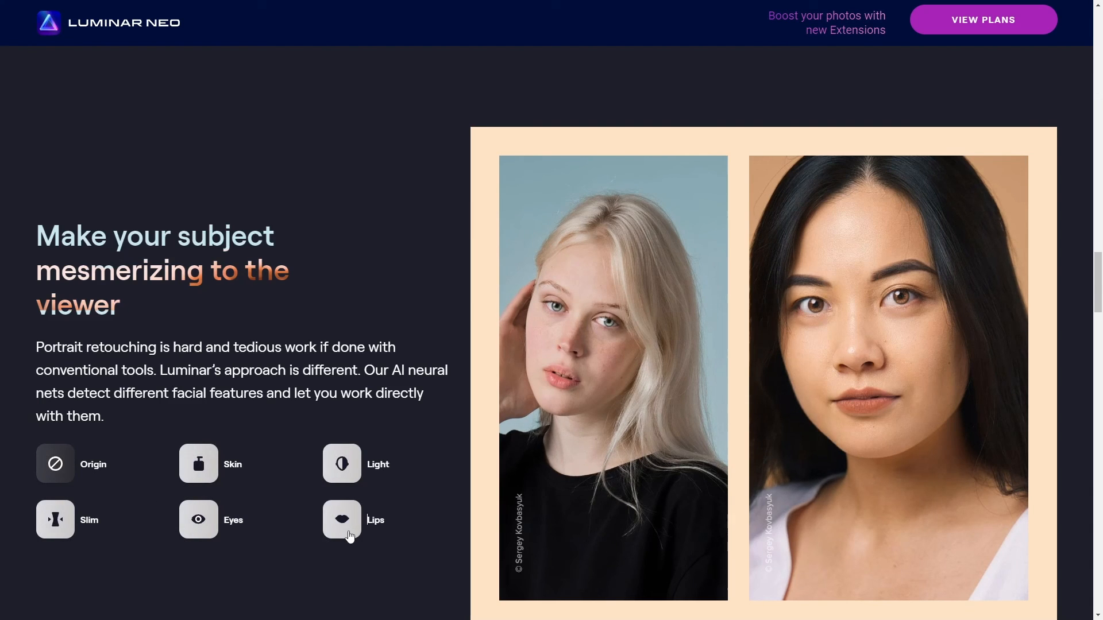
scroll("down", 3)
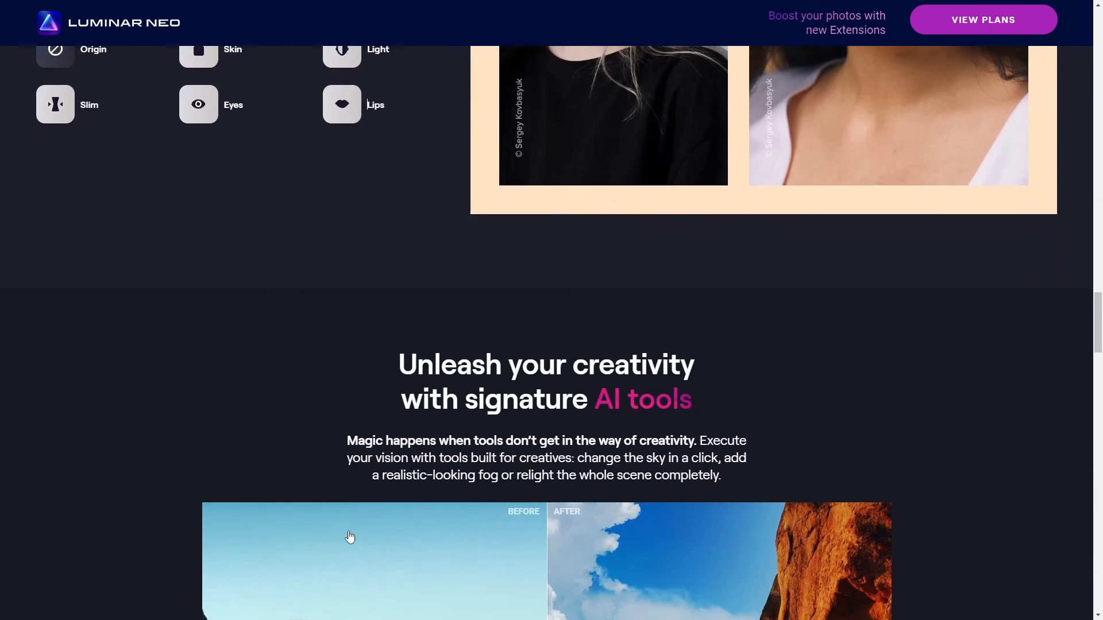
Step: Try the Portrait Bokeh demo, toggling the bokeh effect on the boy's photo
scroll("down", 3)
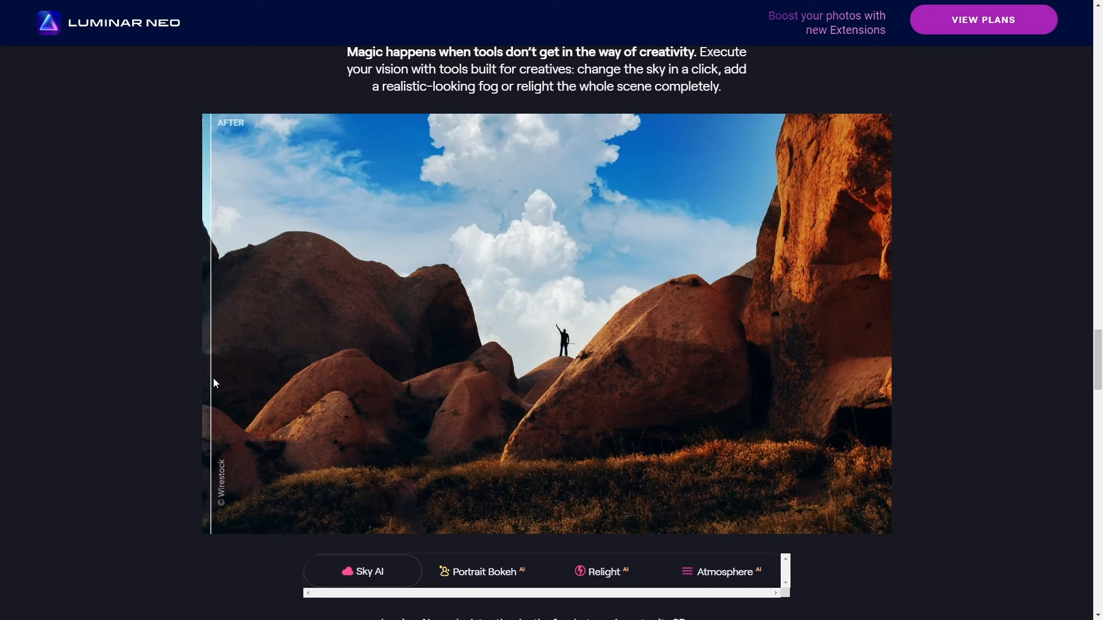
left_click(482, 571)
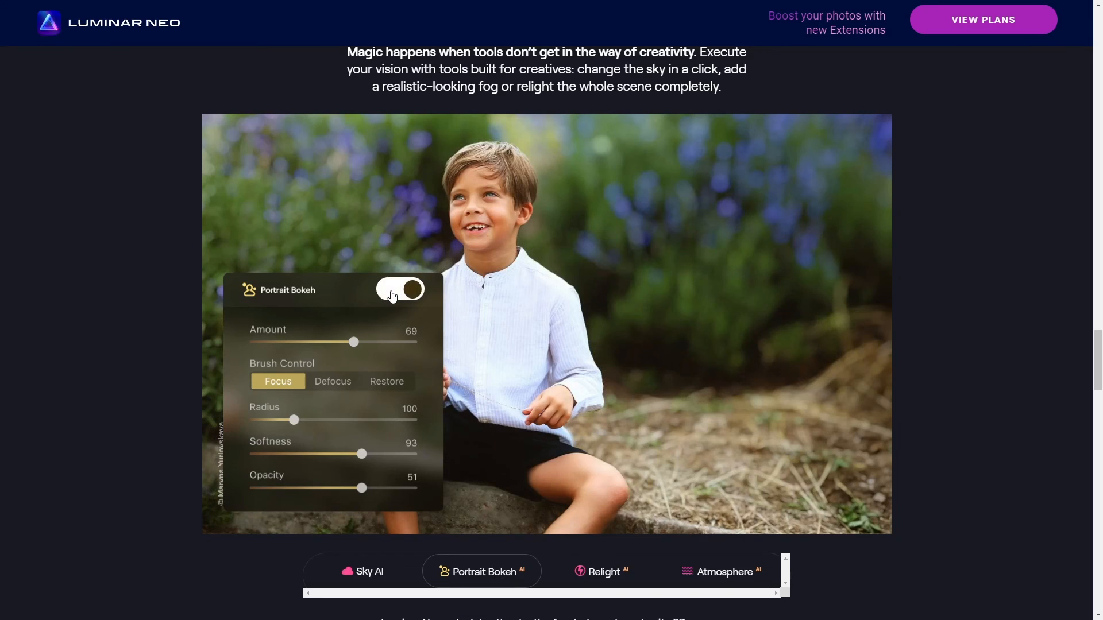
left_click(399, 289)
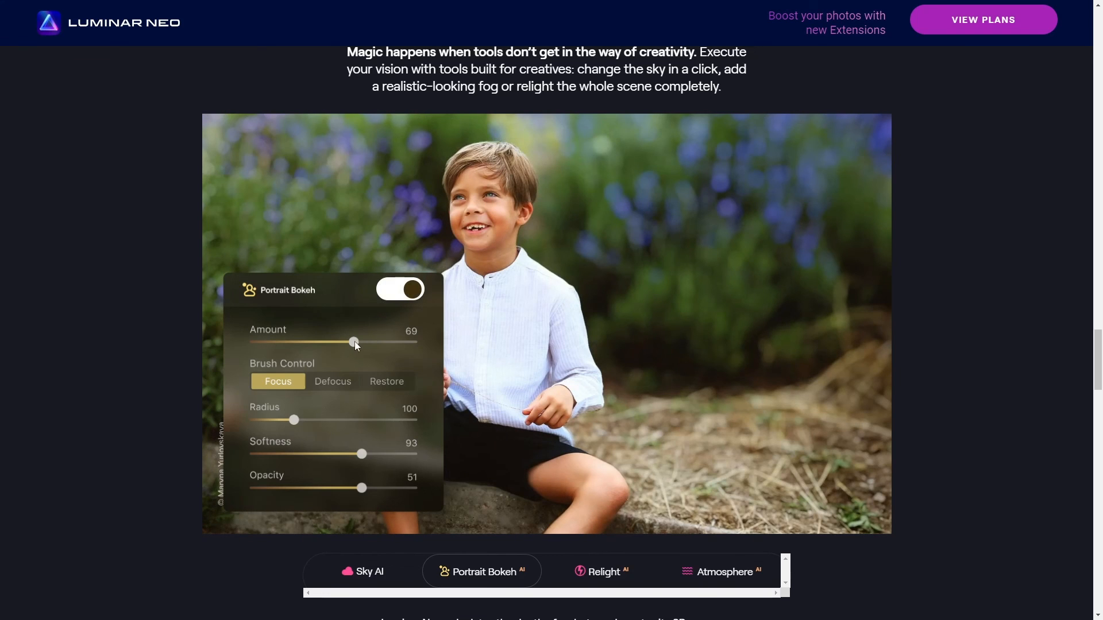
mouse_move(596, 567)
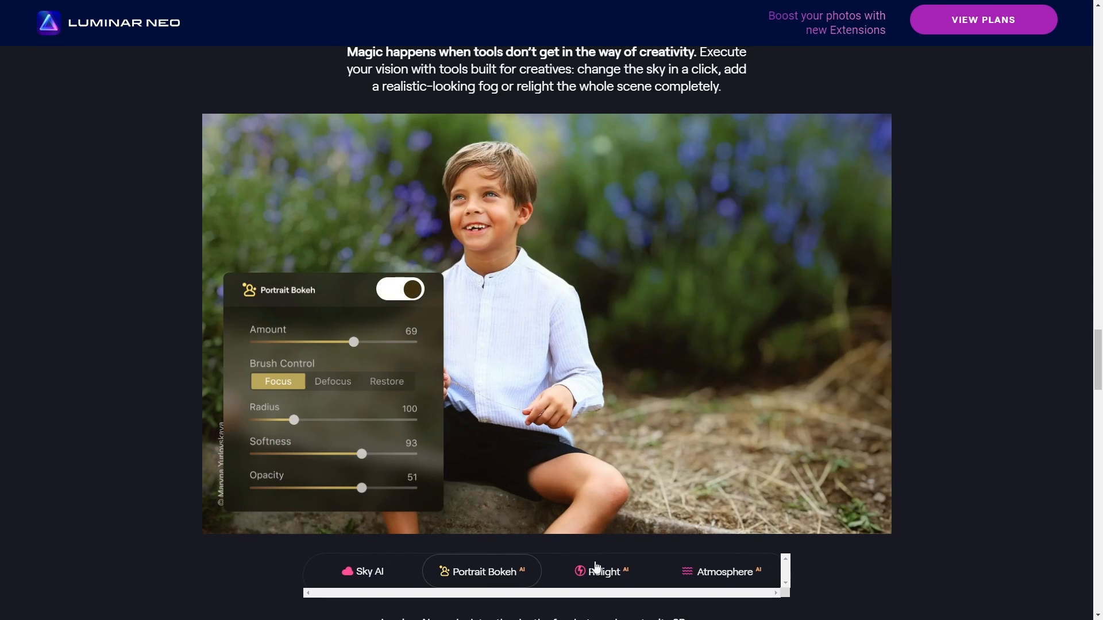
Step: View the Relight demo and split the forest photo between fogged and unfogged
left_click(601, 571)
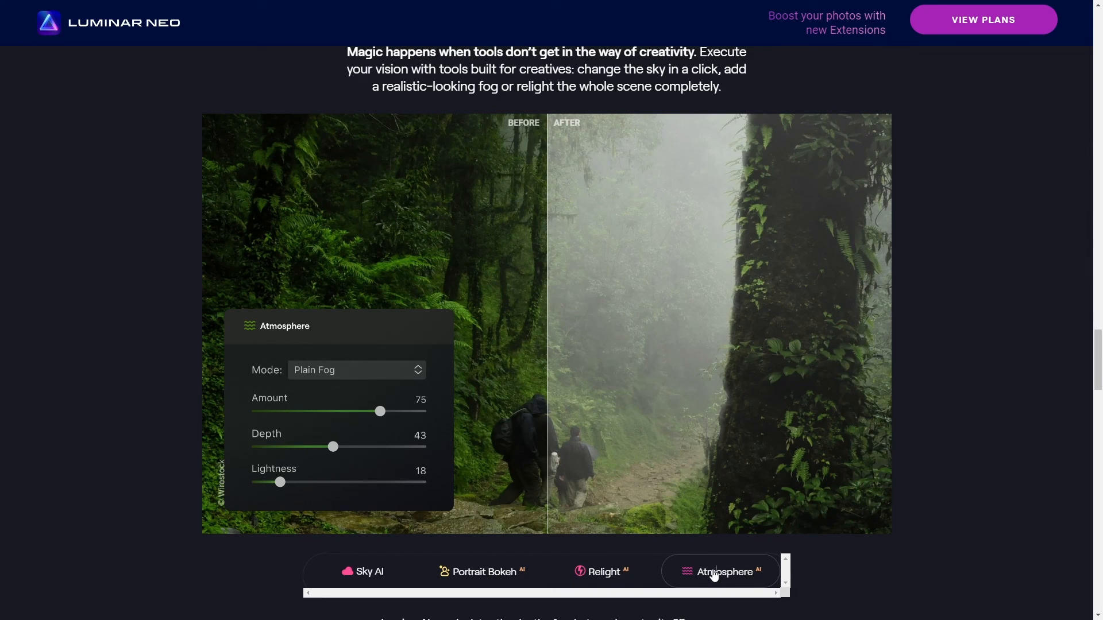
left_click_drag(547, 324, 489, 324)
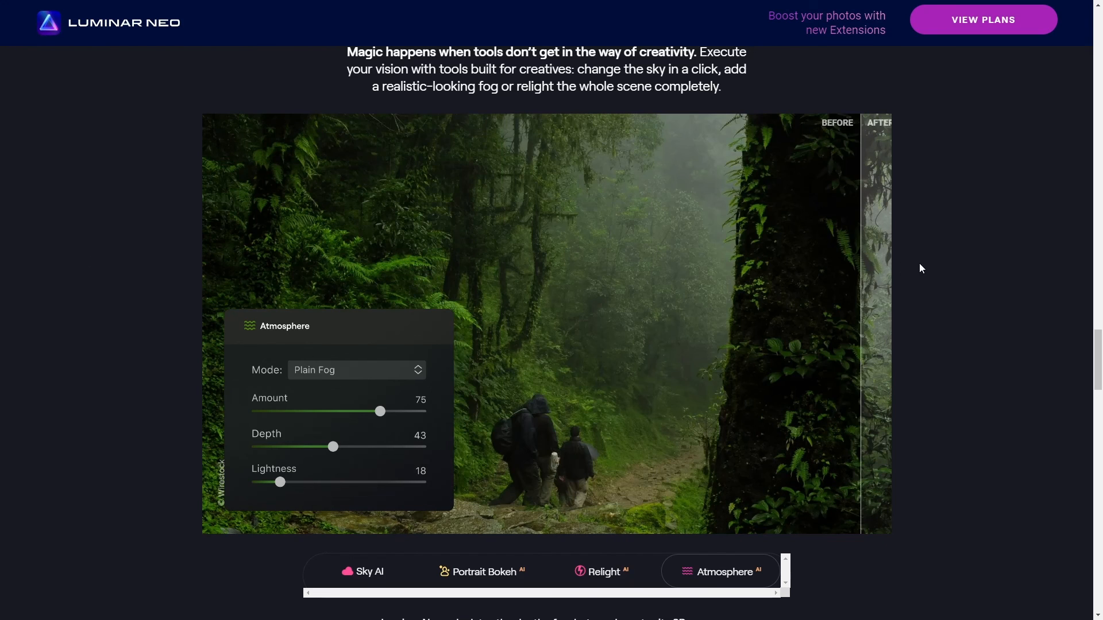
left_click_drag(865, 317, 556, 317)
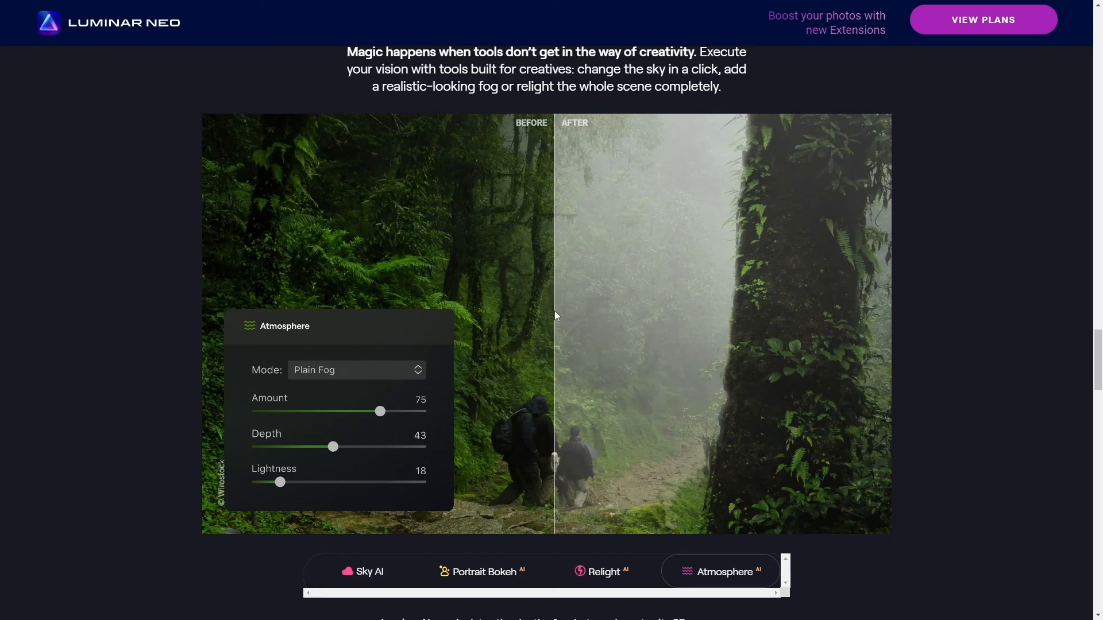